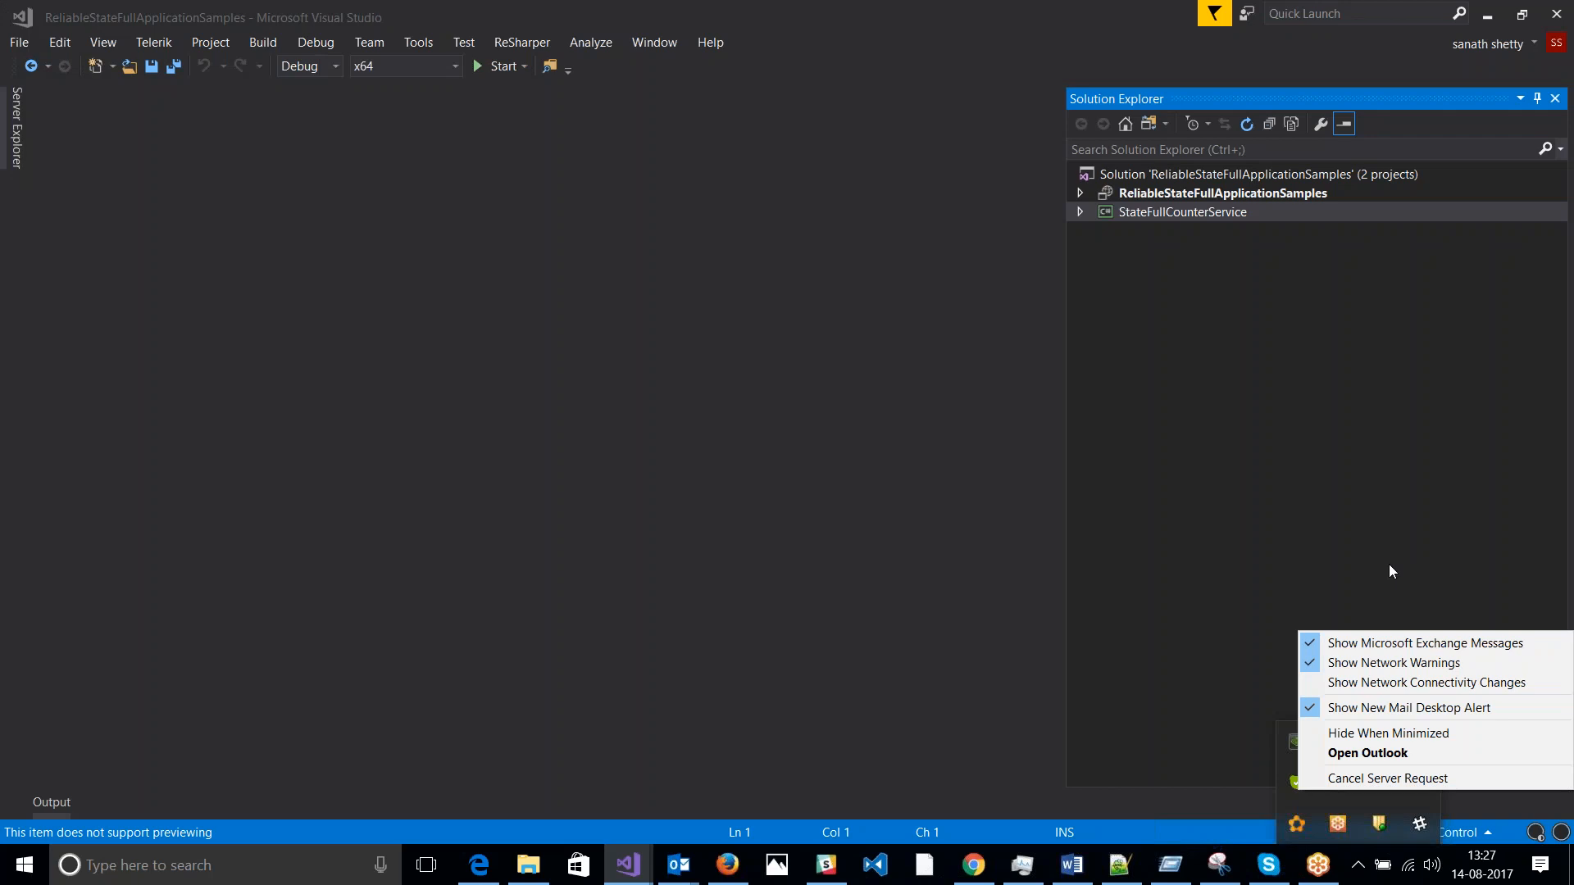
{"action": "mouse_move", "coordinate": [1110, 462]}
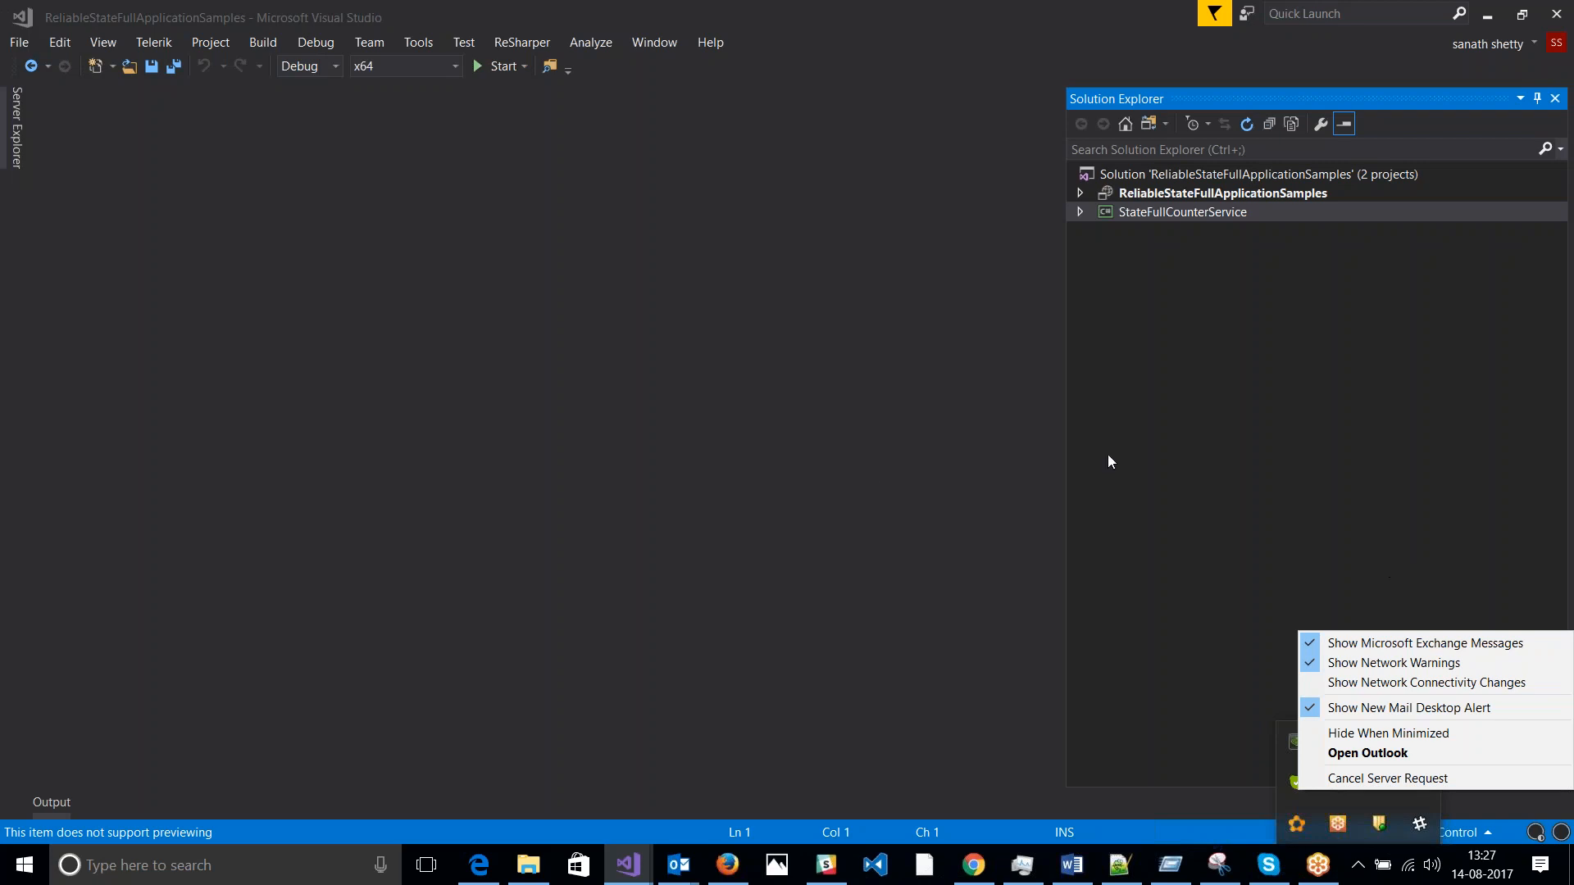
Step: Expand and collapse projects in Solution Explorer to expose Cloud.xml, Local.1Node.xml and Local.5Node.xml
{"action": "left_click", "coordinate": [1182, 212]}
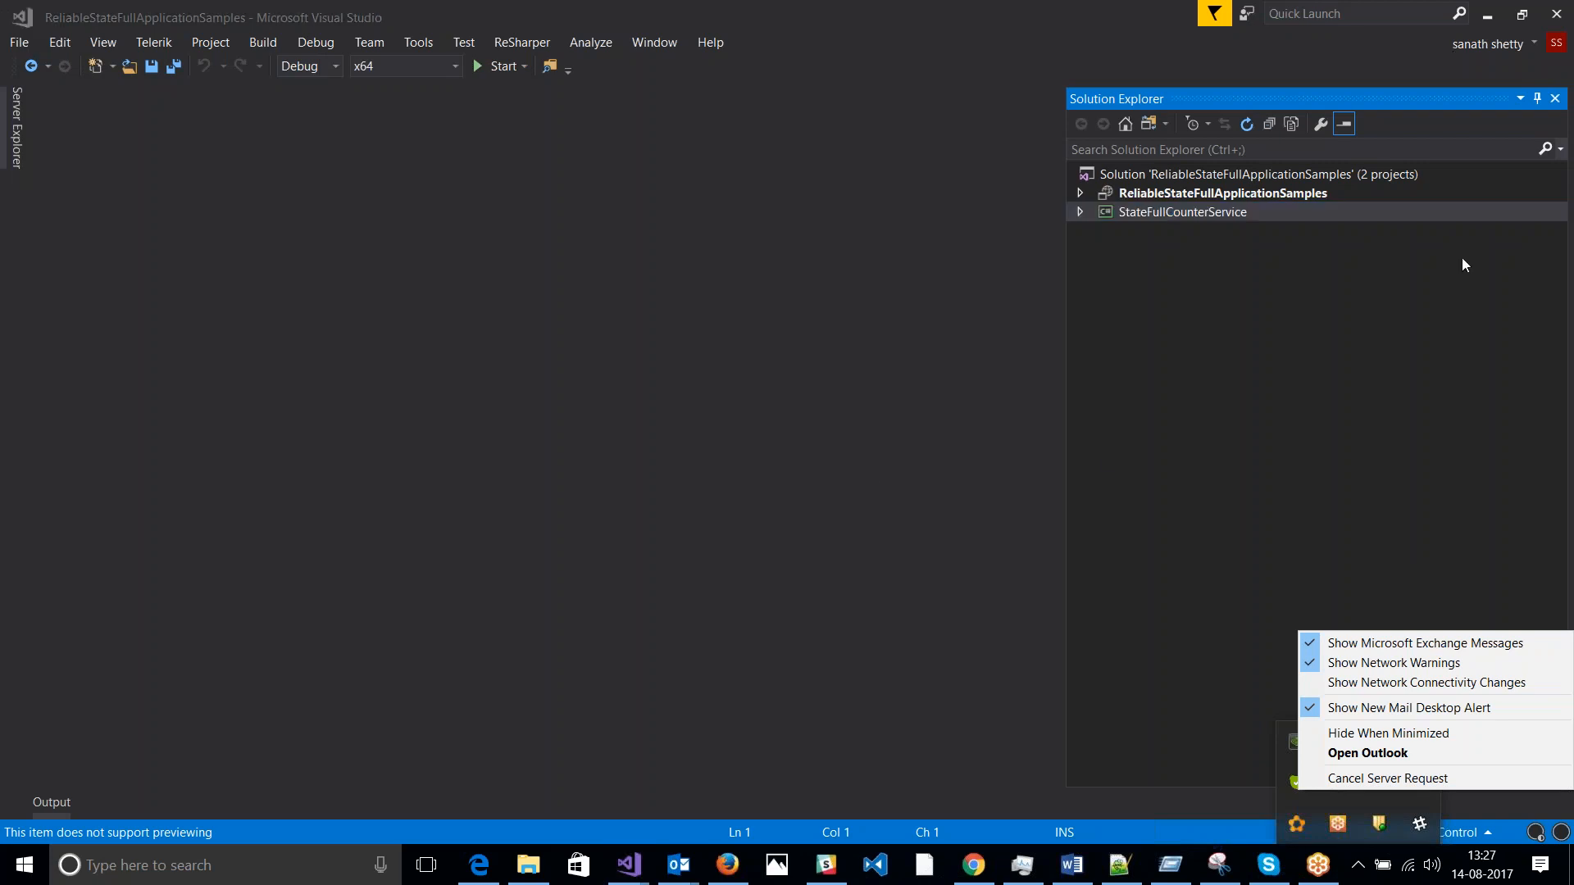
{"action": "left_click", "coordinate": [1081, 211]}
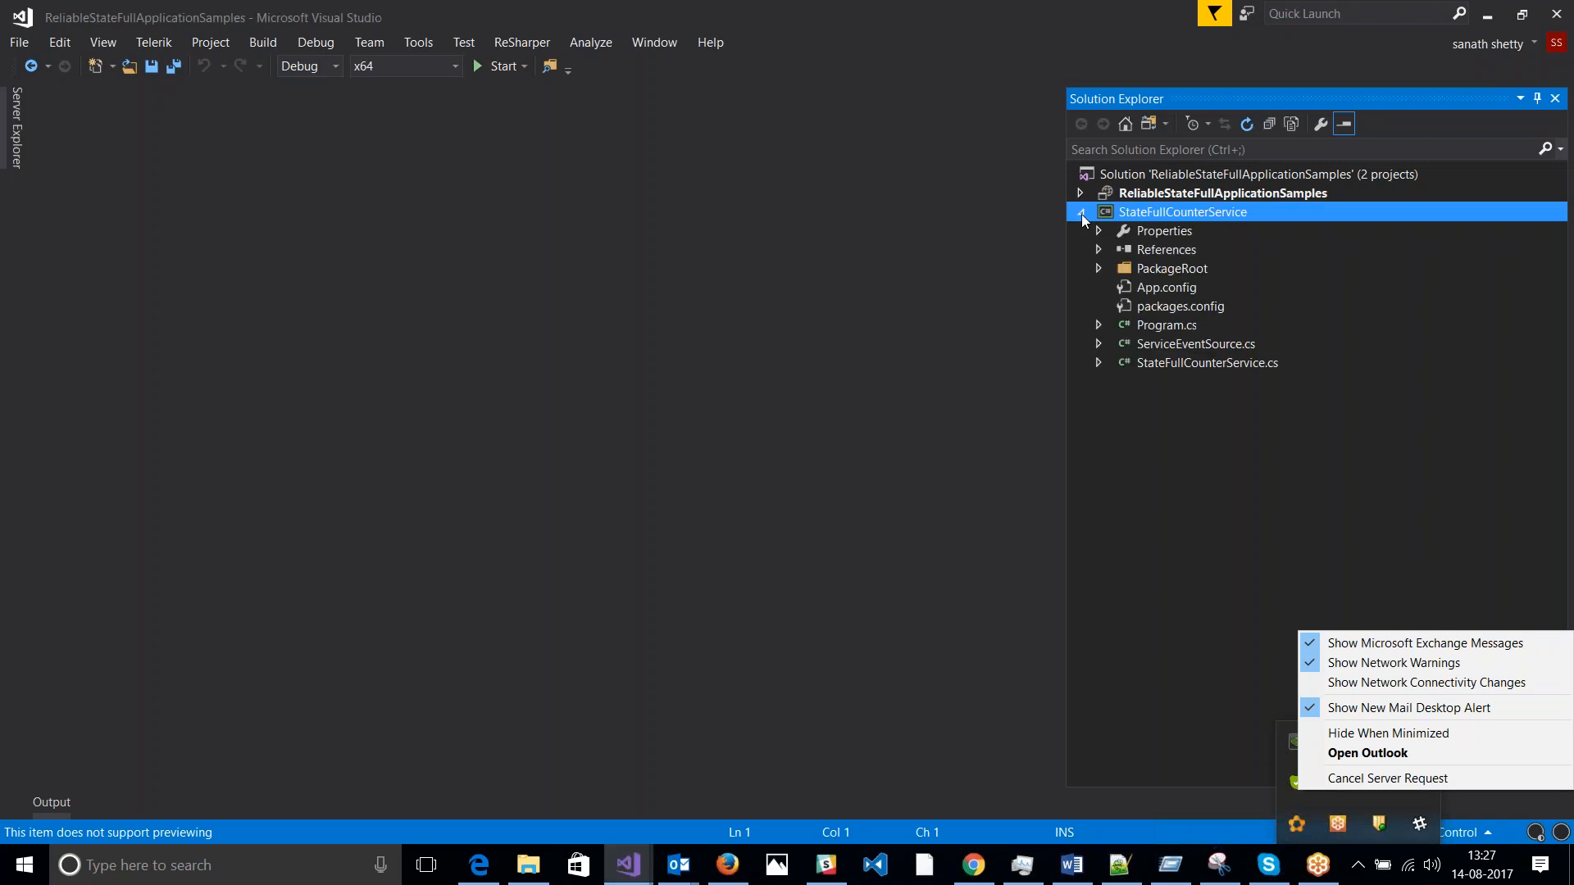
{"action": "left_click", "coordinate": [1082, 192]}
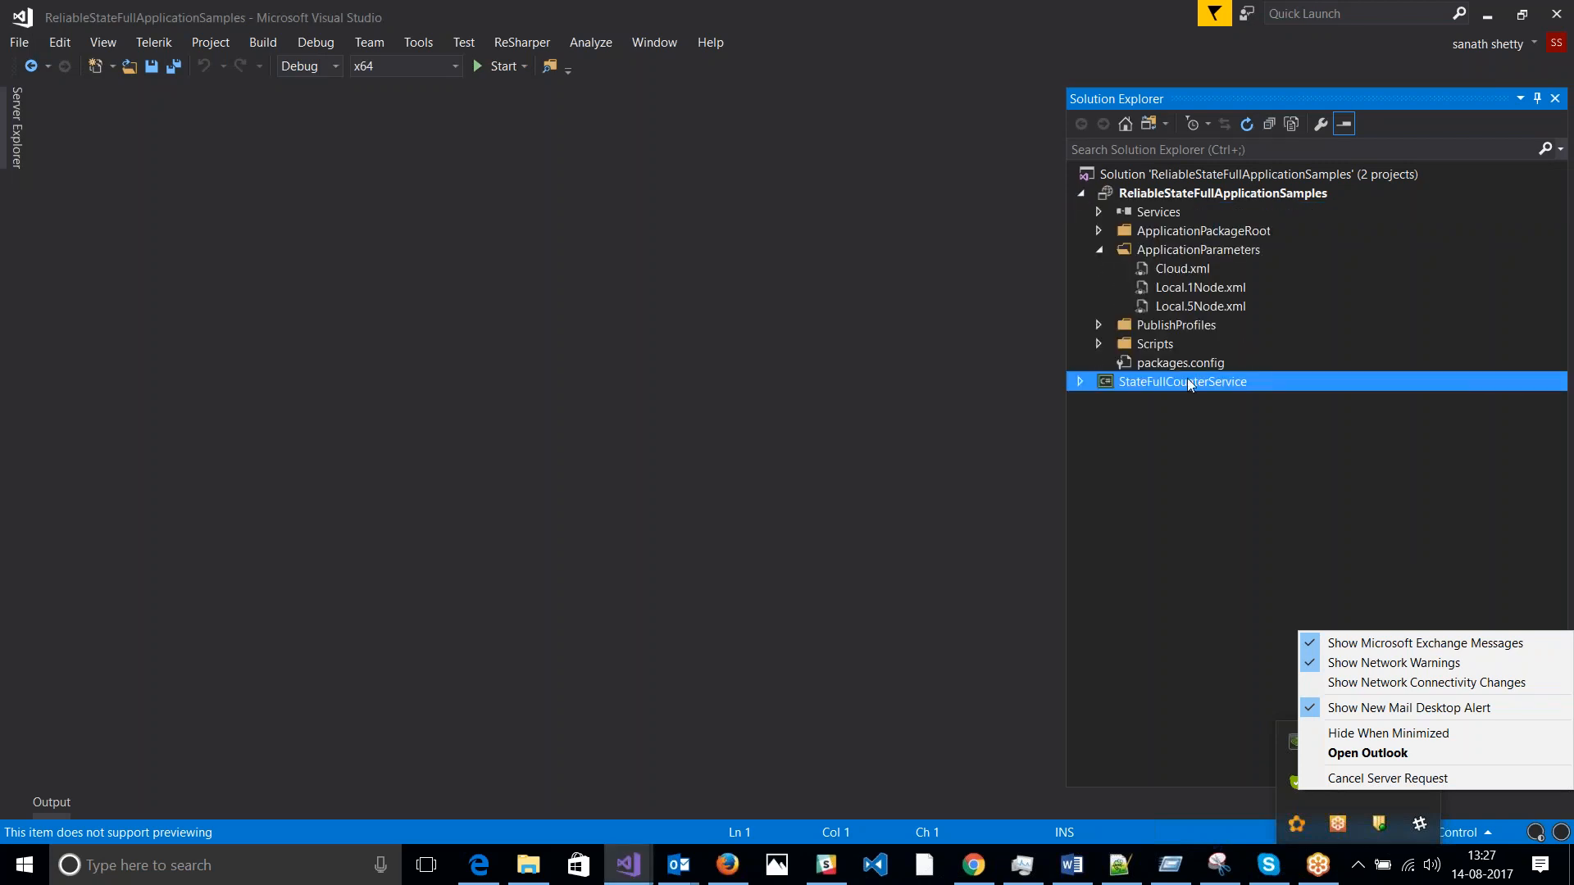
{"action": "mouse_move", "coordinate": [1191, 399]}
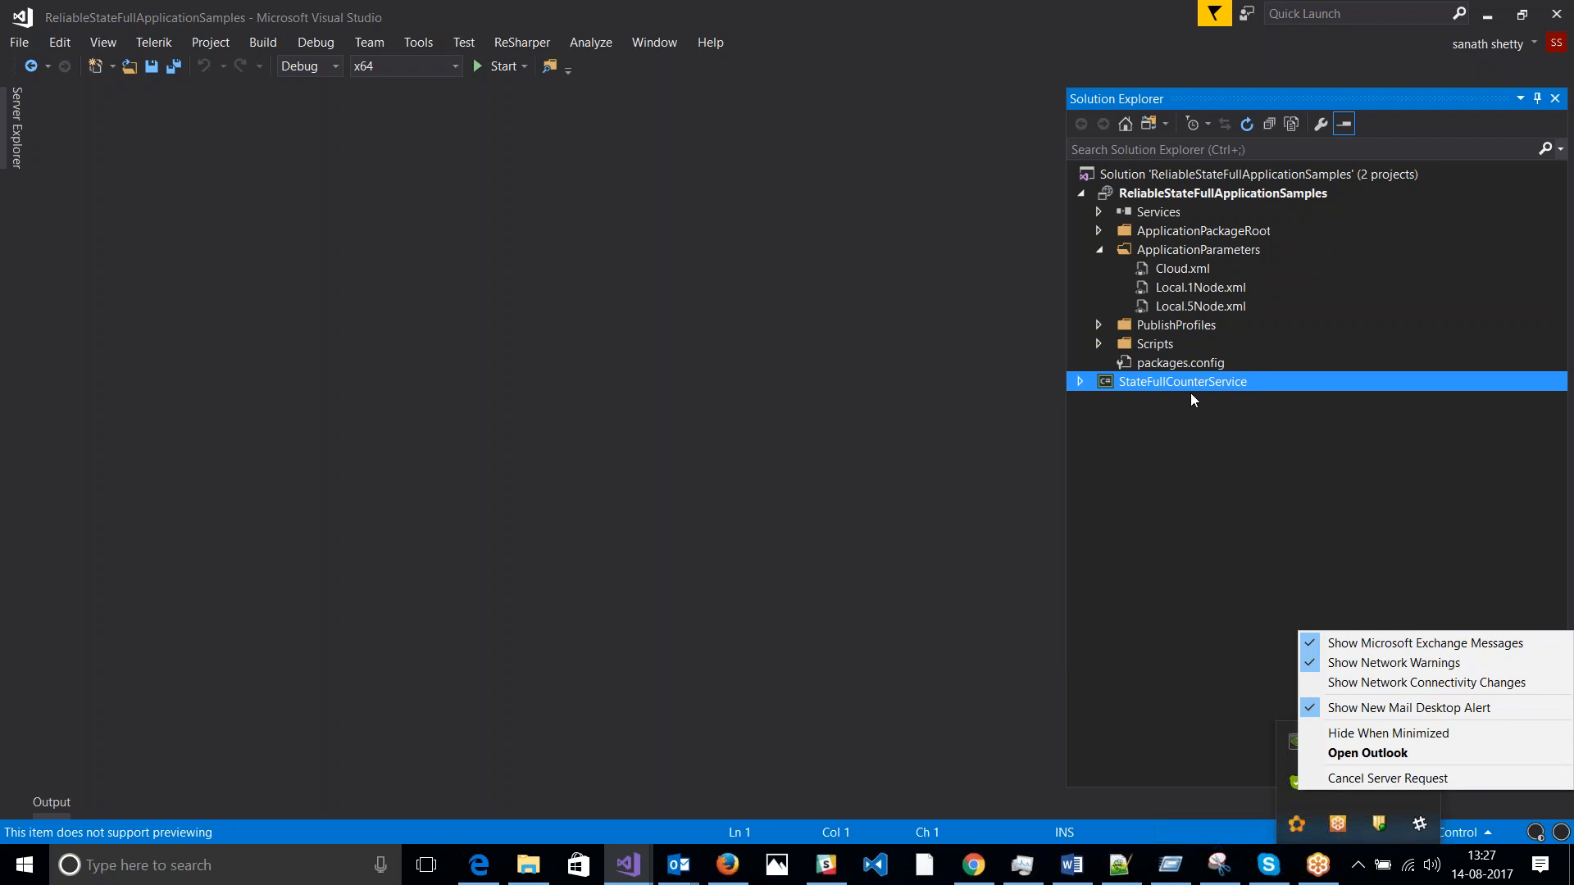
{"action": "mouse_move", "coordinate": [1102, 236]}
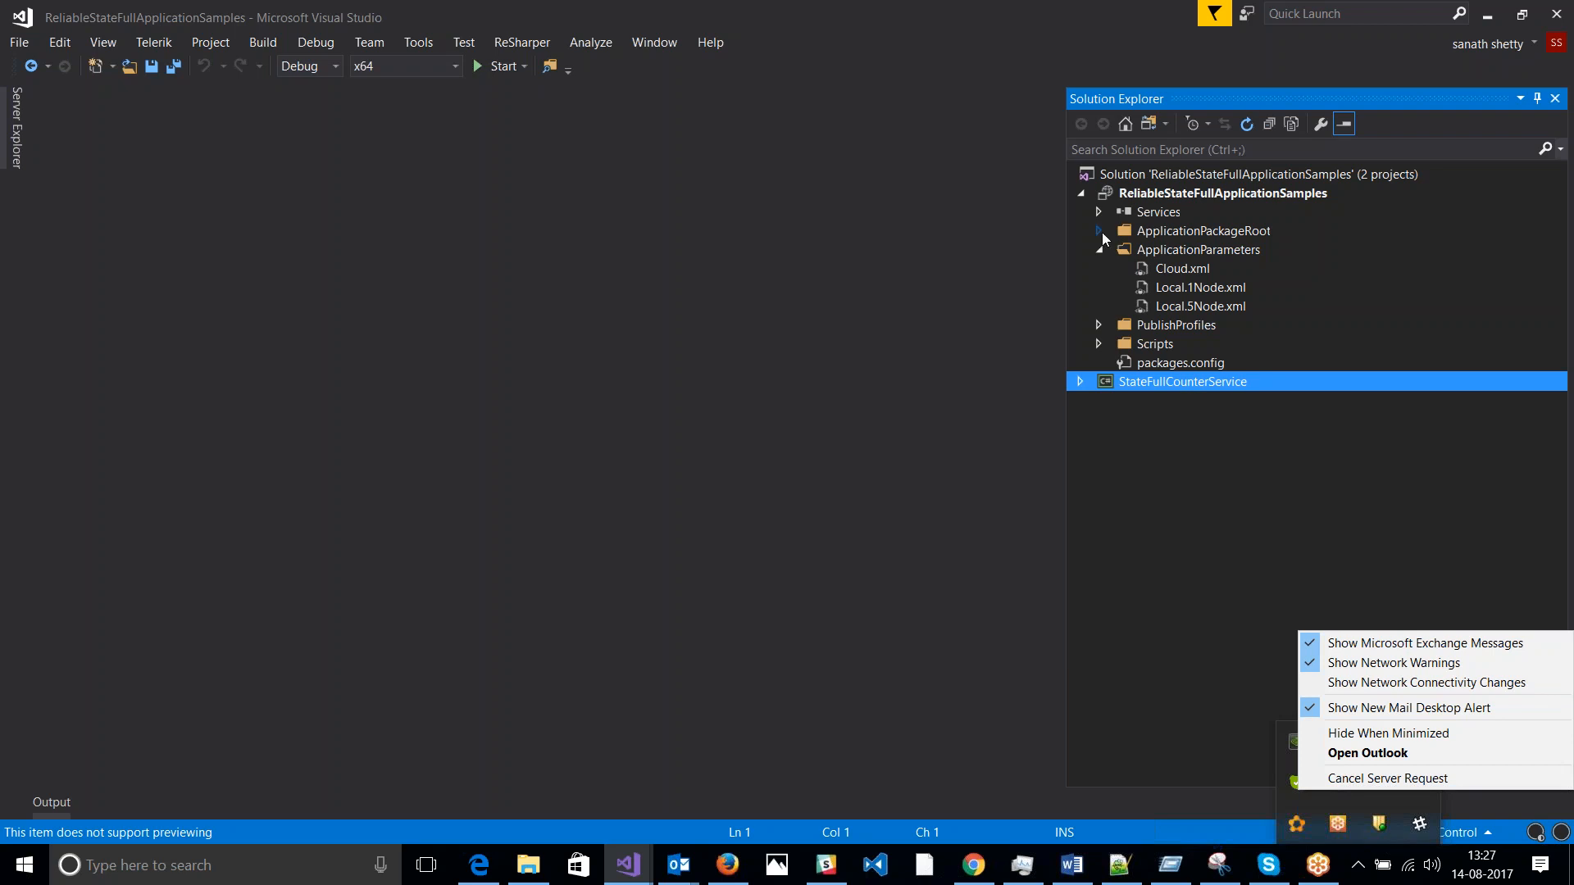
Step: Open ApplicationManifest.xml and review MinReplicaSetSize, TargetReplicaSetSize and the UpCounter/DownCounter partitions
{"action": "double_click", "coordinate": [1220, 249]}
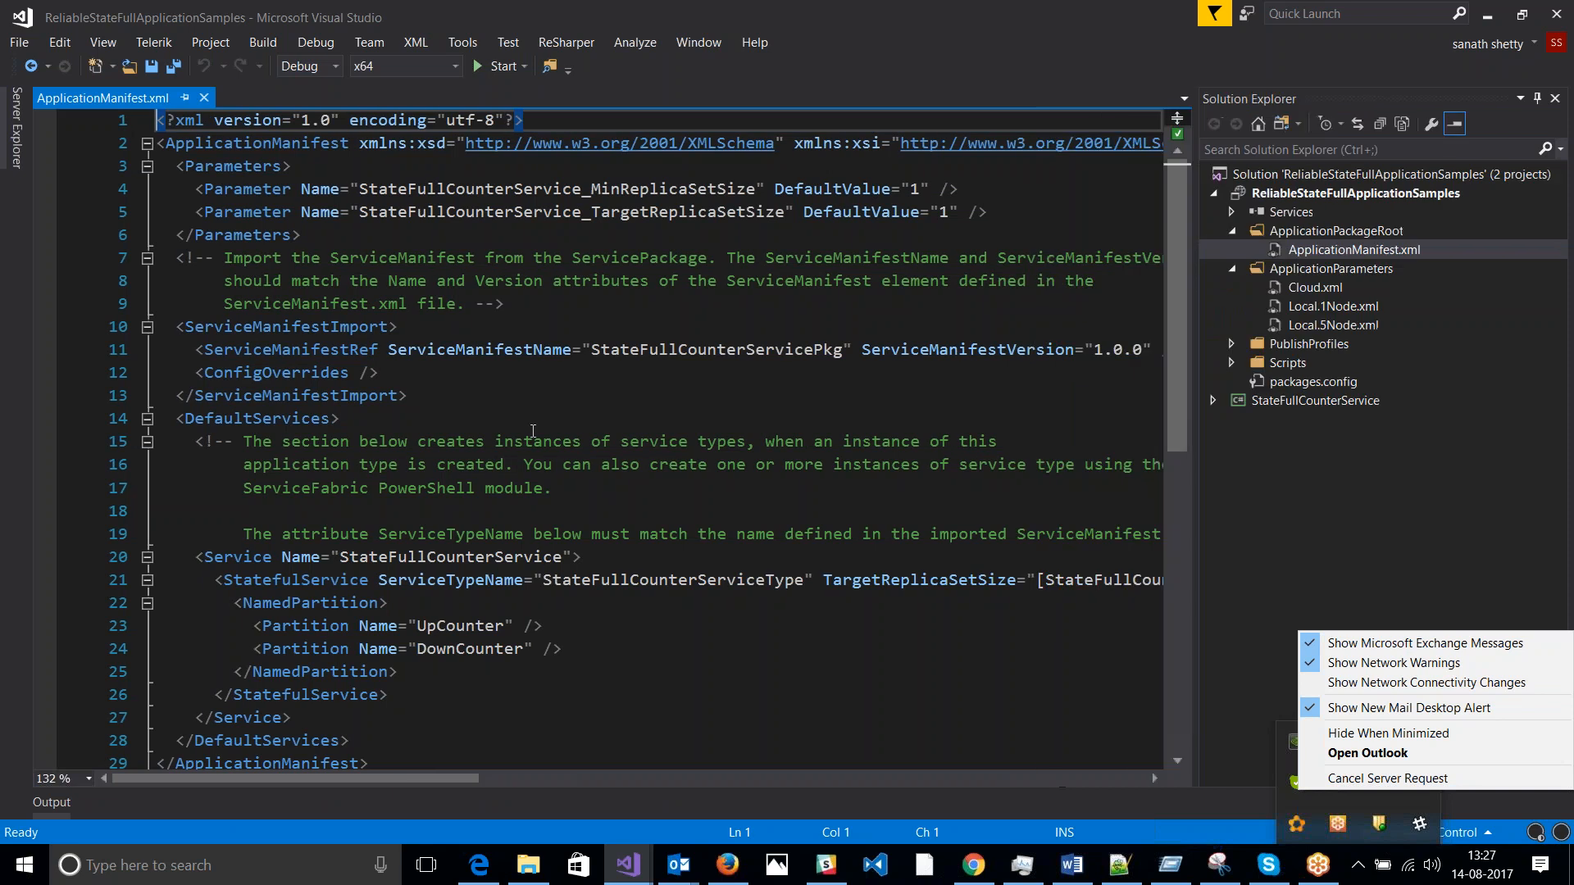
{"action": "left_click_drag", "start_coordinate": [175, 165], "coordinate": [341, 211]}
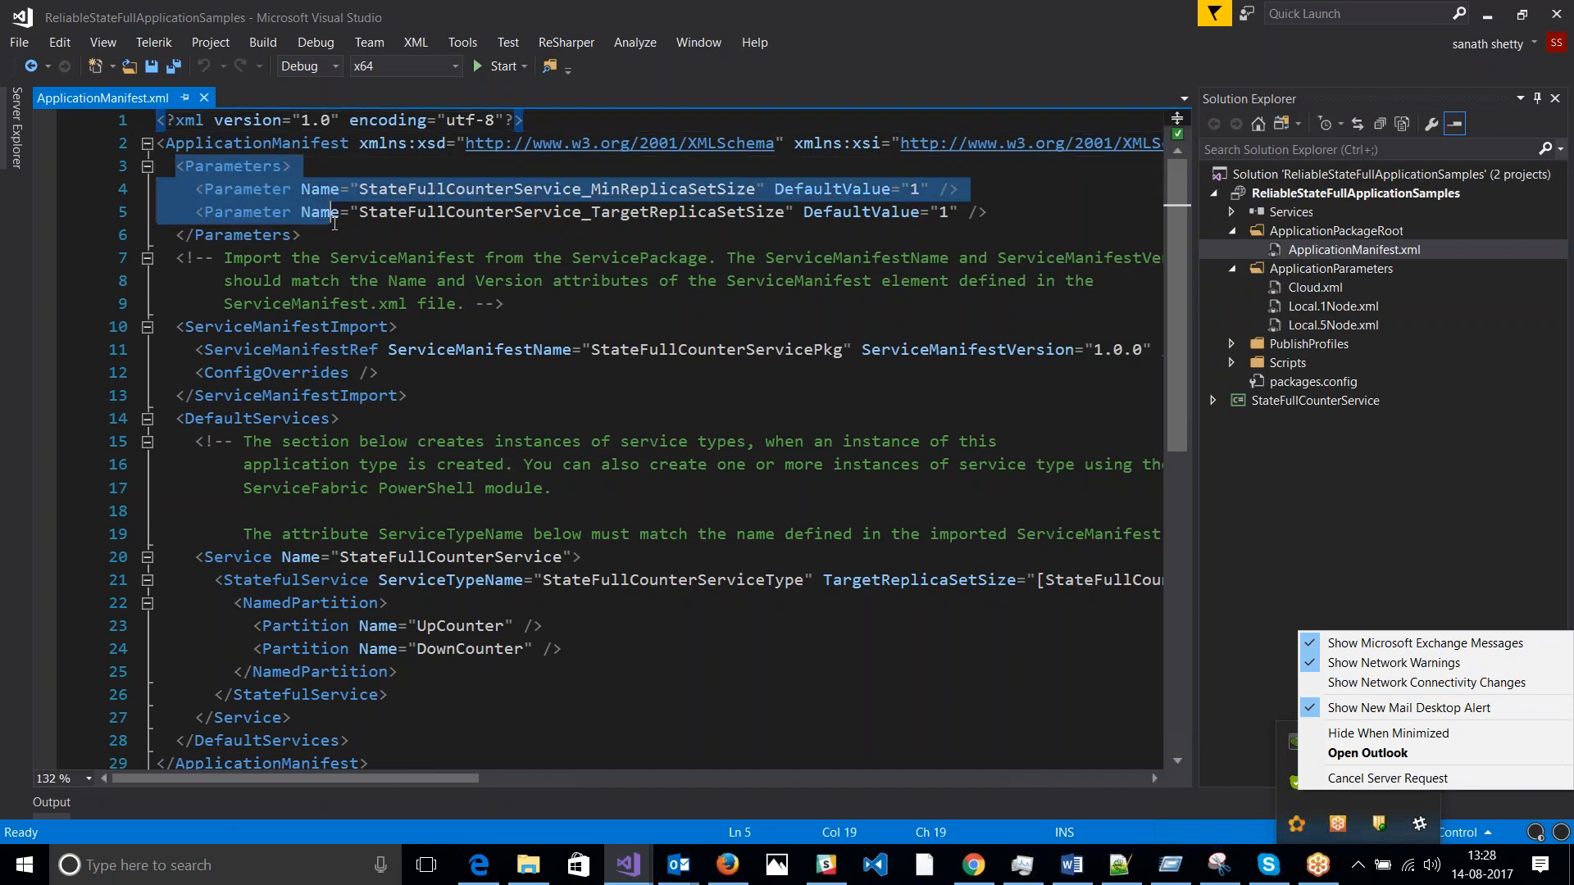
{"action": "left_click", "coordinate": [694, 189]}
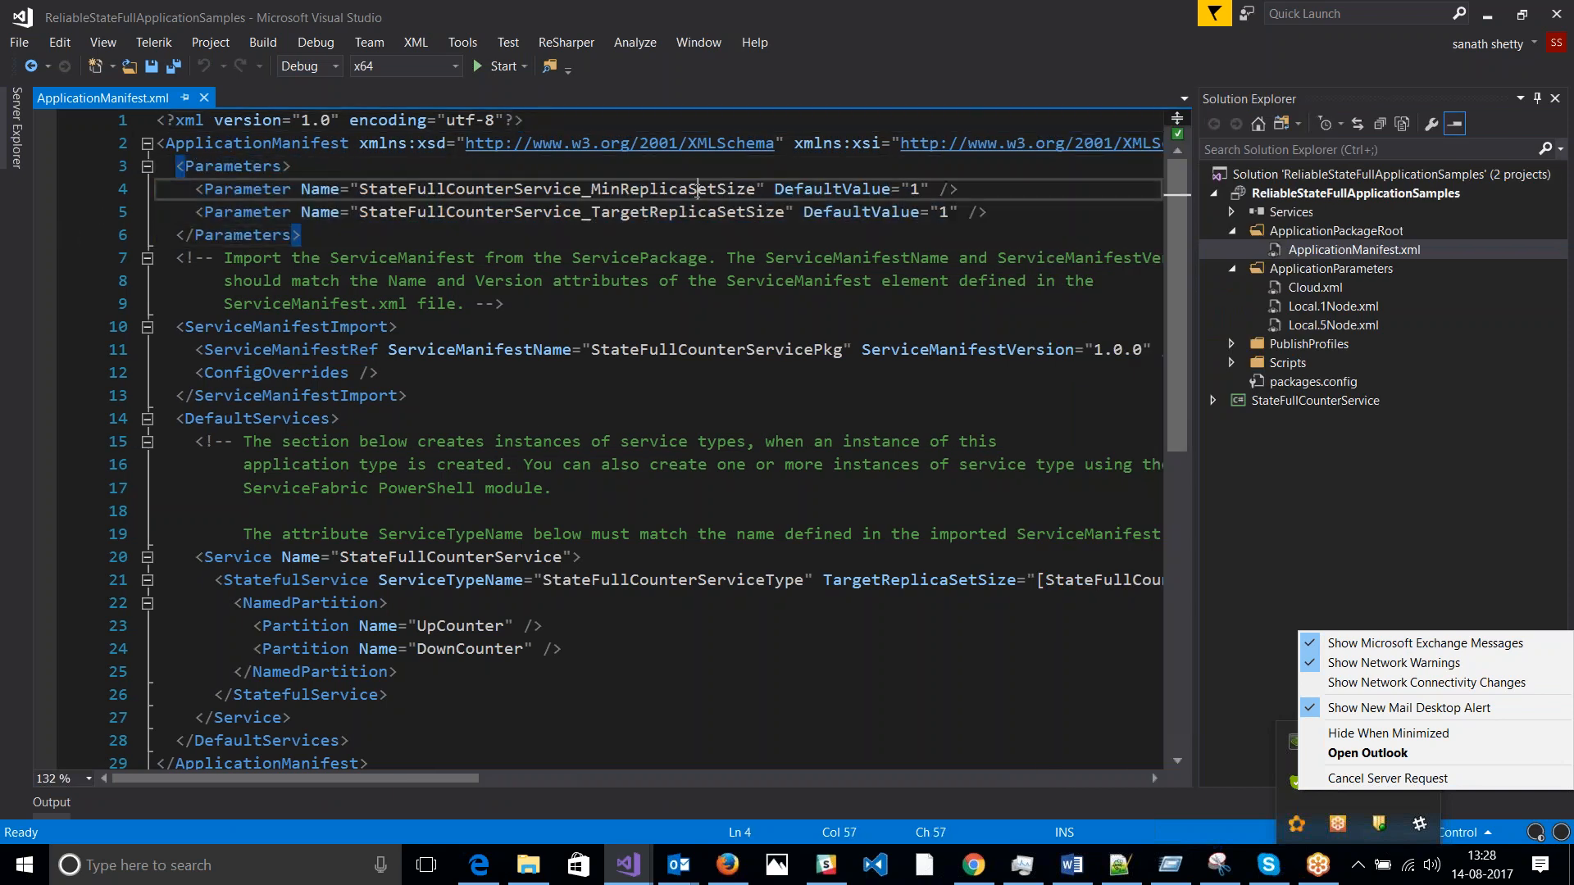
{"action": "double_click", "coordinate": [557, 188]}
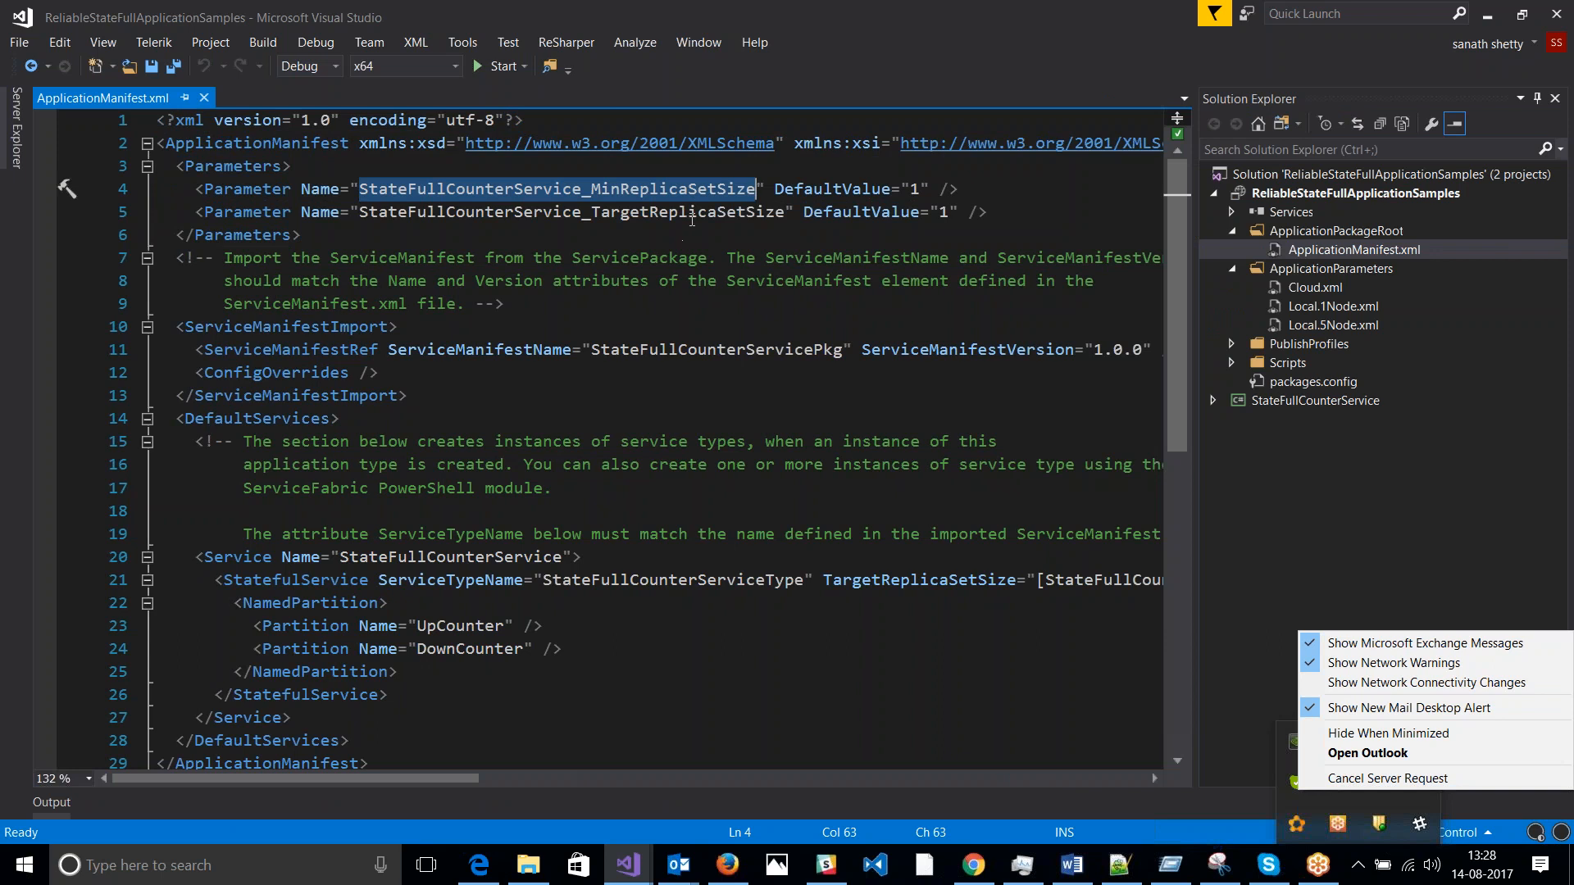
{"action": "scroll", "scroll_direction": "down", "scroll_amount": 3}
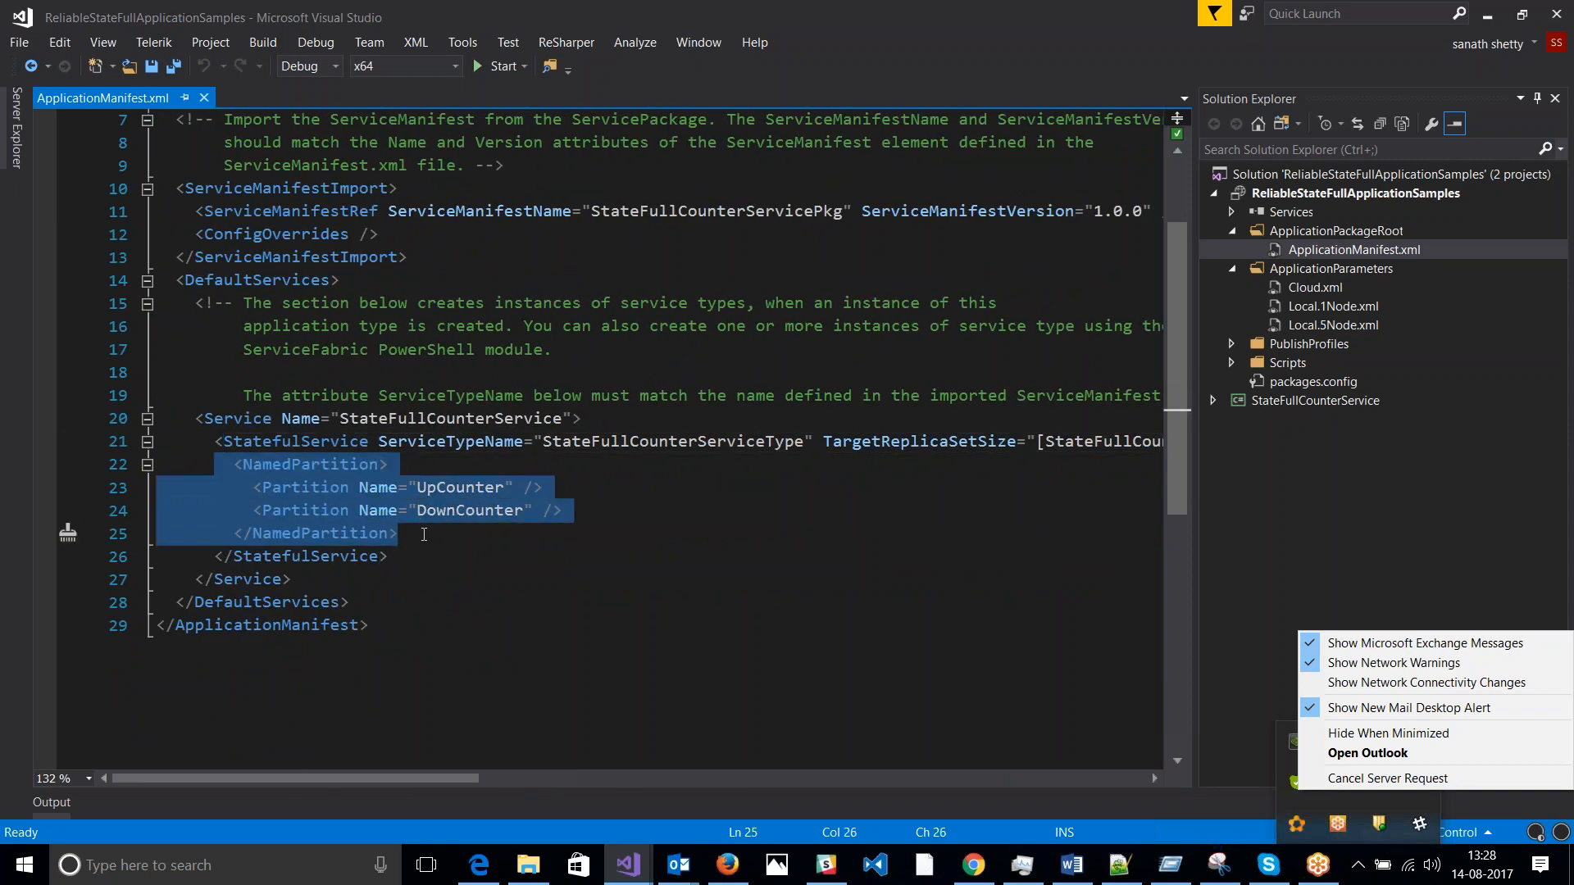
{"action": "scroll", "scroll_direction": "up", "scroll_amount": 3}
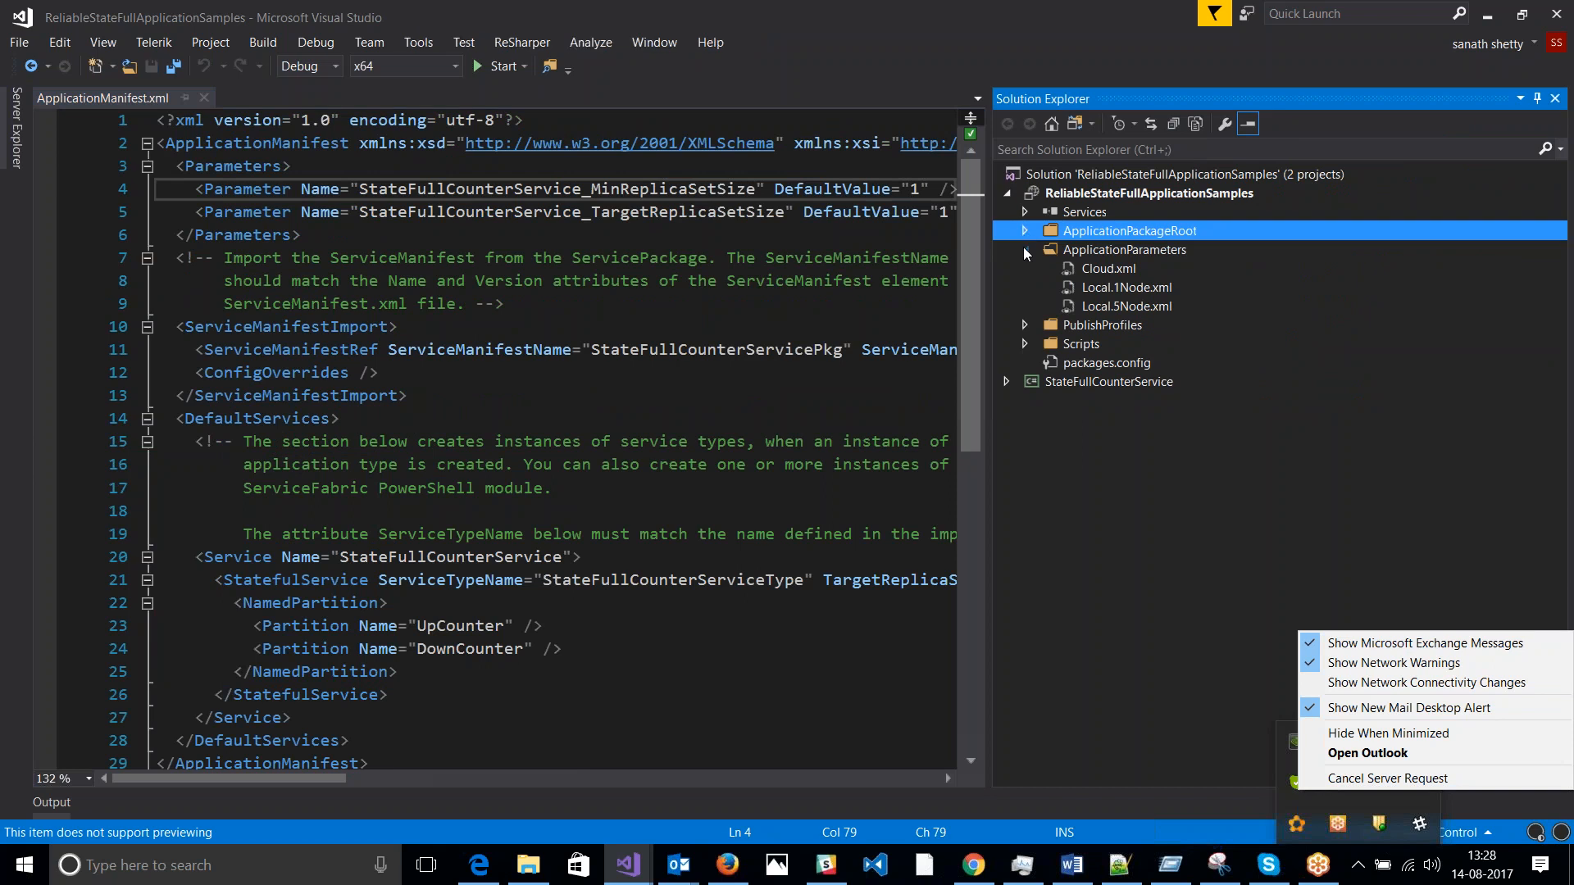
{"action": "mouse_move", "coordinate": [1072, 277]}
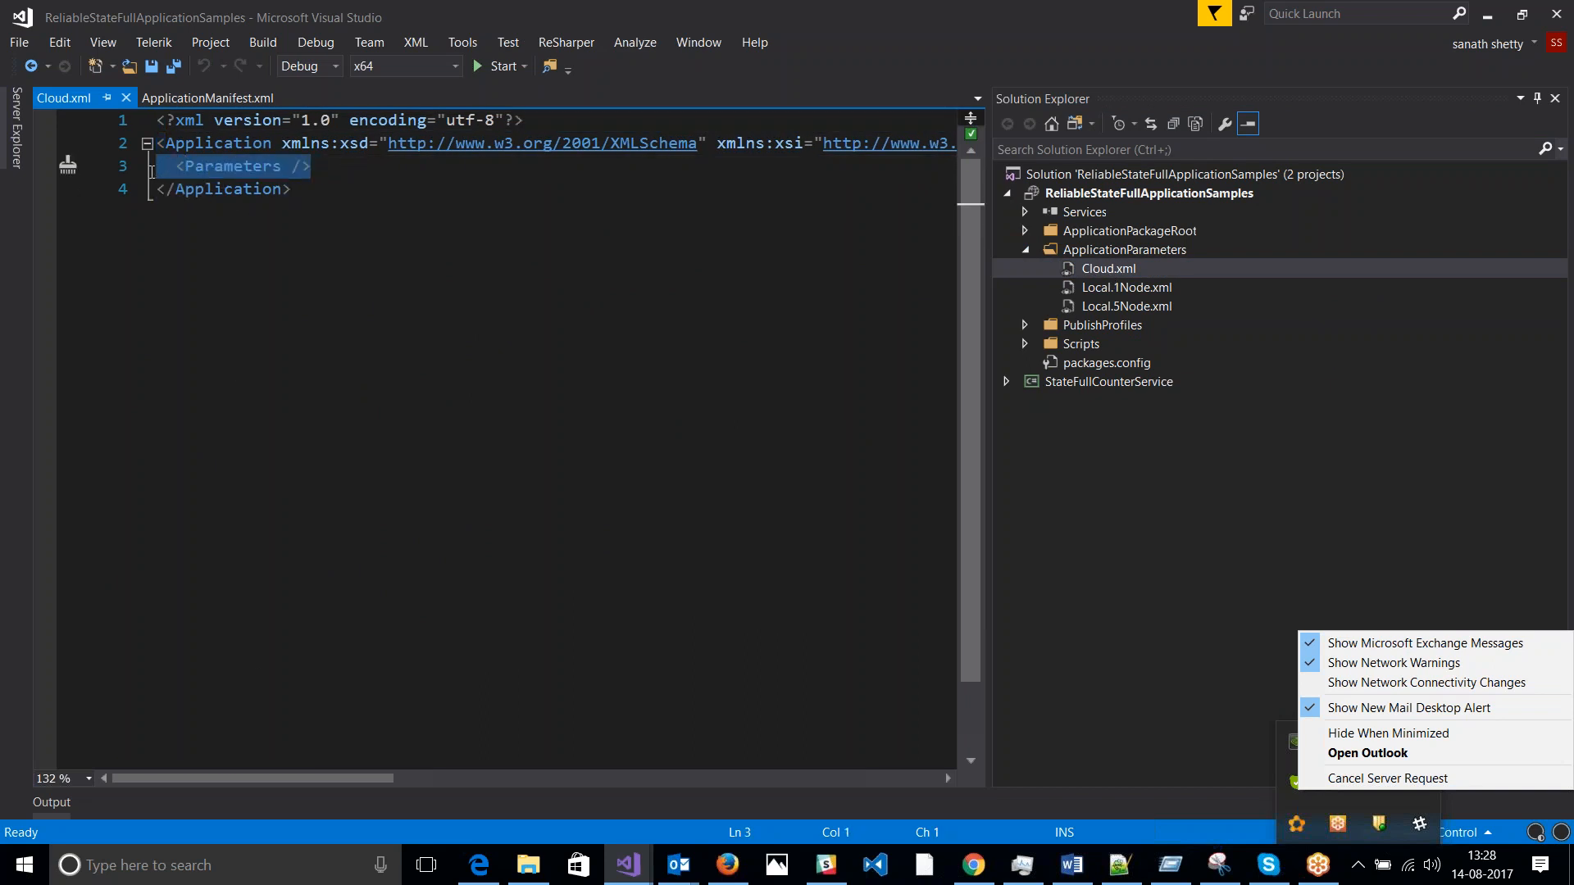
{"action": "mouse_move", "coordinate": [161, 180]}
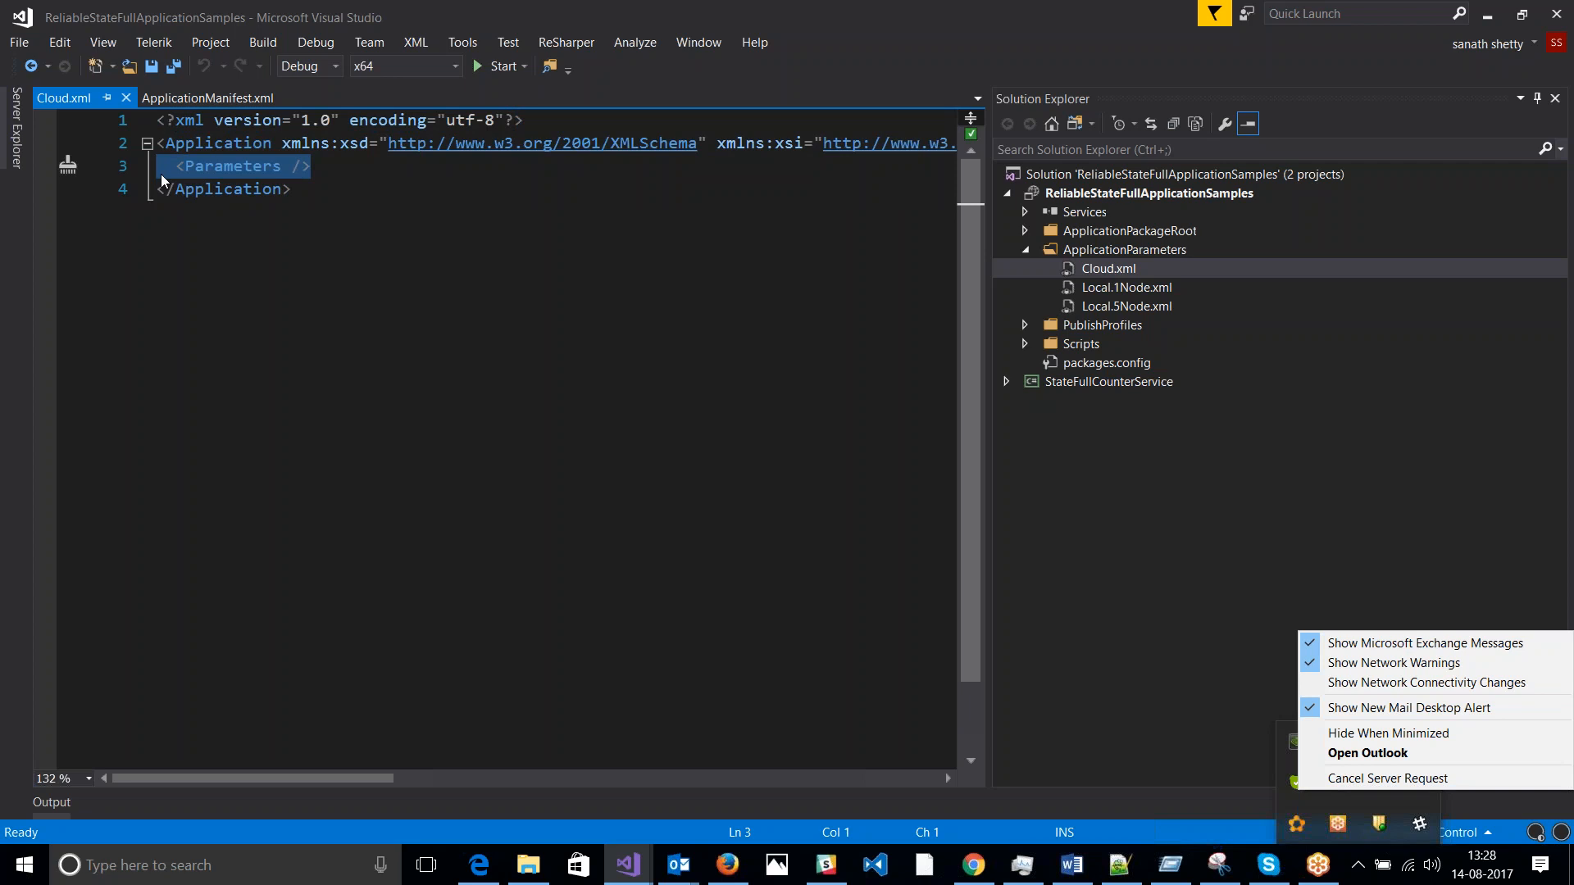
{"action": "mouse_move", "coordinate": [1124, 319]}
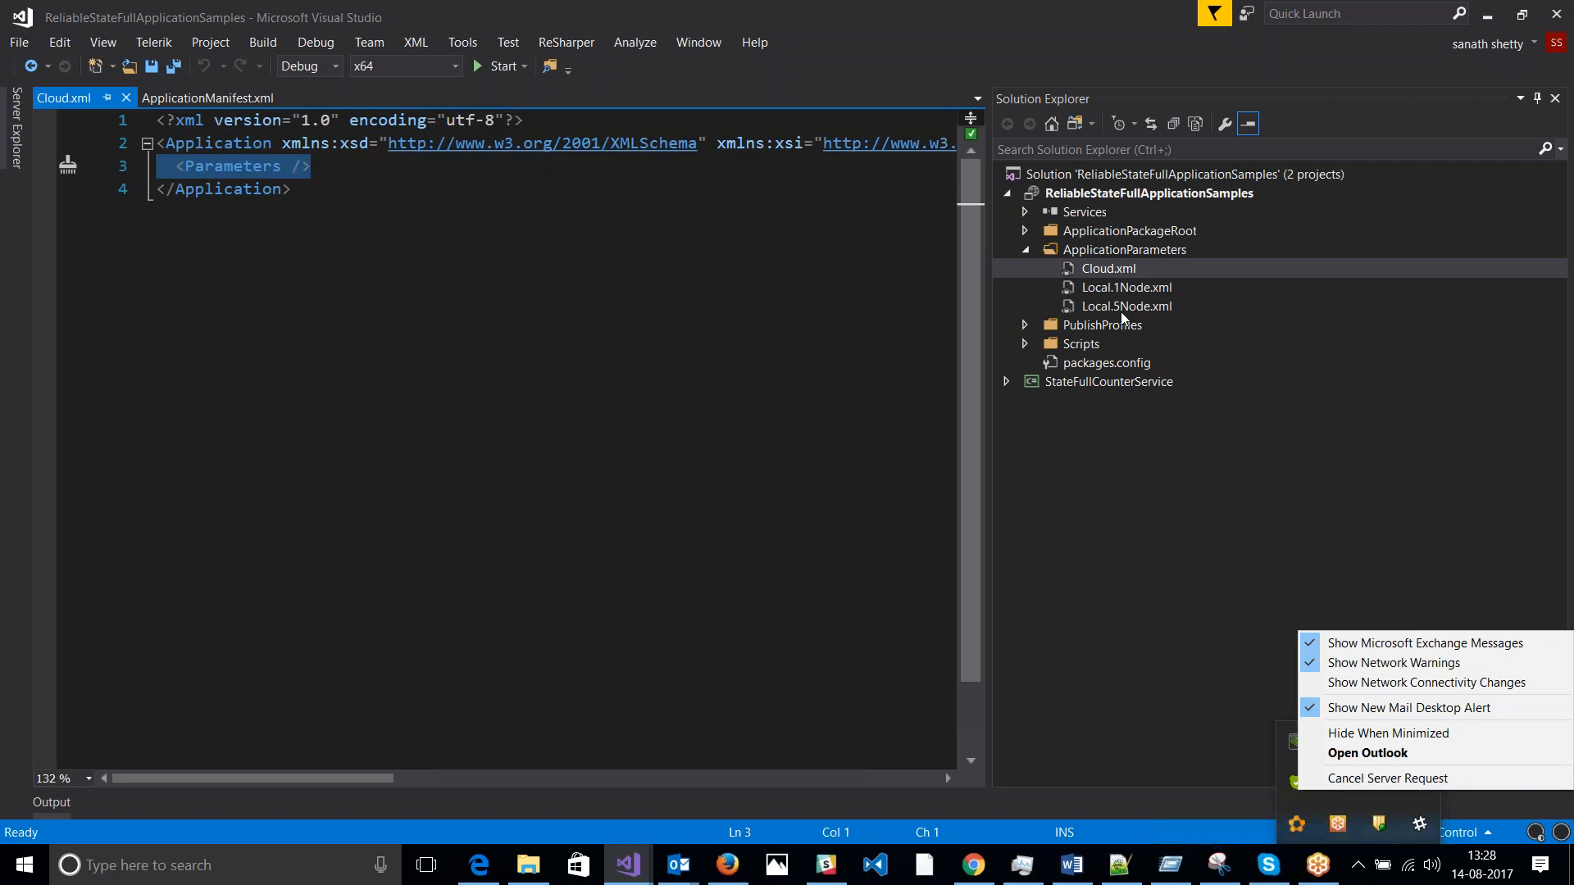
Step: Open Local.5Node.xml (MinReplicaSetSize 3, TargetReplicaSetSize 5) and collapse ApplicationParameters
{"action": "double_click", "coordinate": [1126, 306]}
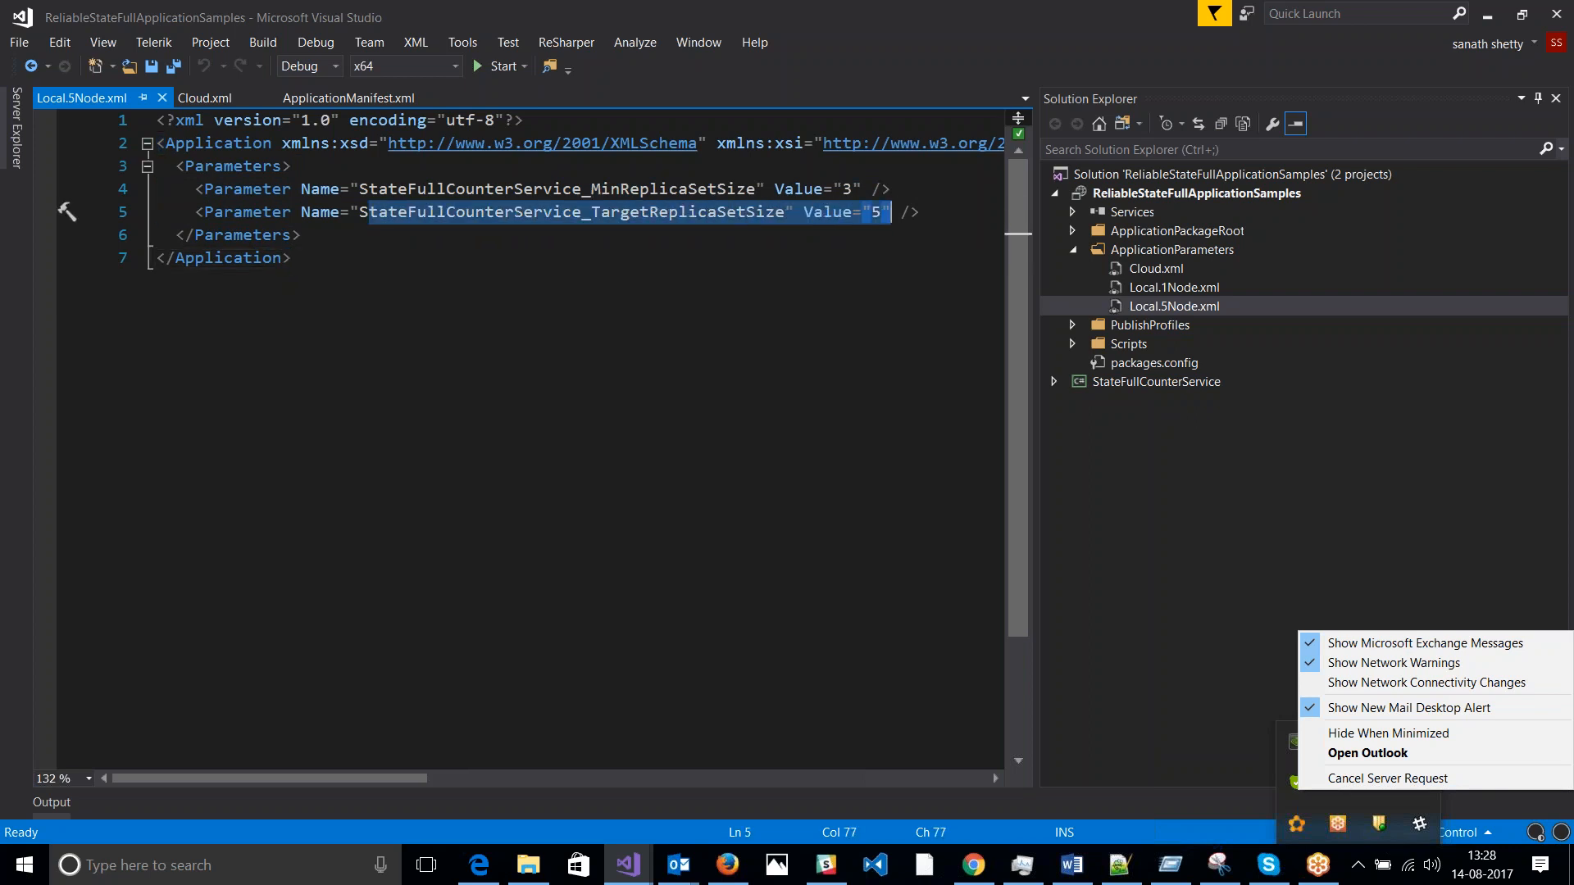
{"action": "left_click", "coordinate": [1072, 249]}
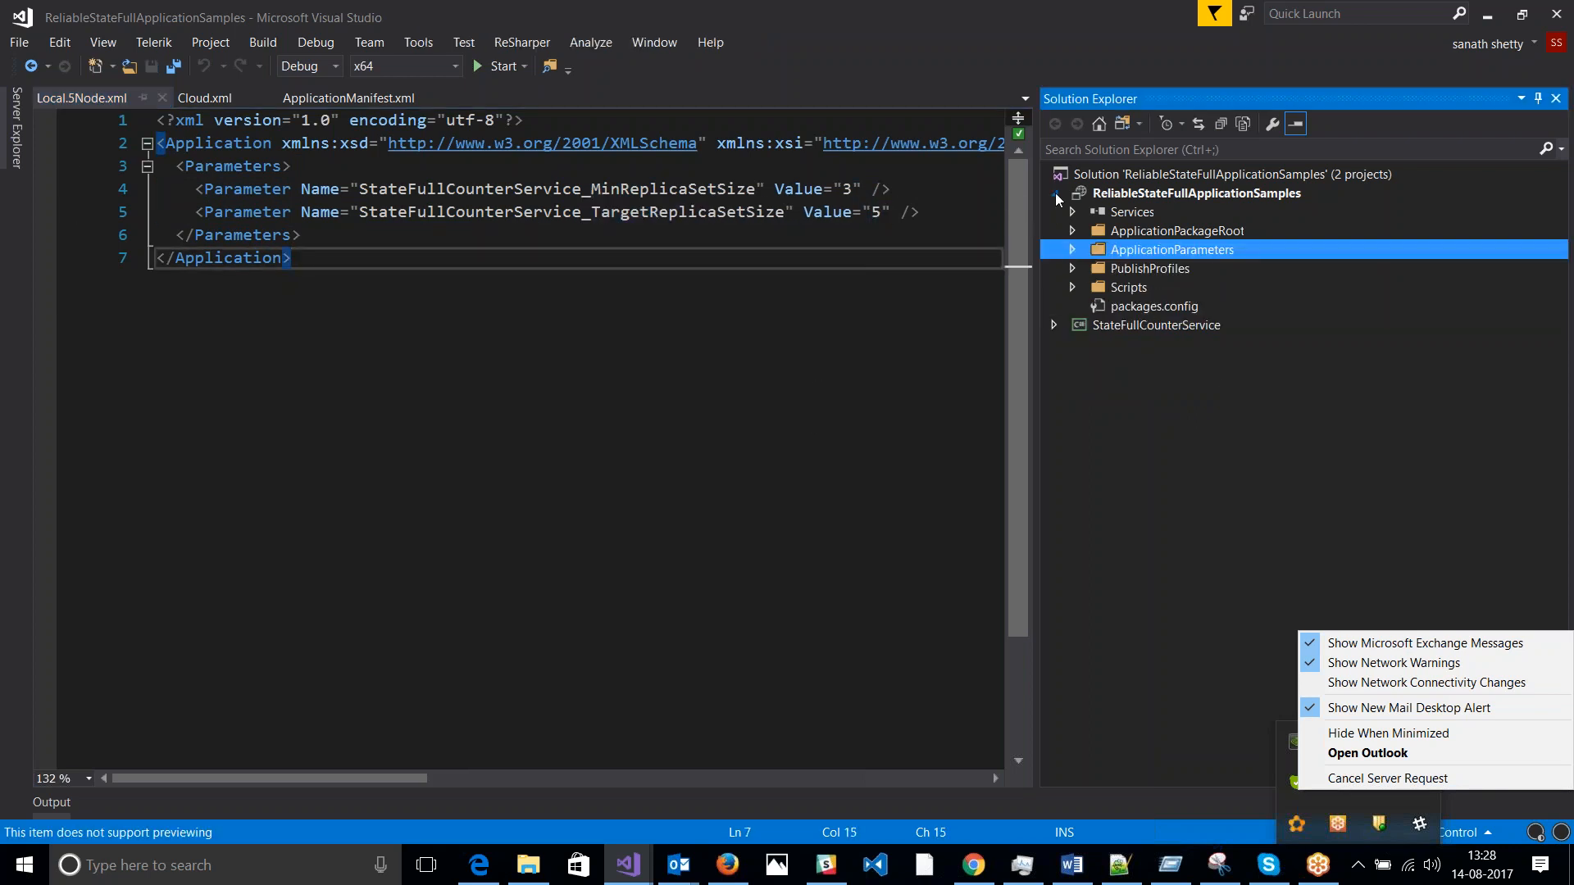
Step: Publish the application to the local cluster using the Local.5Node profile and parameters
{"action": "left_click", "coordinate": [1055, 192]}
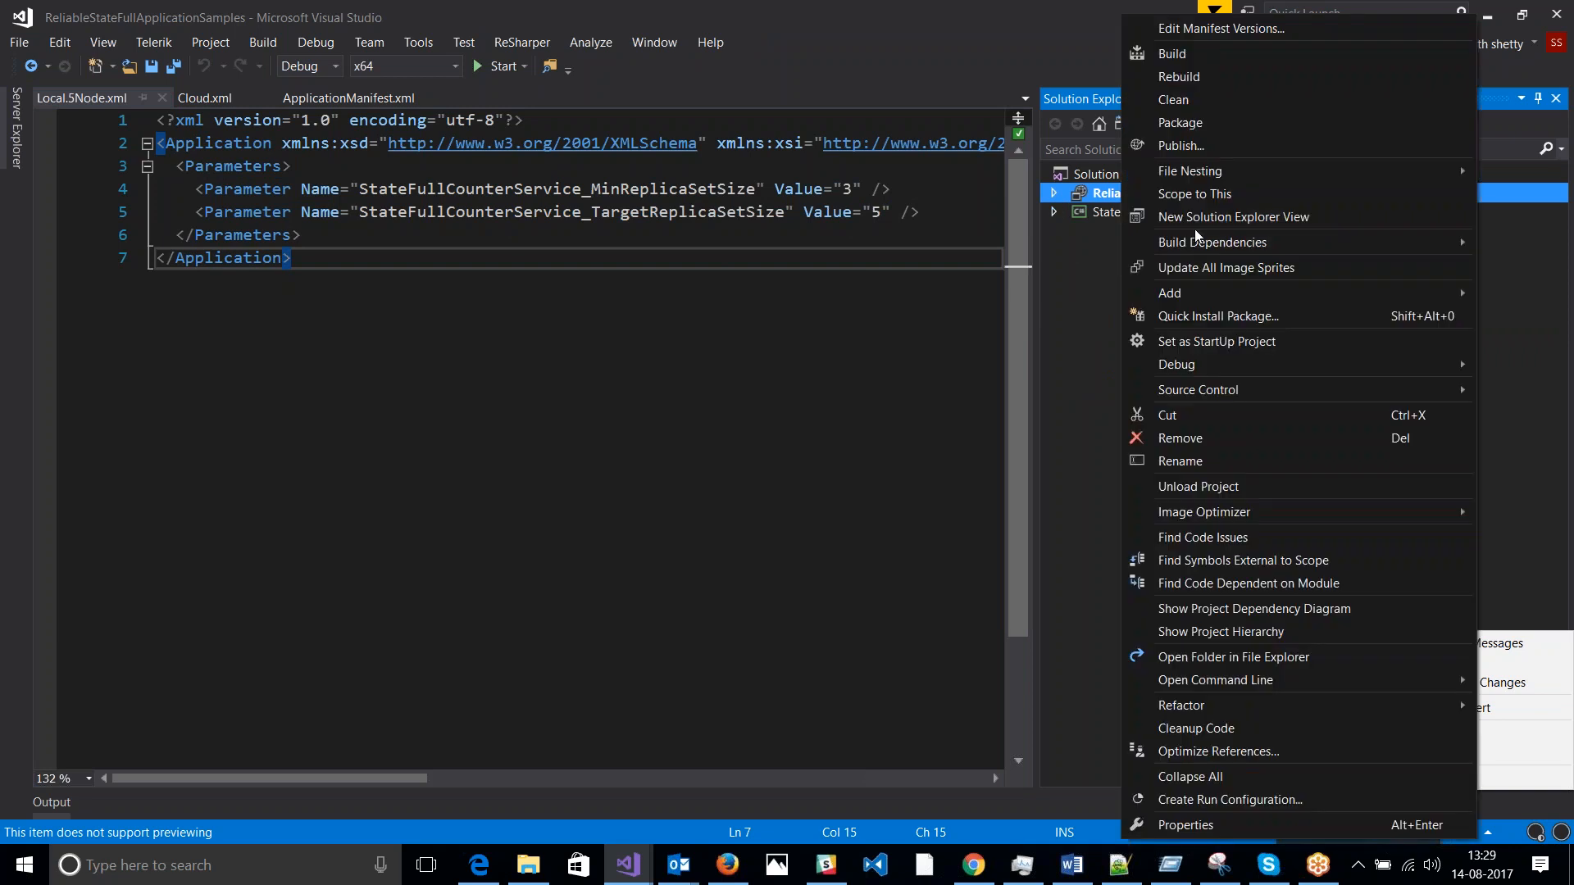
{"action": "left_click", "coordinate": [1181, 146]}
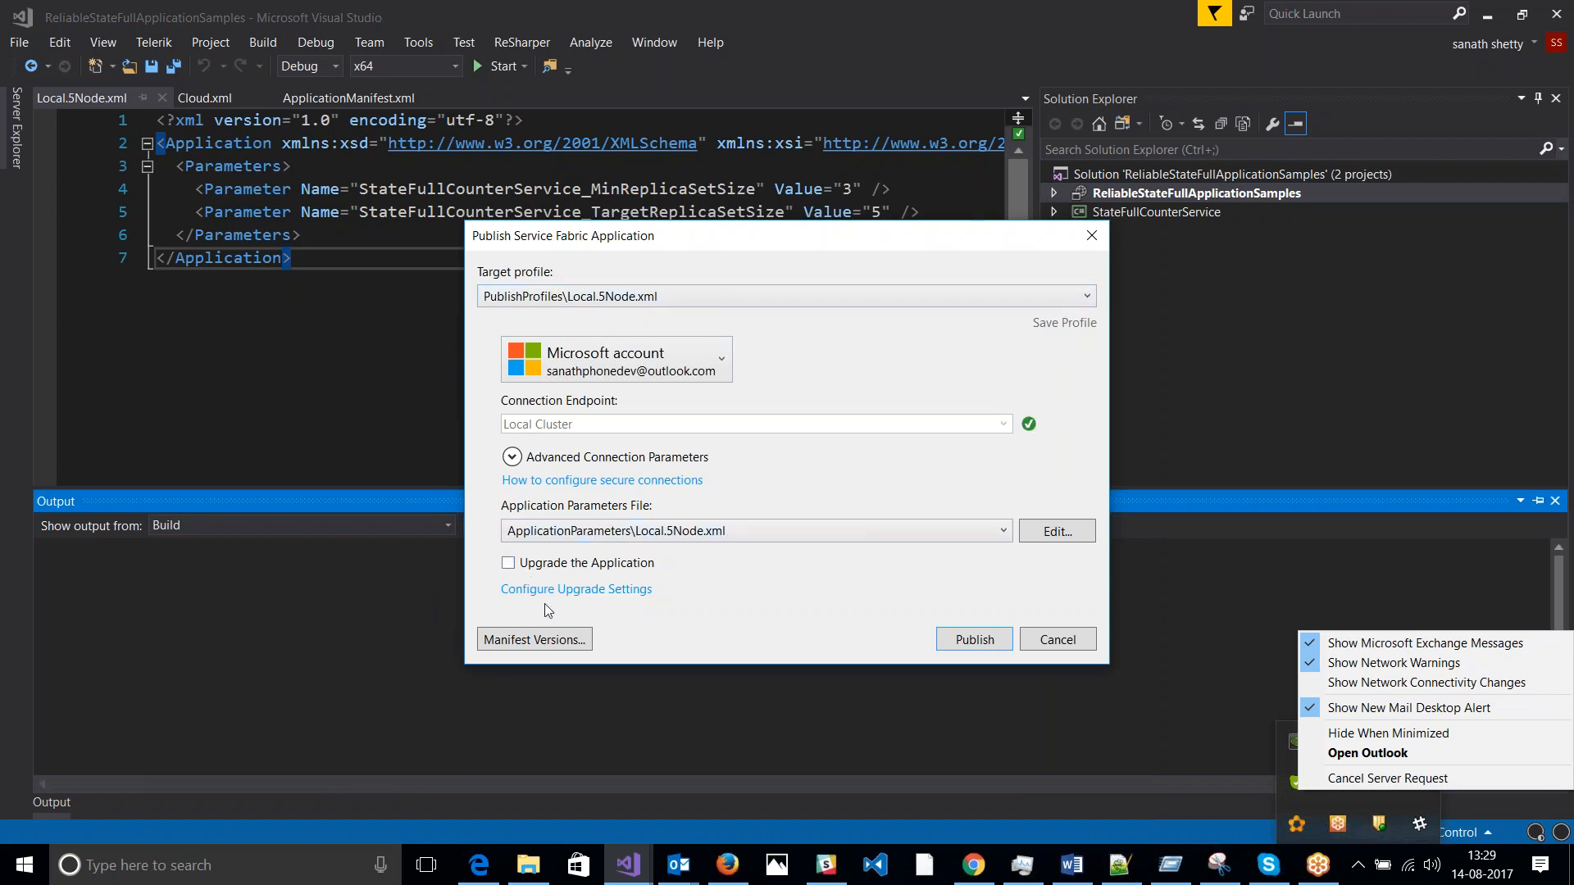
{"action": "left_click", "coordinate": [970, 640]}
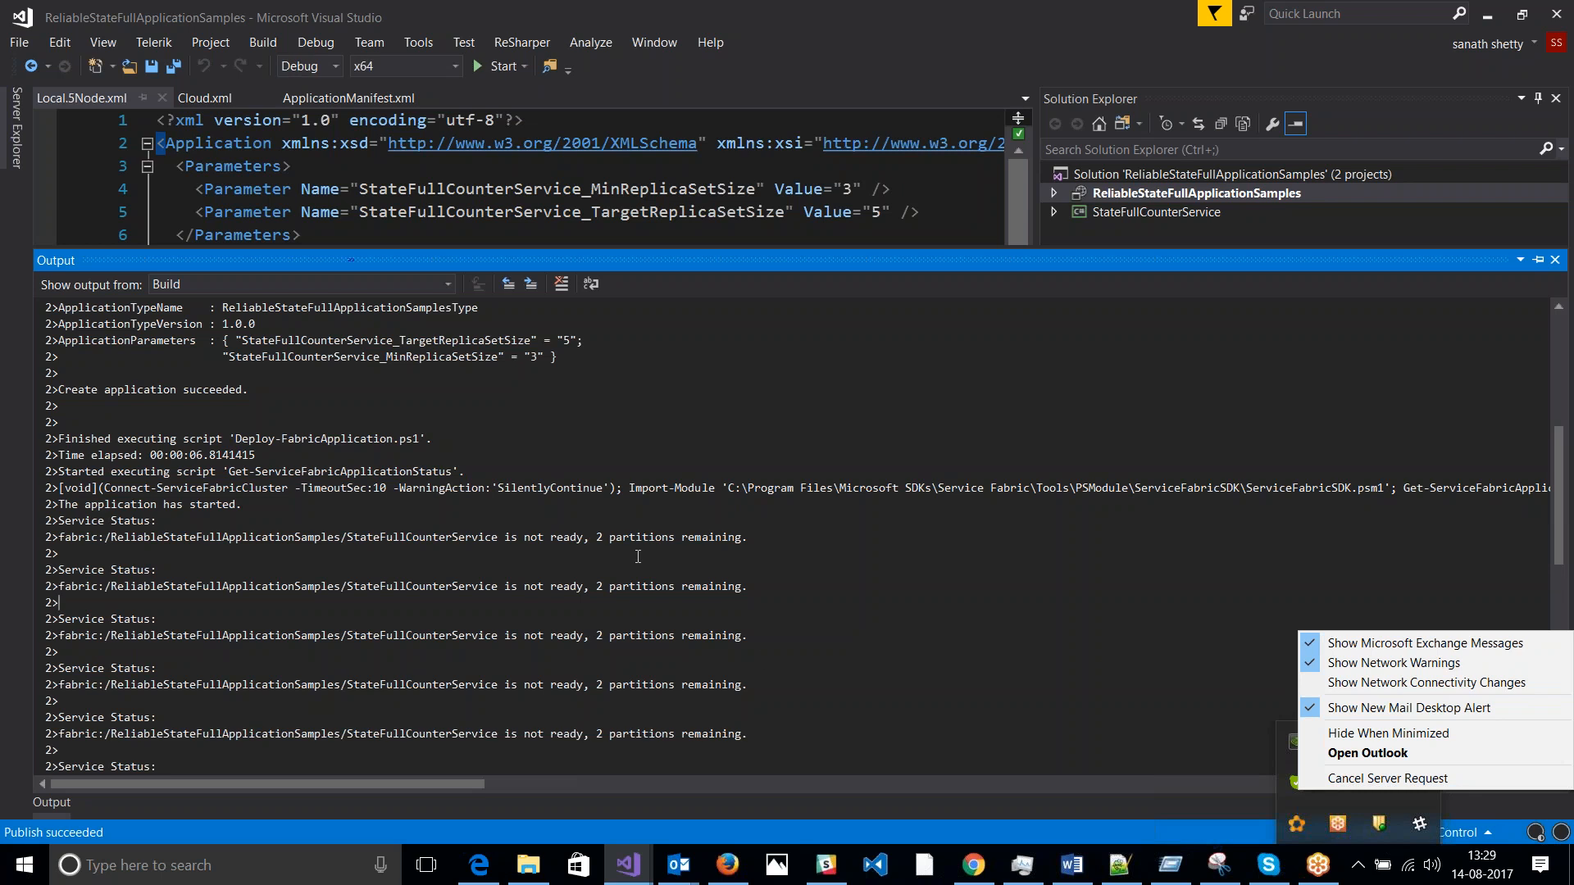
{"action": "mouse_move", "coordinate": [1144, 344]}
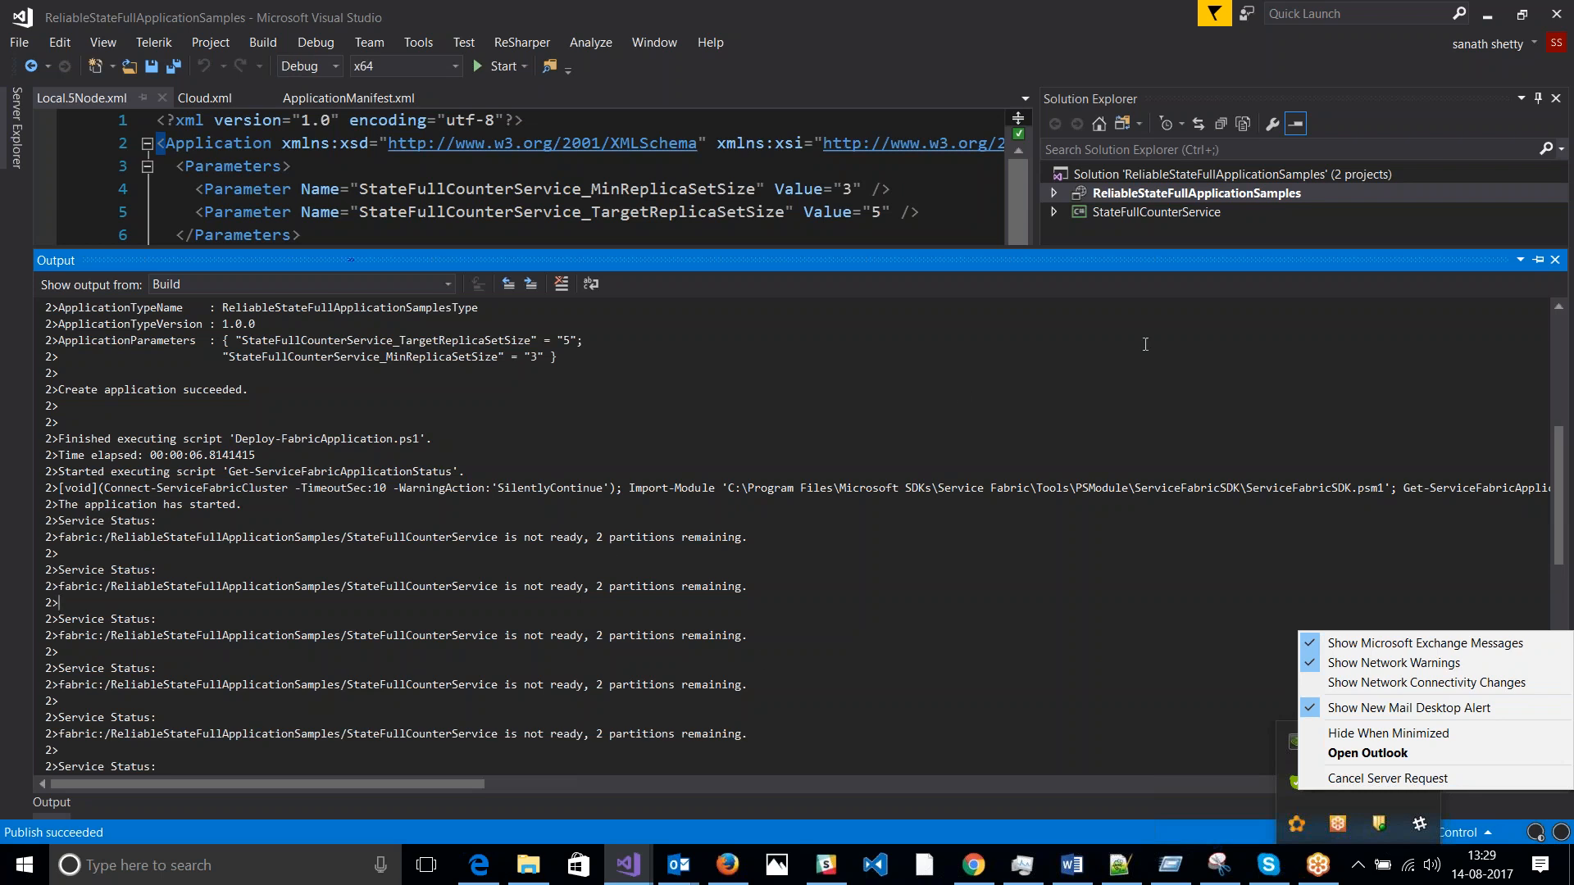
{"action": "mouse_move", "coordinate": [524, 675]}
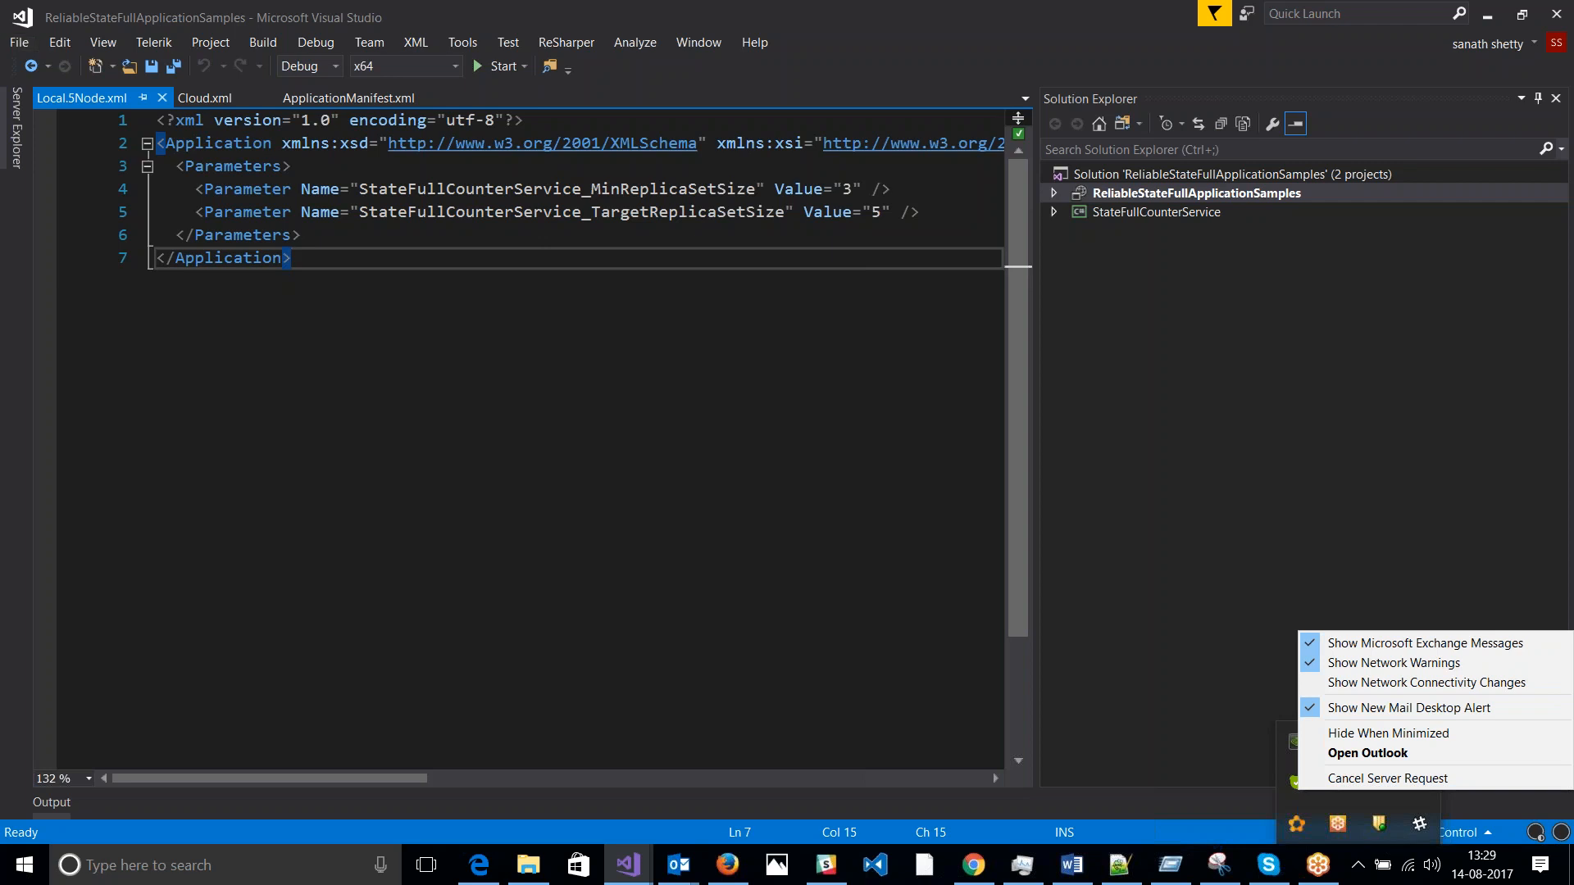
{"action": "mouse_move", "coordinate": [672, 601]}
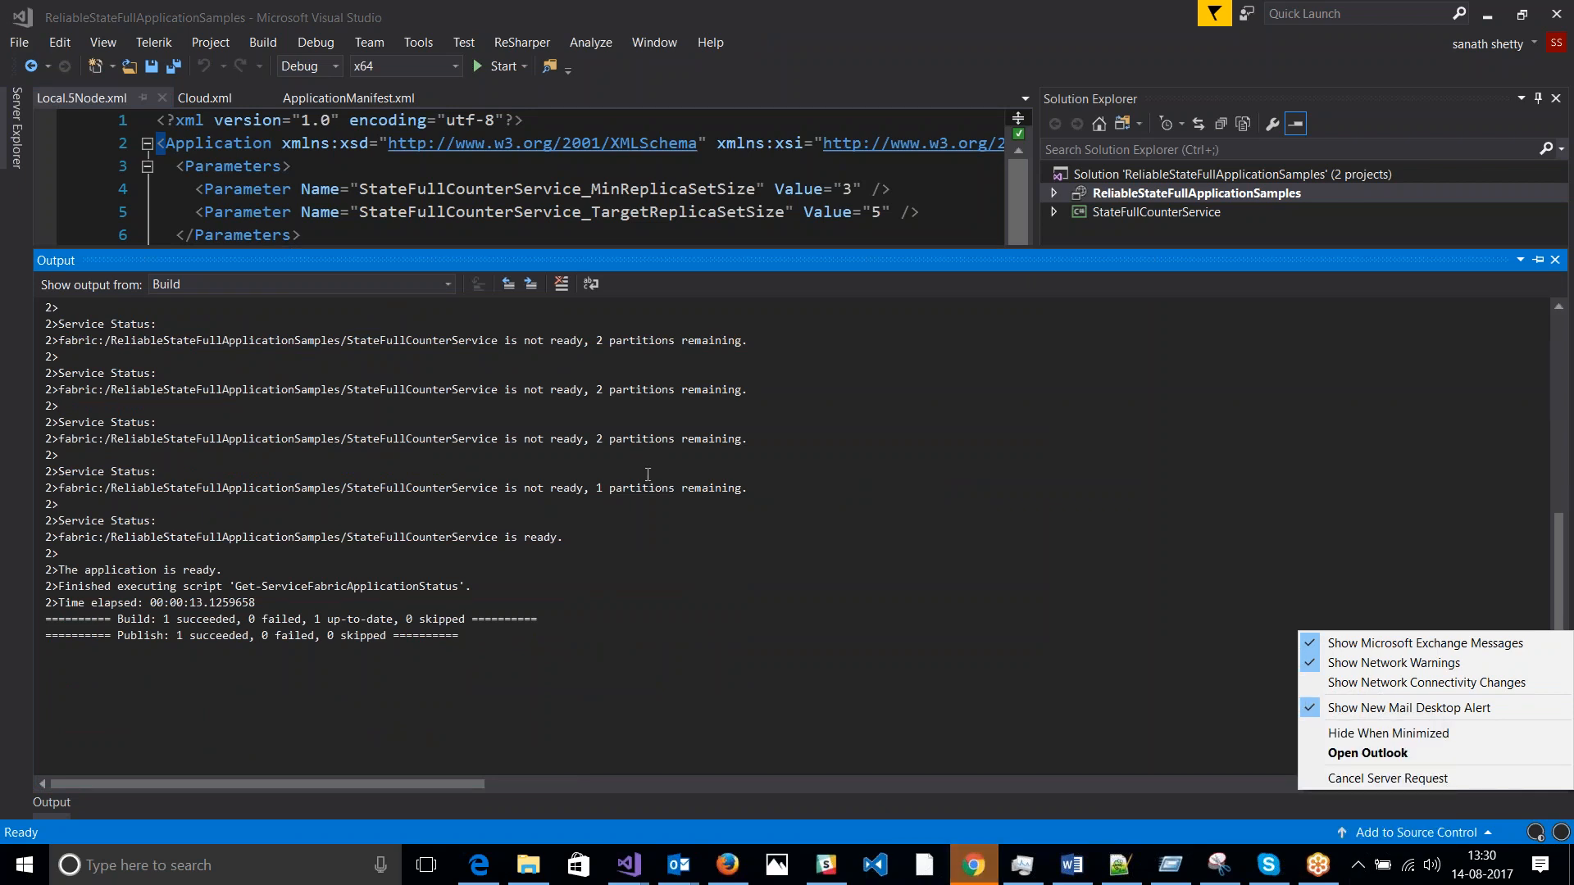
{"action": "mouse_move", "coordinate": [972, 864]}
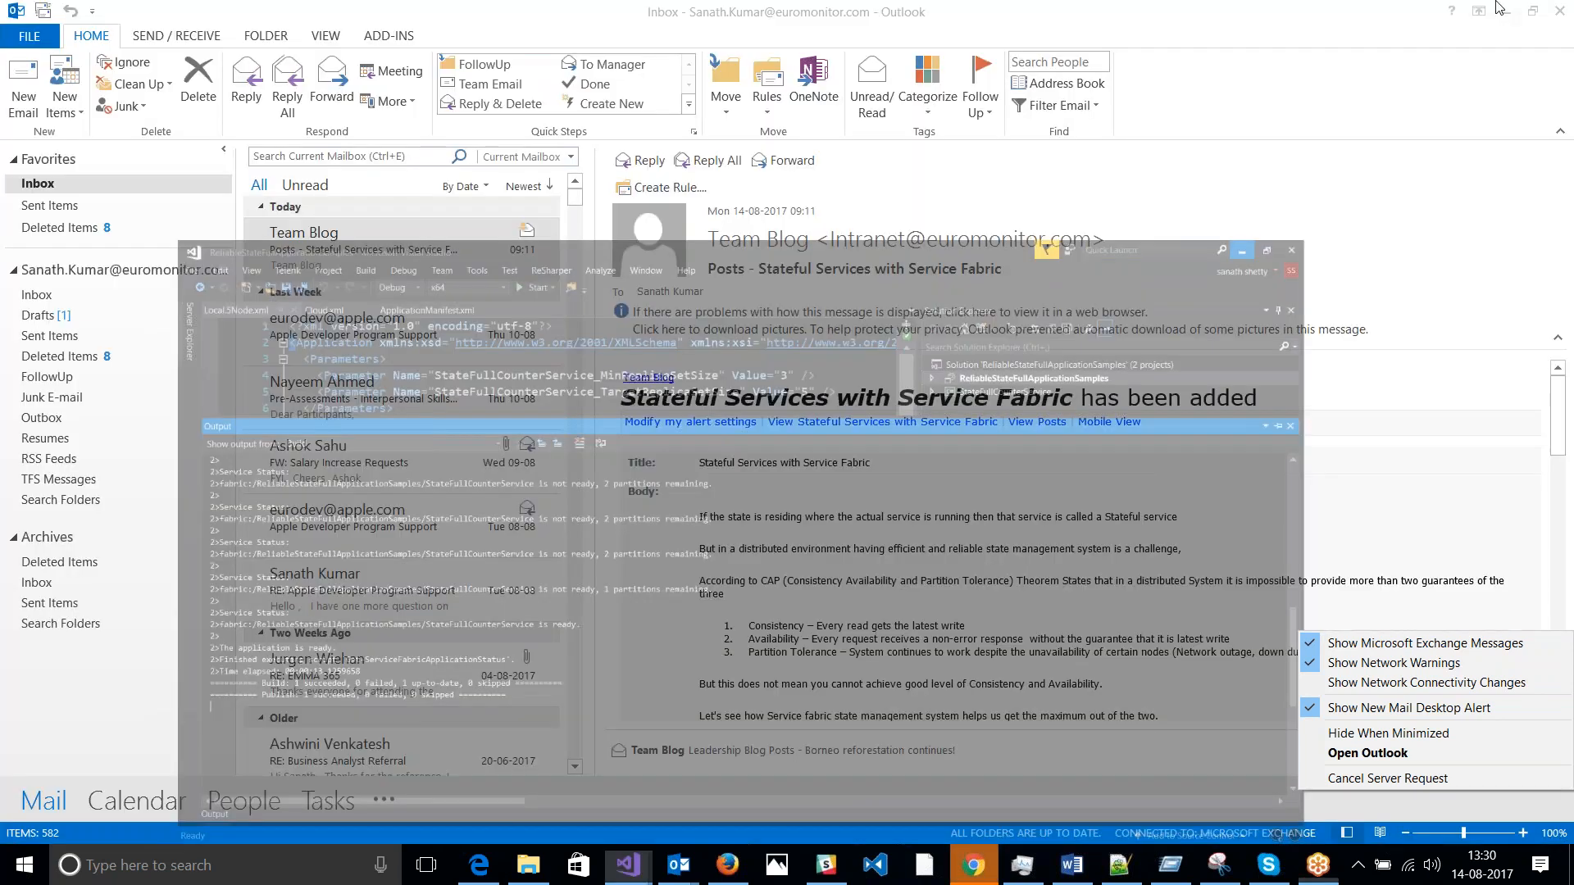
Step: In Service Fabric Explorer, navigate to the StateFullCounterService of ReliableStateFullApplicationSamplesType
{"action": "left_click", "coordinate": [971, 864]}
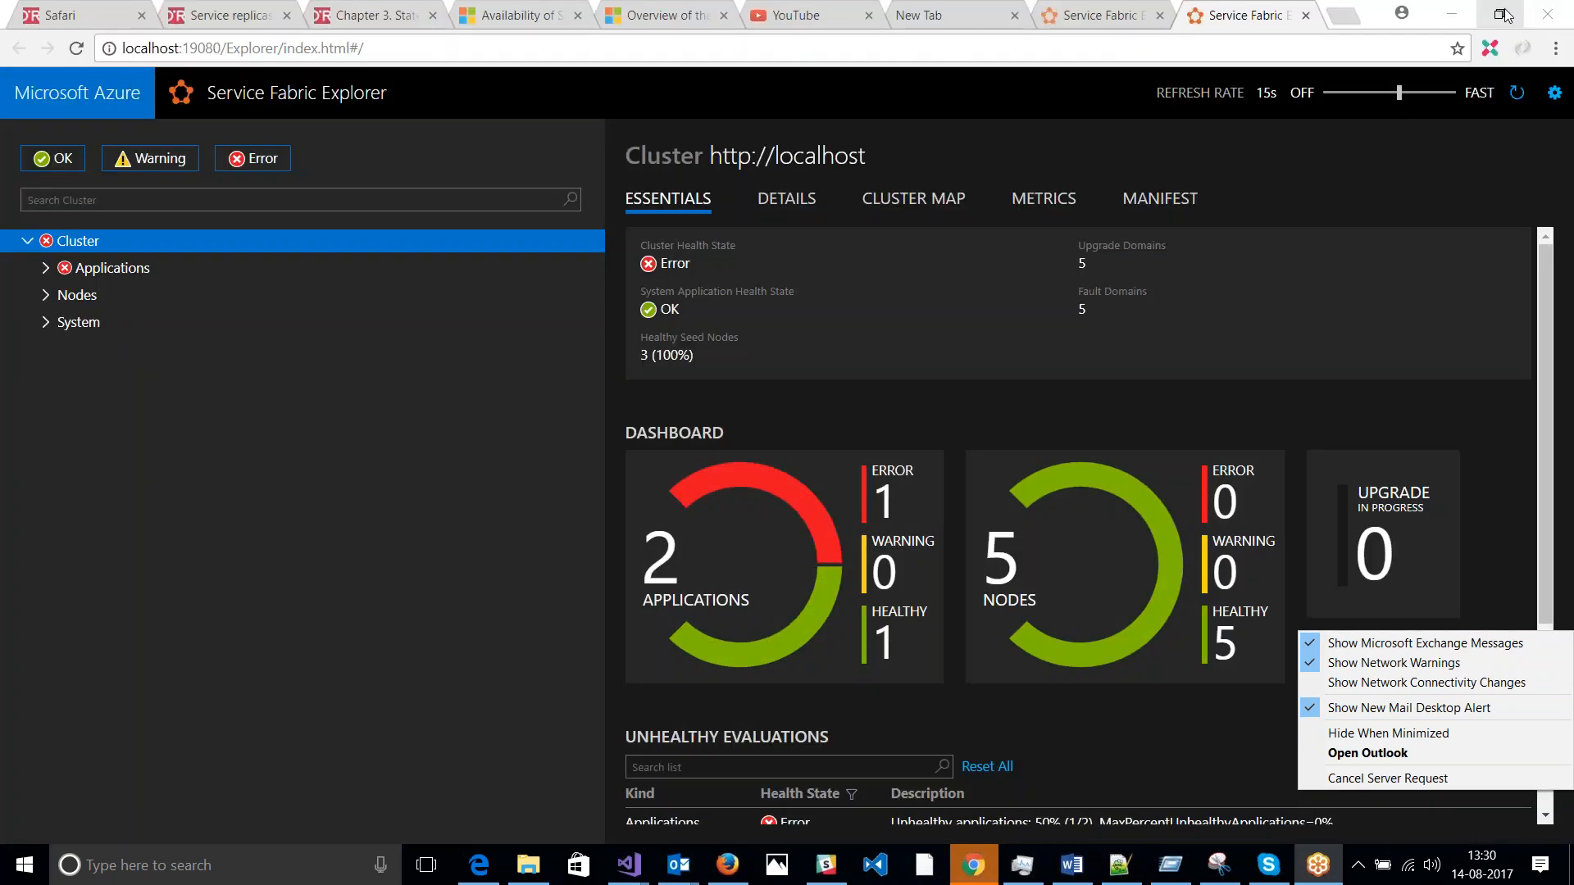
{"action": "left_click", "coordinate": [45, 268]}
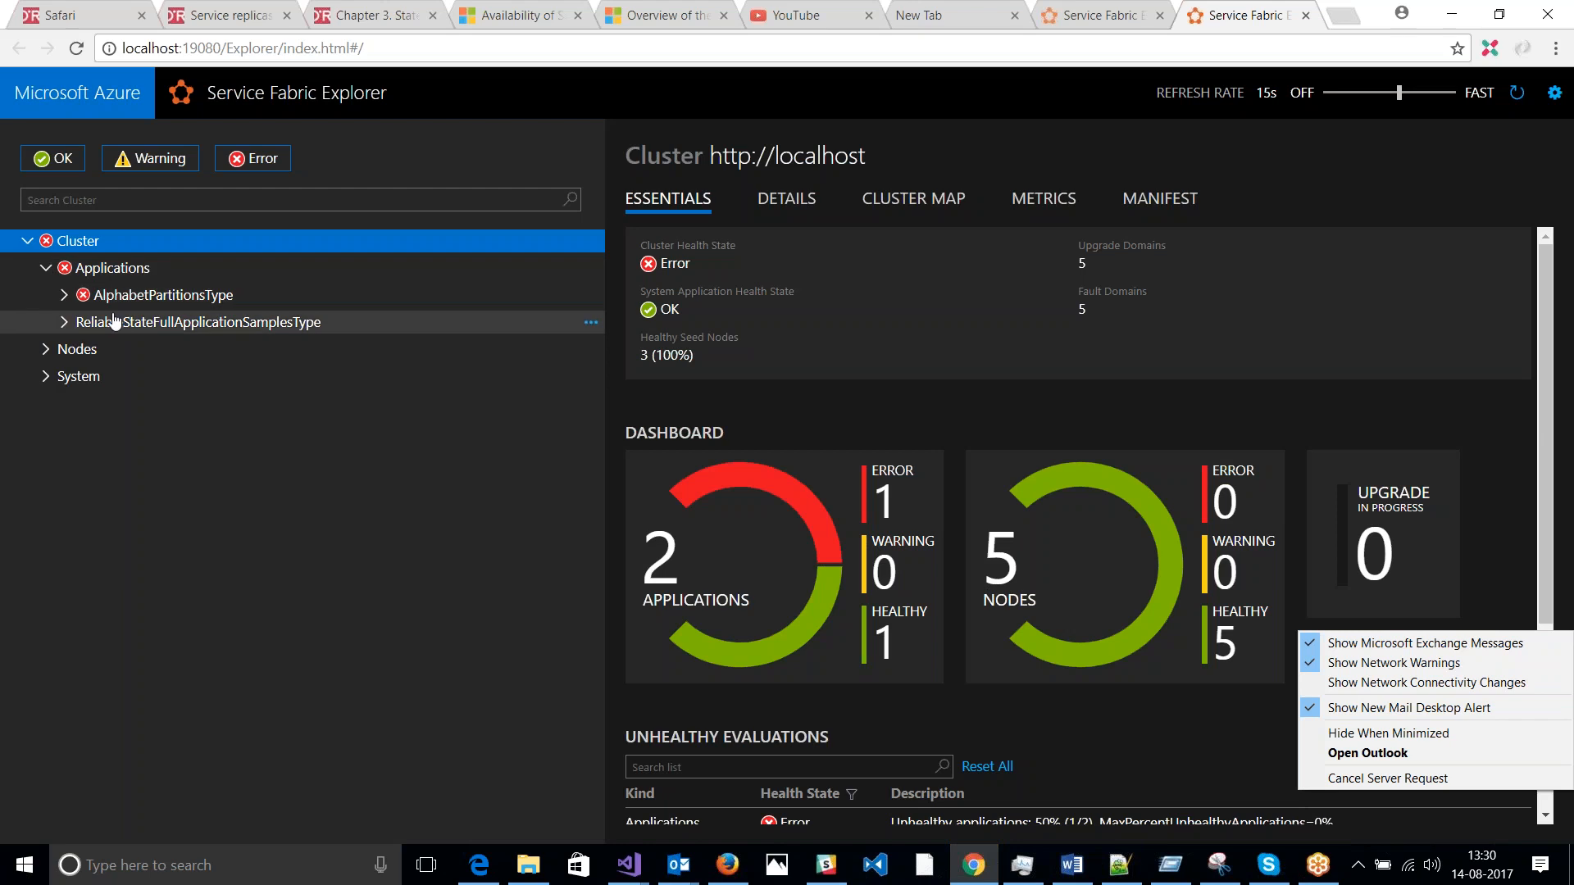
{"action": "left_click", "coordinate": [197, 321]}
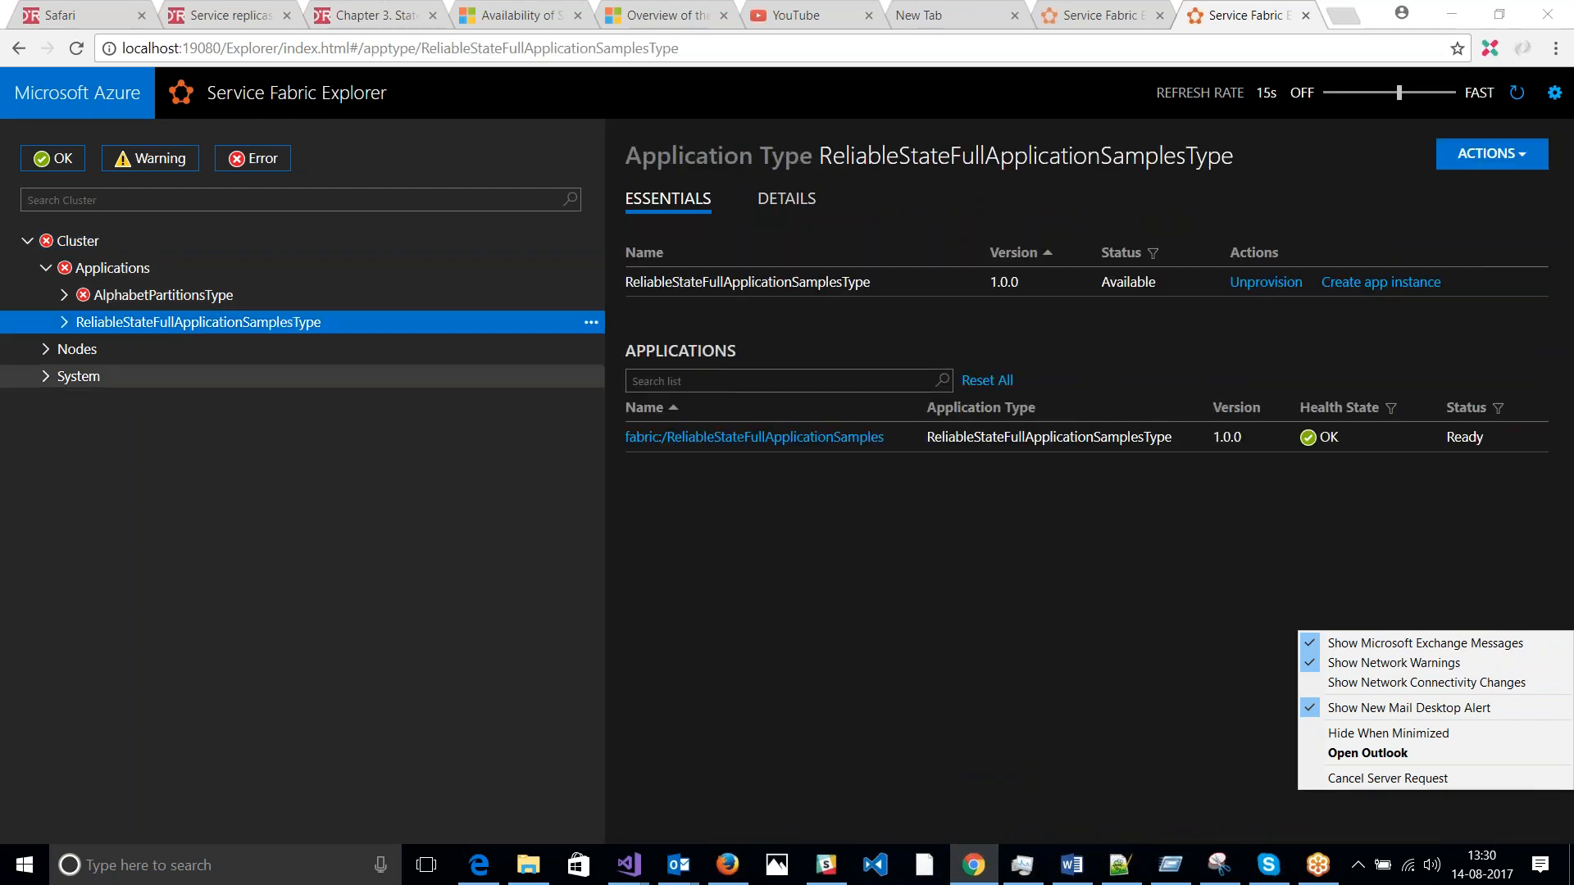
{"action": "left_click", "coordinate": [63, 321]}
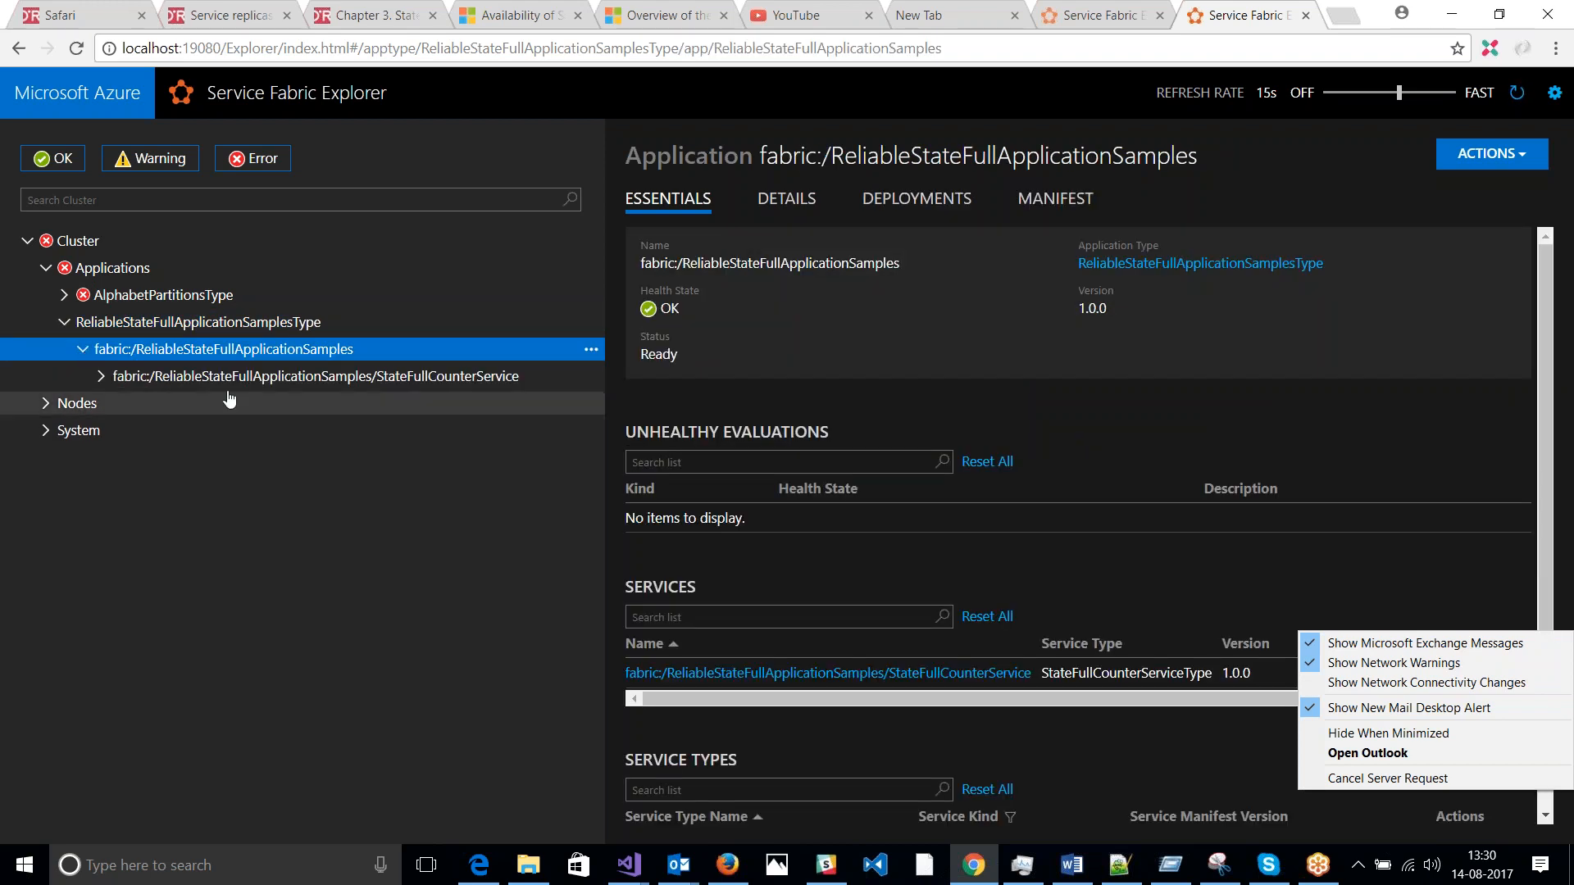
{"action": "left_click", "coordinate": [312, 375]}
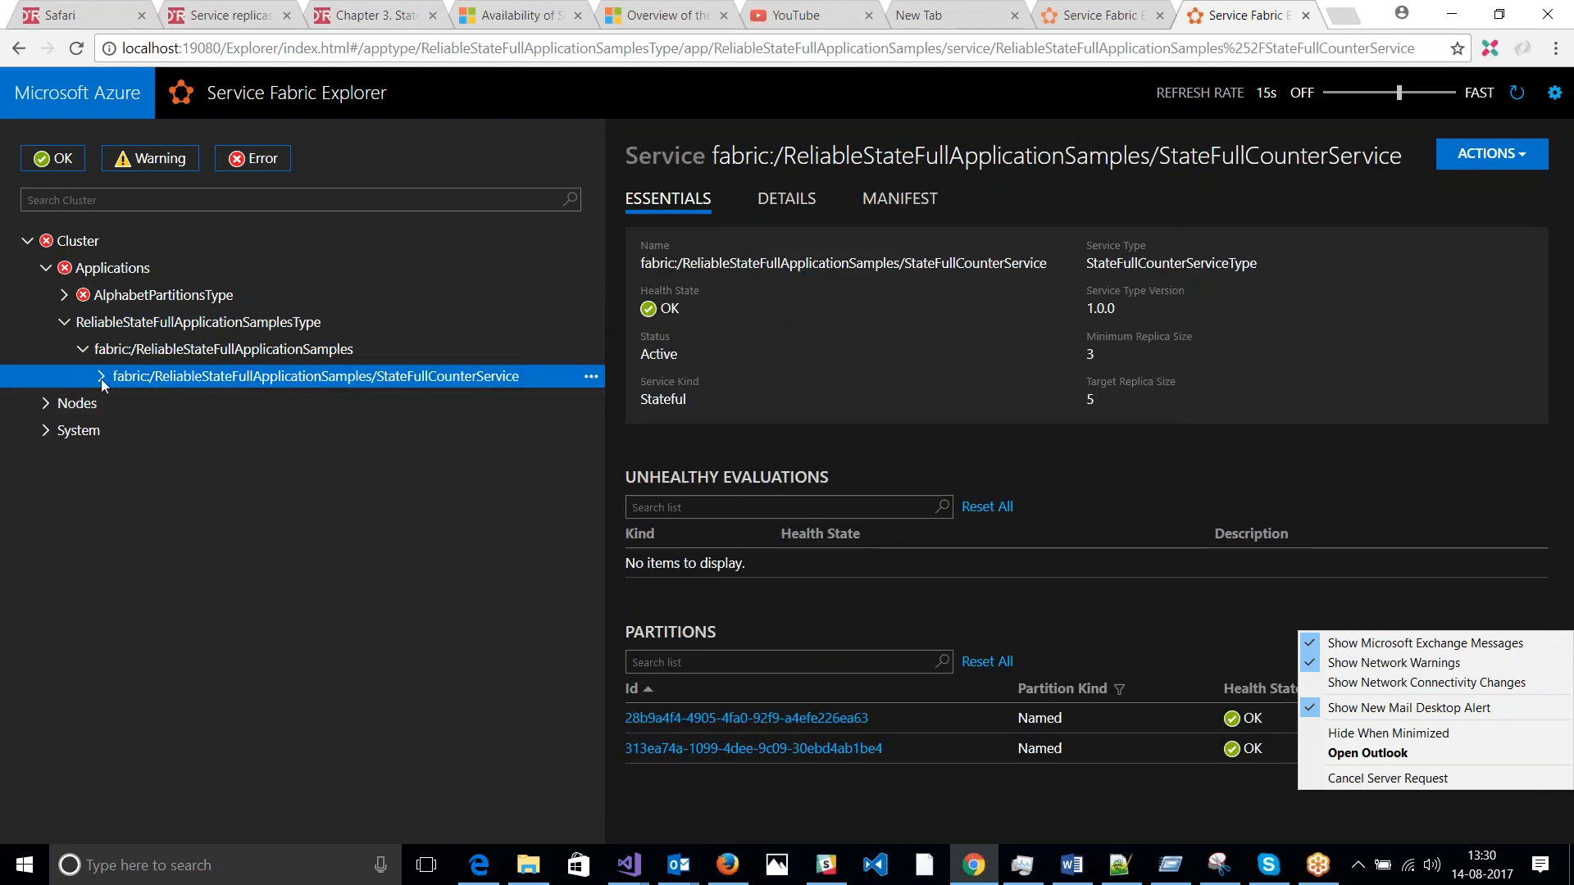
Step: View the DownCounter partition, then the UpCounter partition's five replicas
{"action": "left_click", "coordinate": [746, 718]}
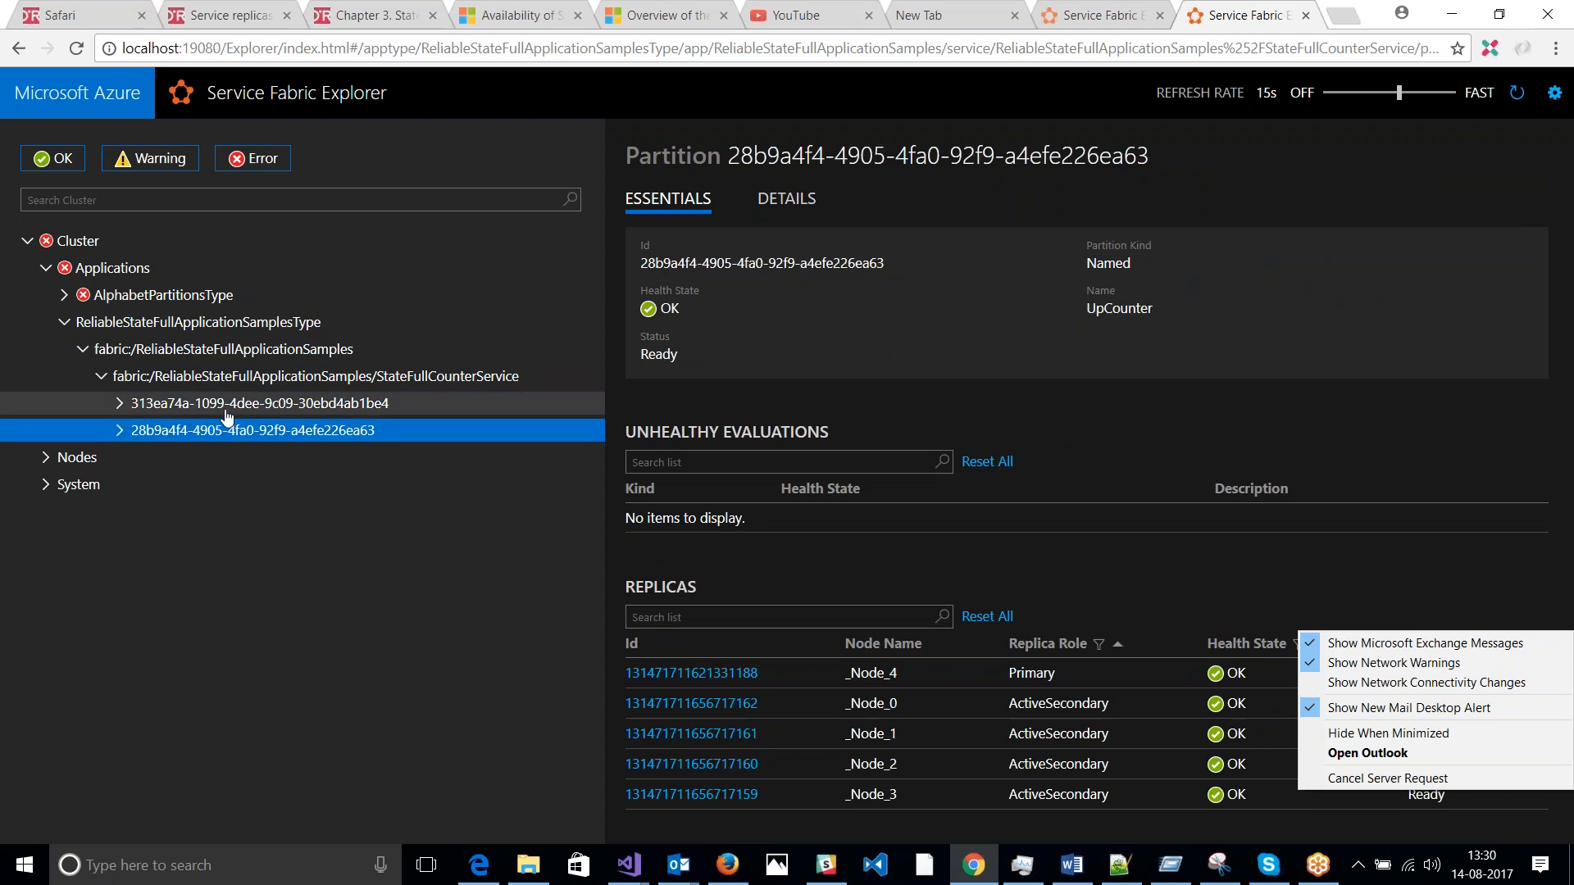
{"action": "left_click", "coordinate": [265, 403]}
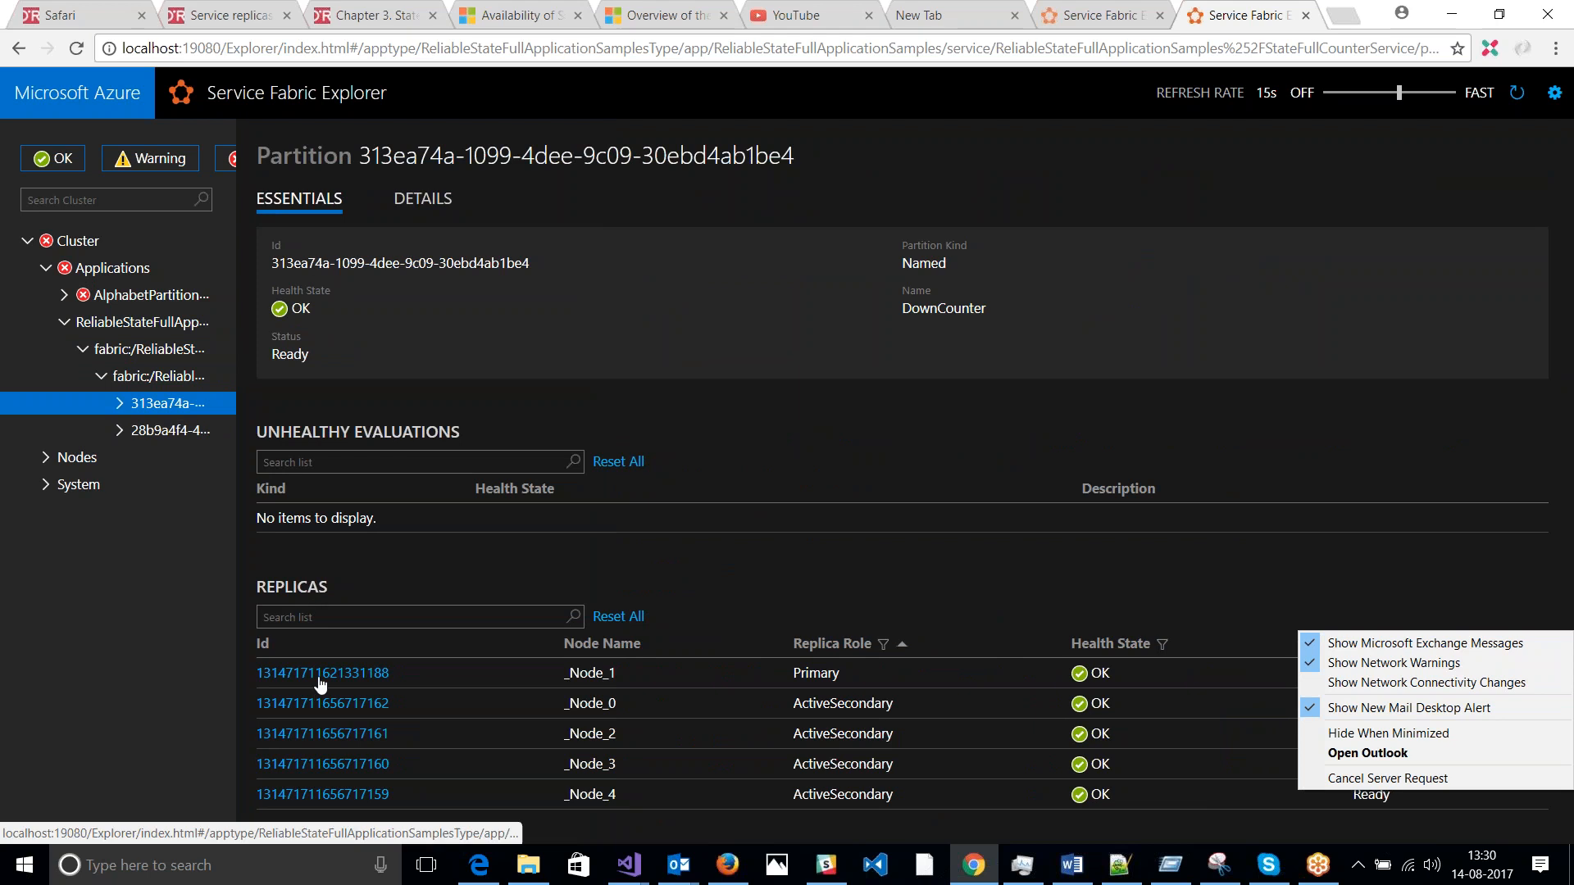
{"action": "mouse_move", "coordinate": [341, 799]}
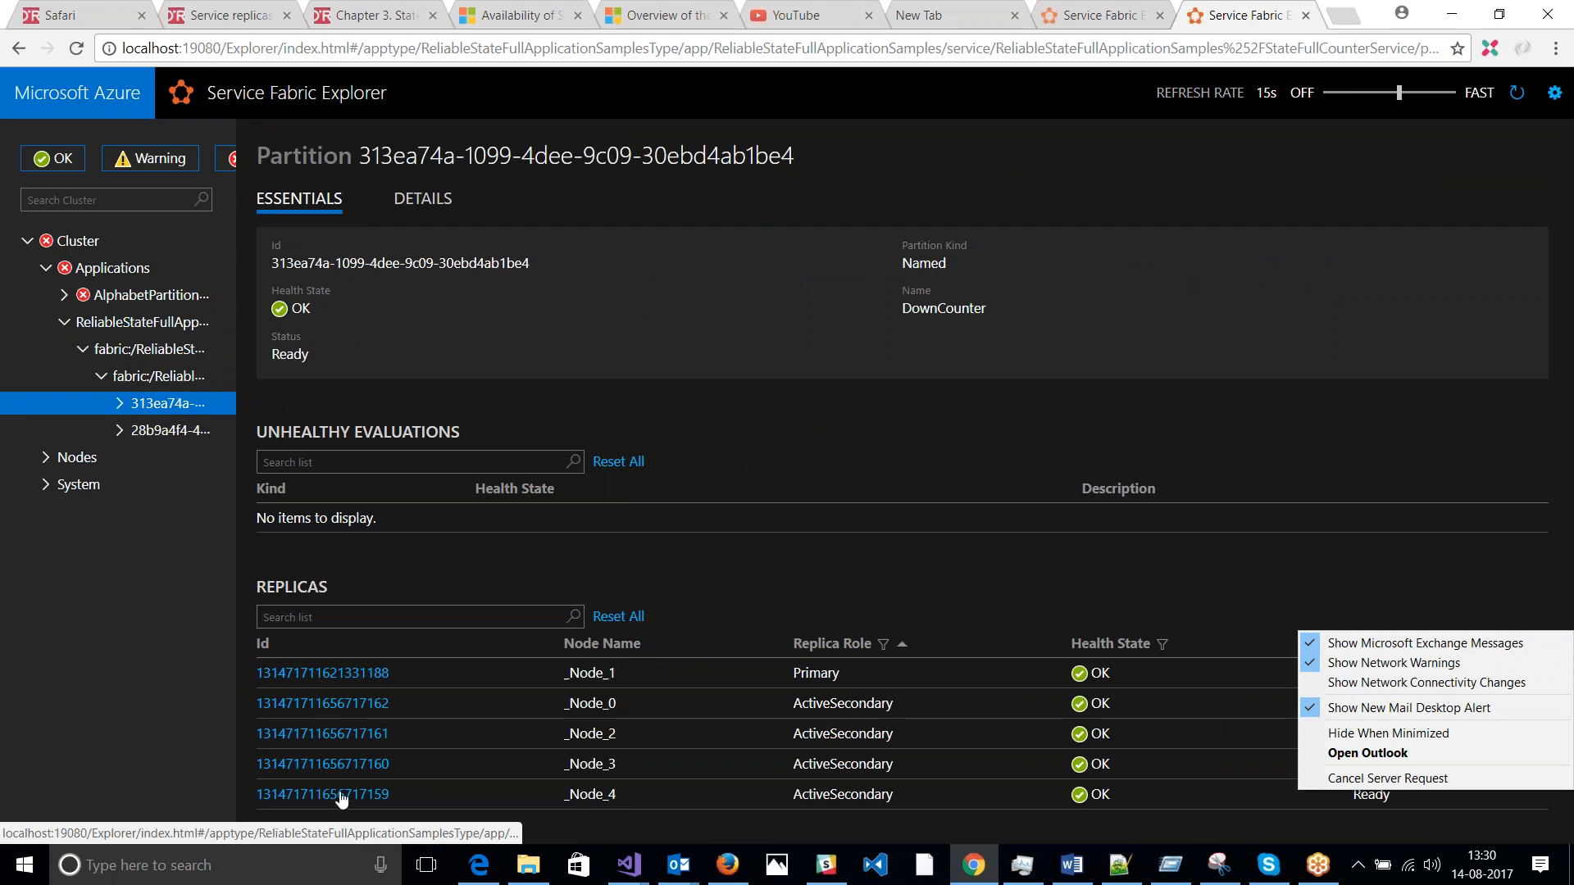
{"action": "mouse_move", "coordinate": [383, 689]}
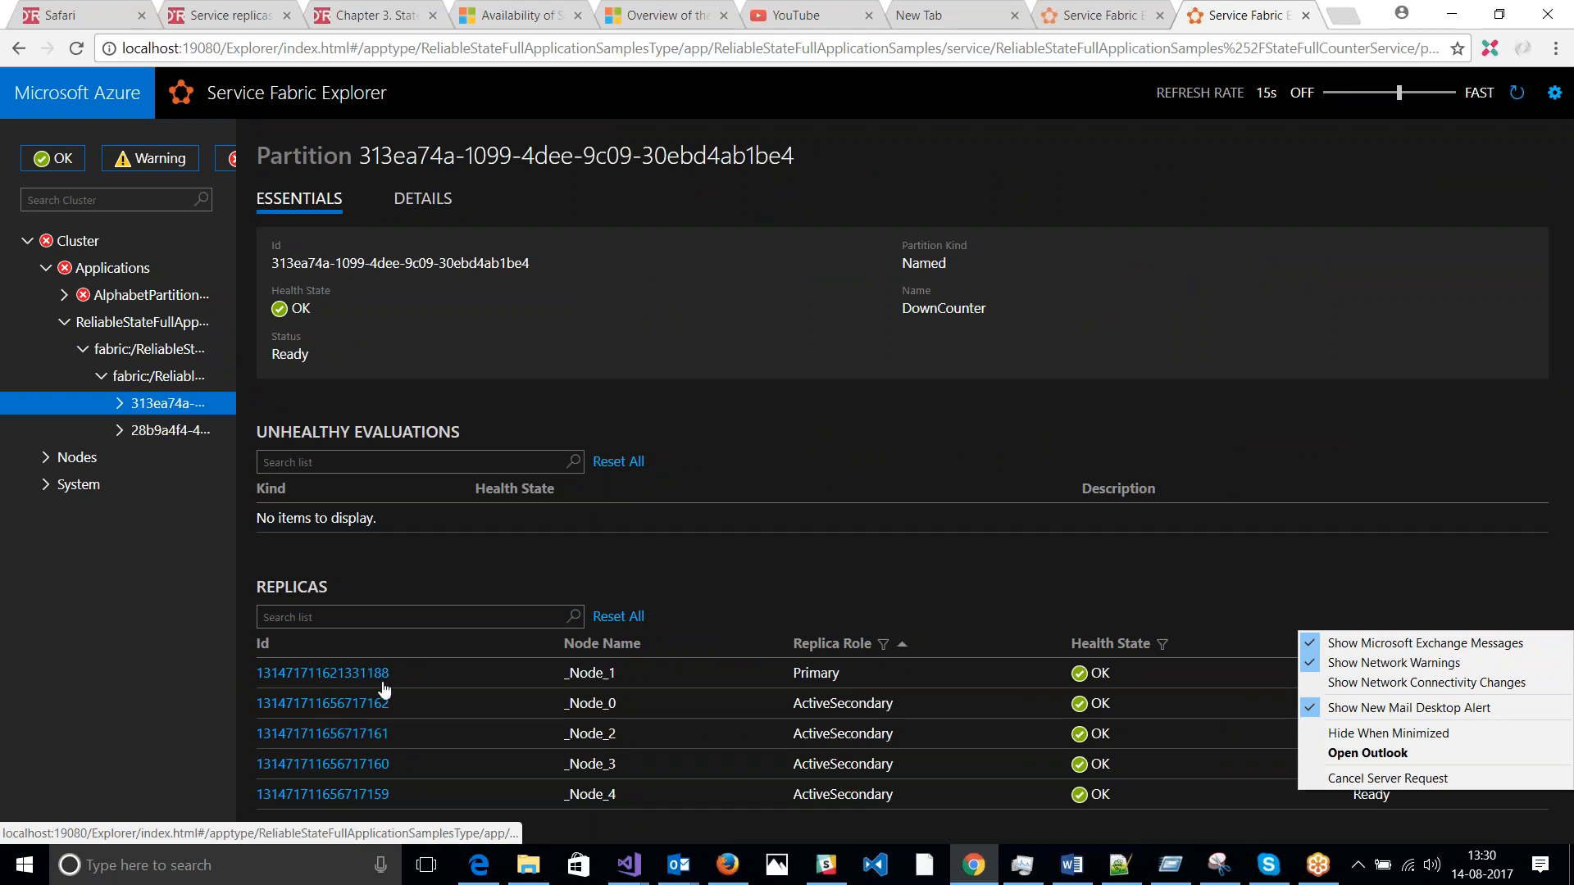
{"action": "mouse_move", "coordinate": [371, 770]}
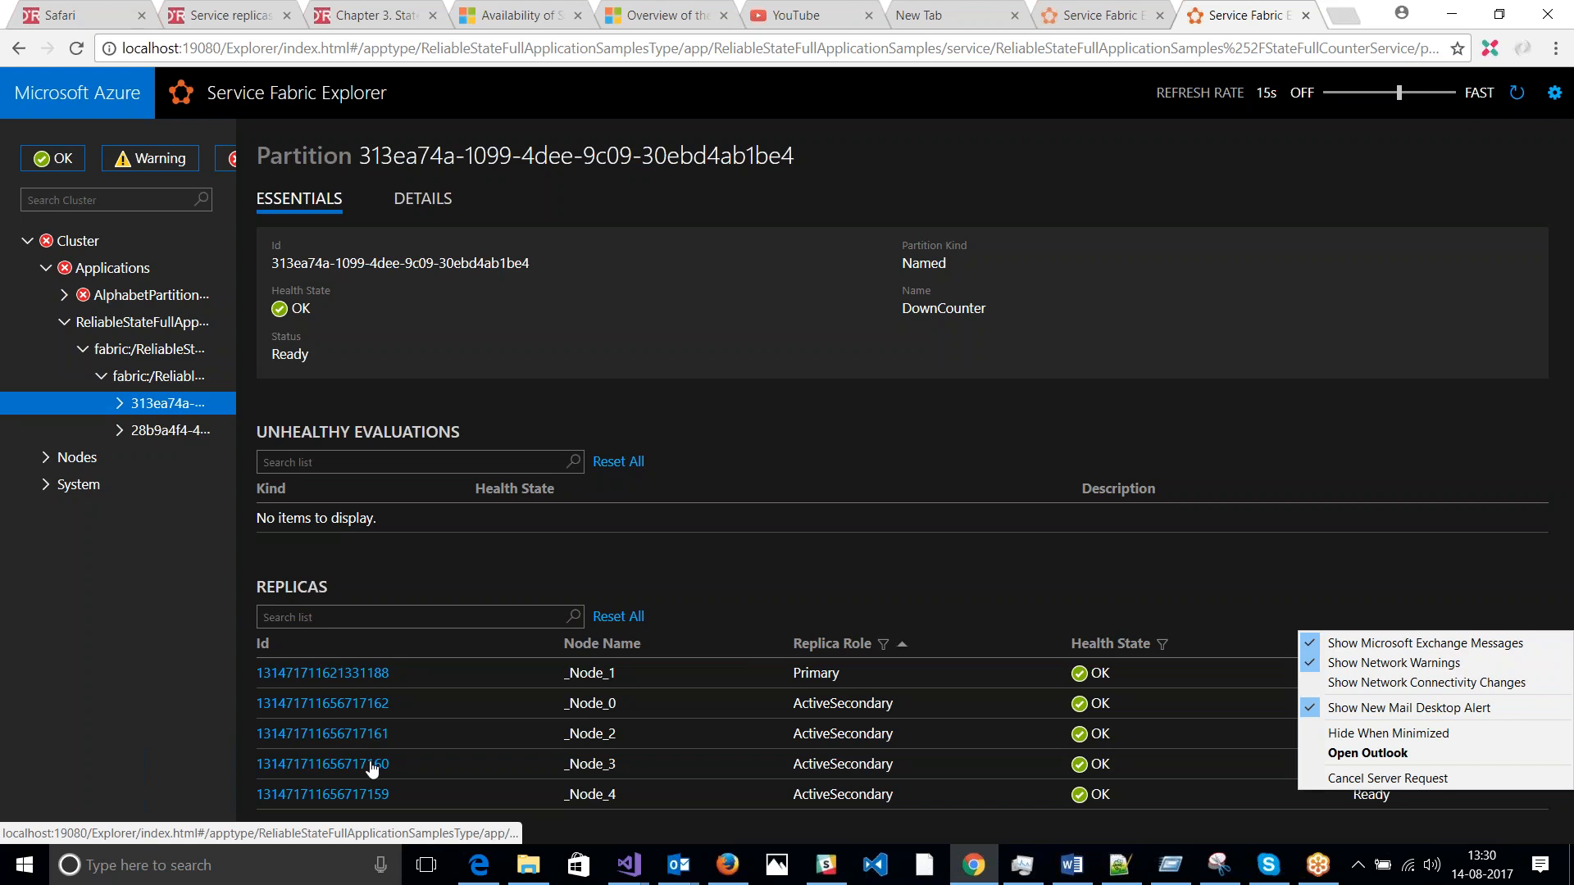
{"action": "mouse_move", "coordinate": [234, 491]}
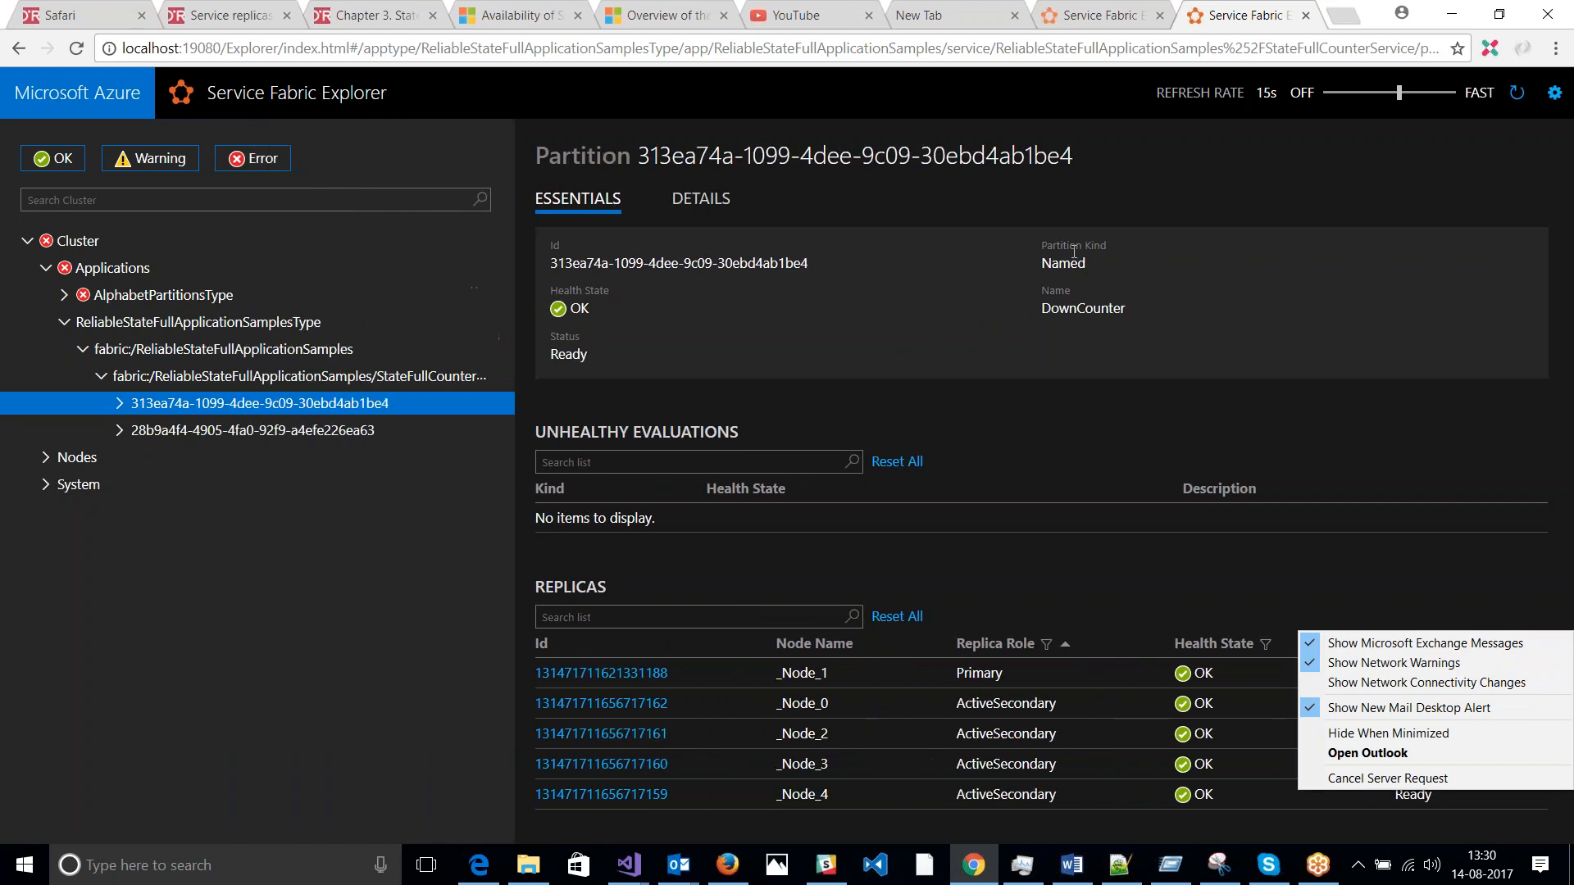
{"action": "left_click", "coordinate": [251, 429]}
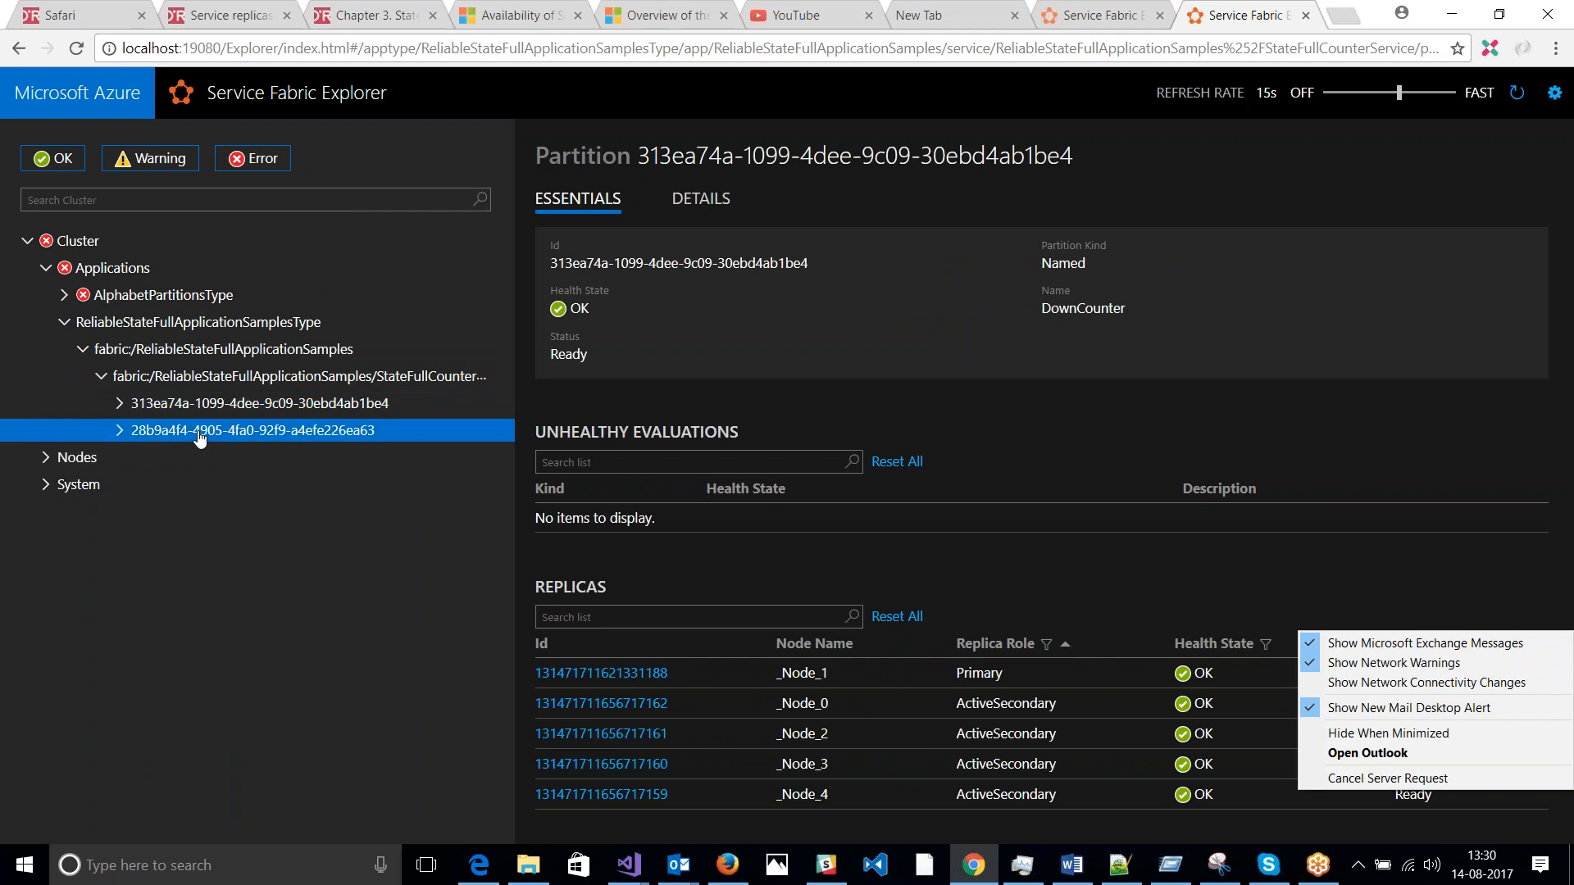
{"action": "left_click", "coordinate": [251, 430]}
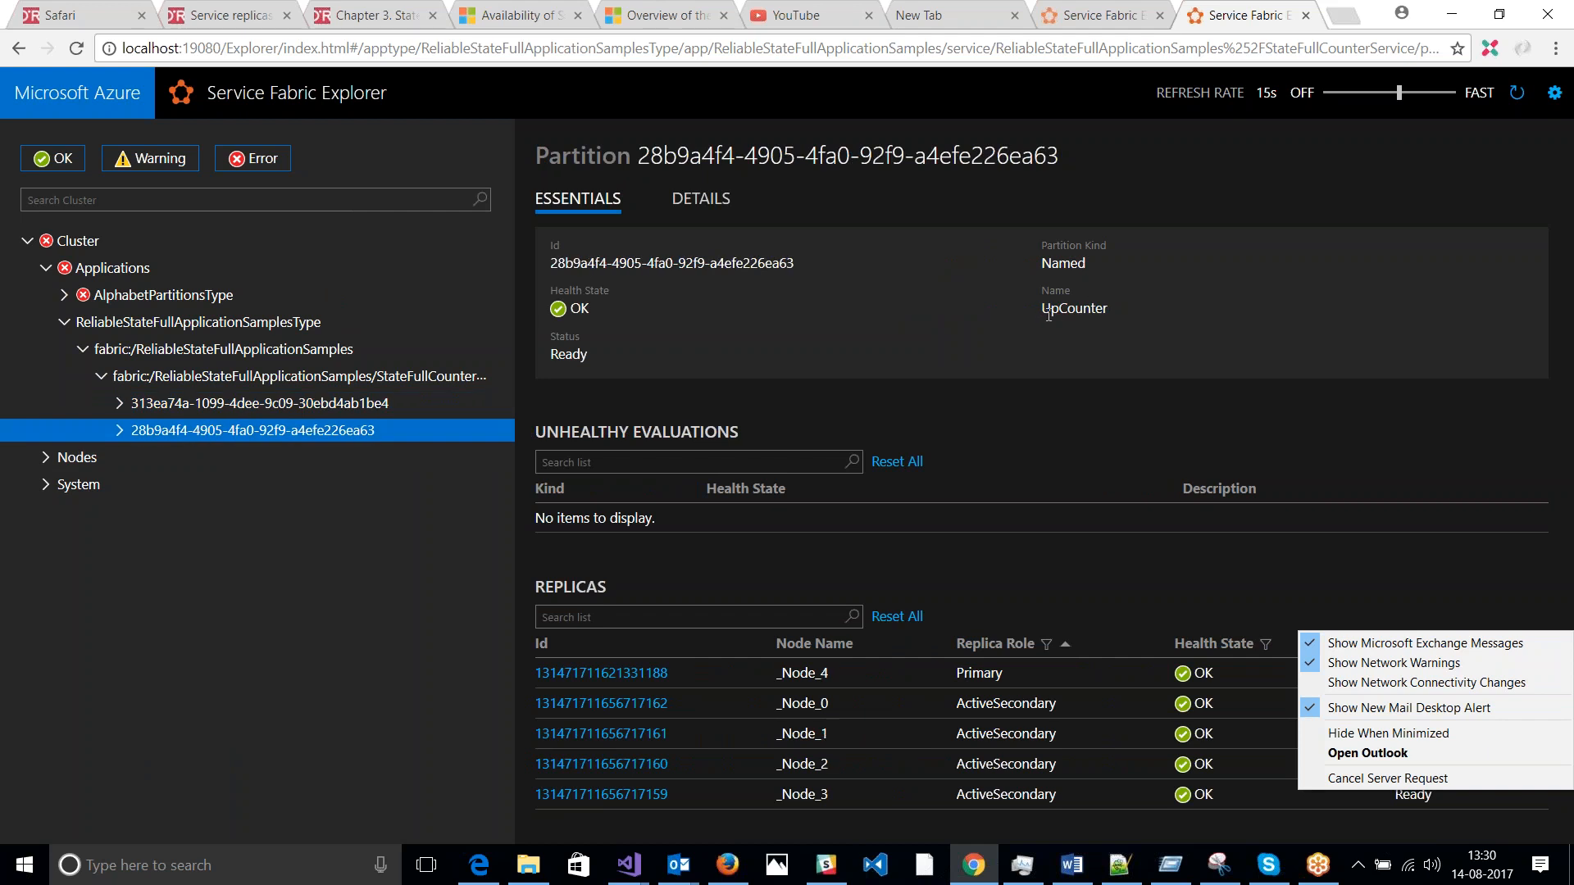
{"action": "double_click", "coordinate": [1073, 308]}
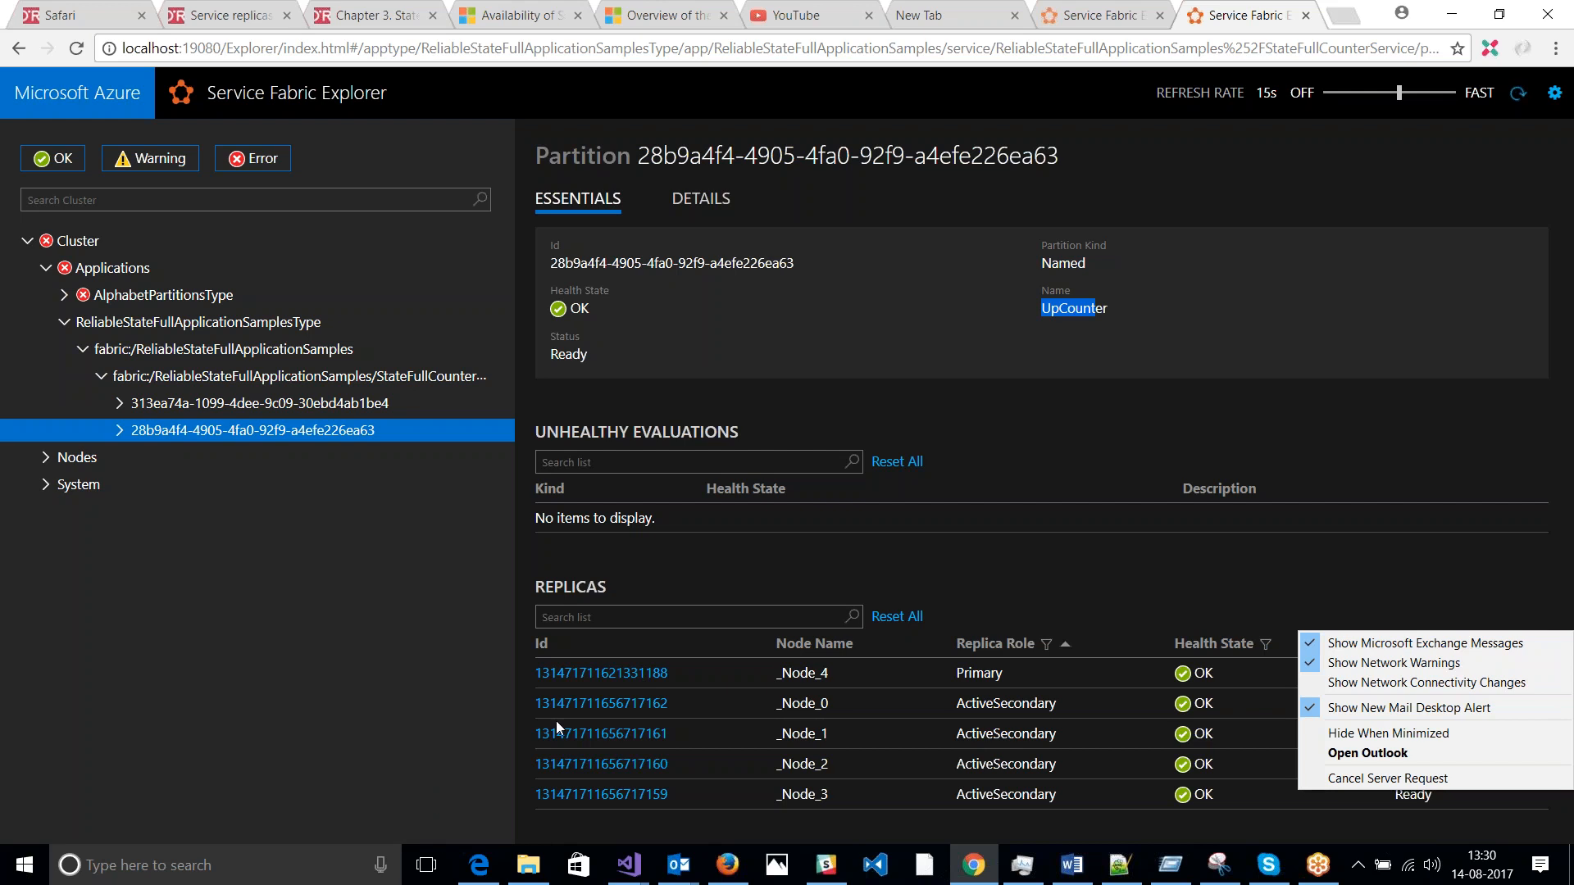
Step: Expand both partitions' replicas and inspect _Node_1 primary, _Node_2 secondary, ending on _Node_0 secondary
{"action": "left_click", "coordinate": [118, 402]}
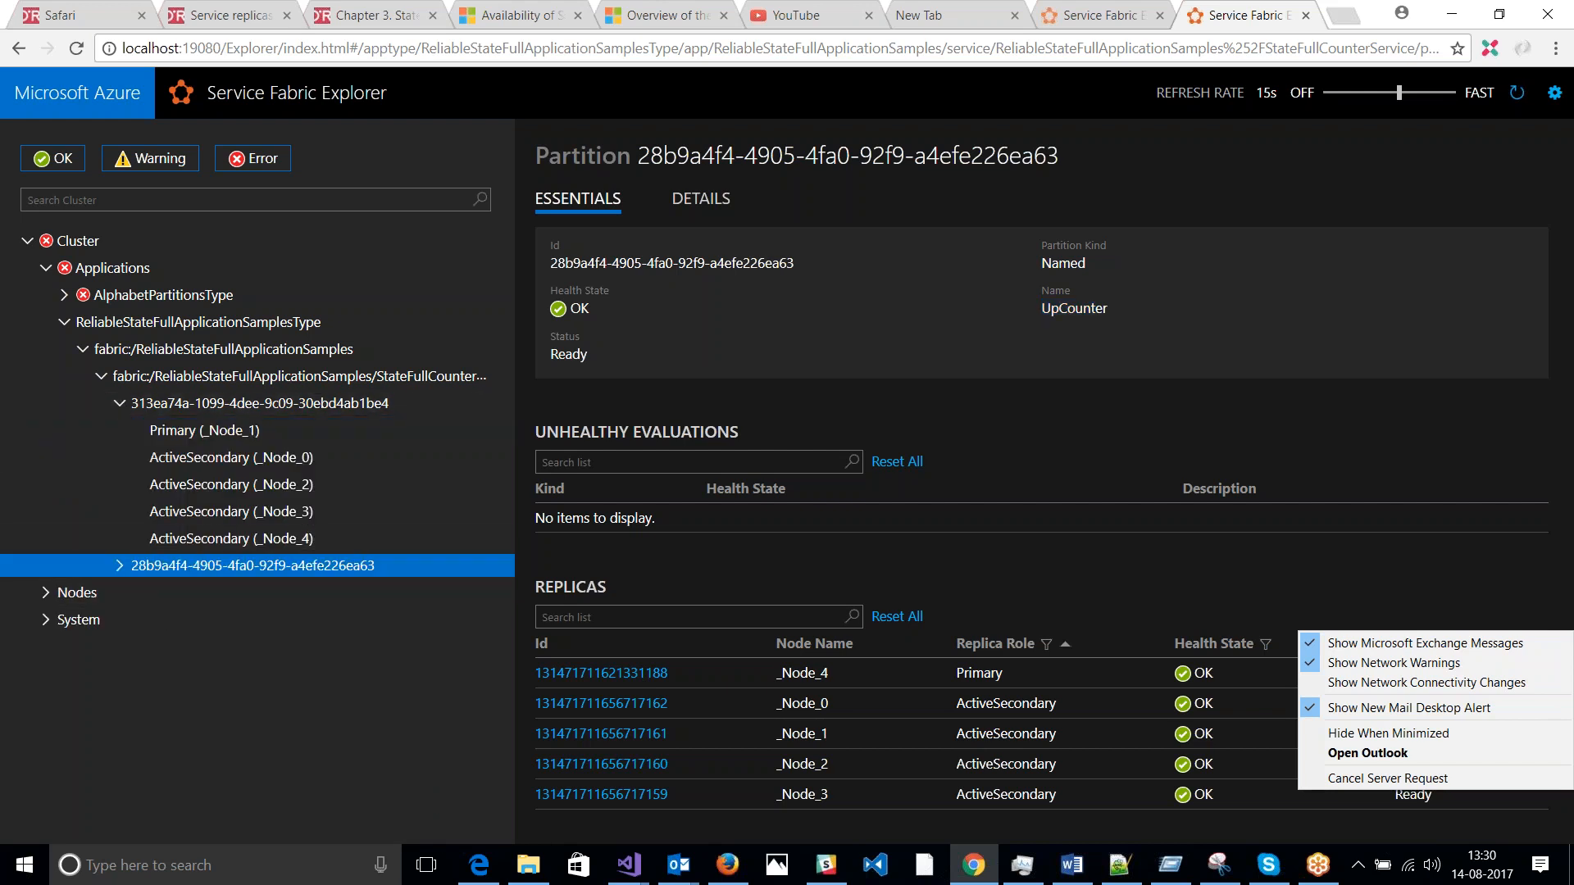
{"action": "left_click", "coordinate": [121, 565]}
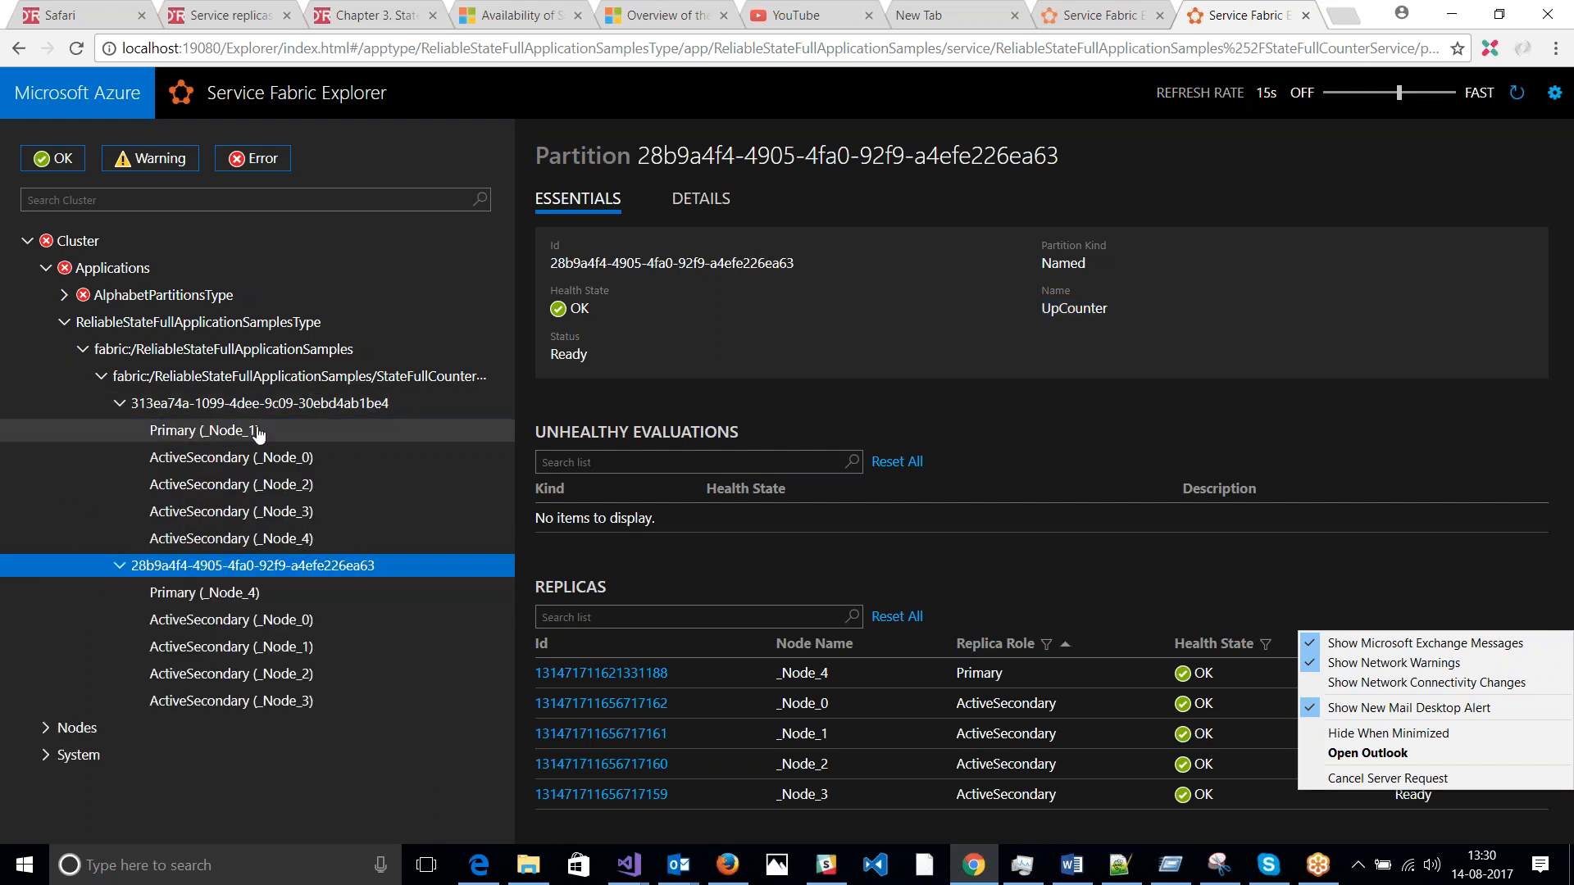
{"action": "left_click", "coordinate": [208, 430]}
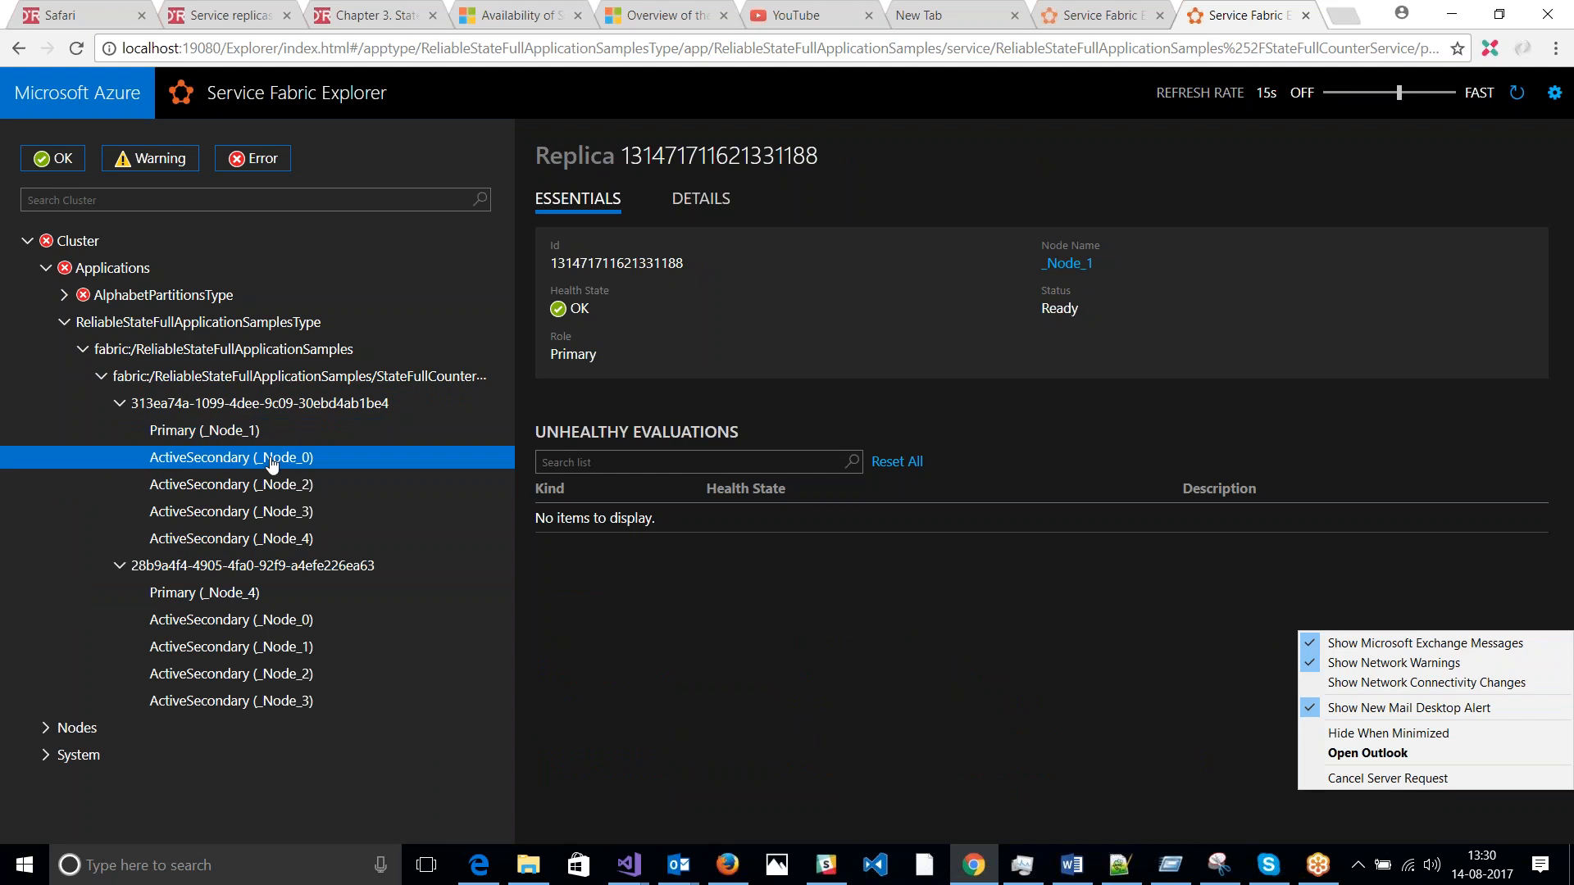
{"action": "left_click", "coordinate": [231, 483]}
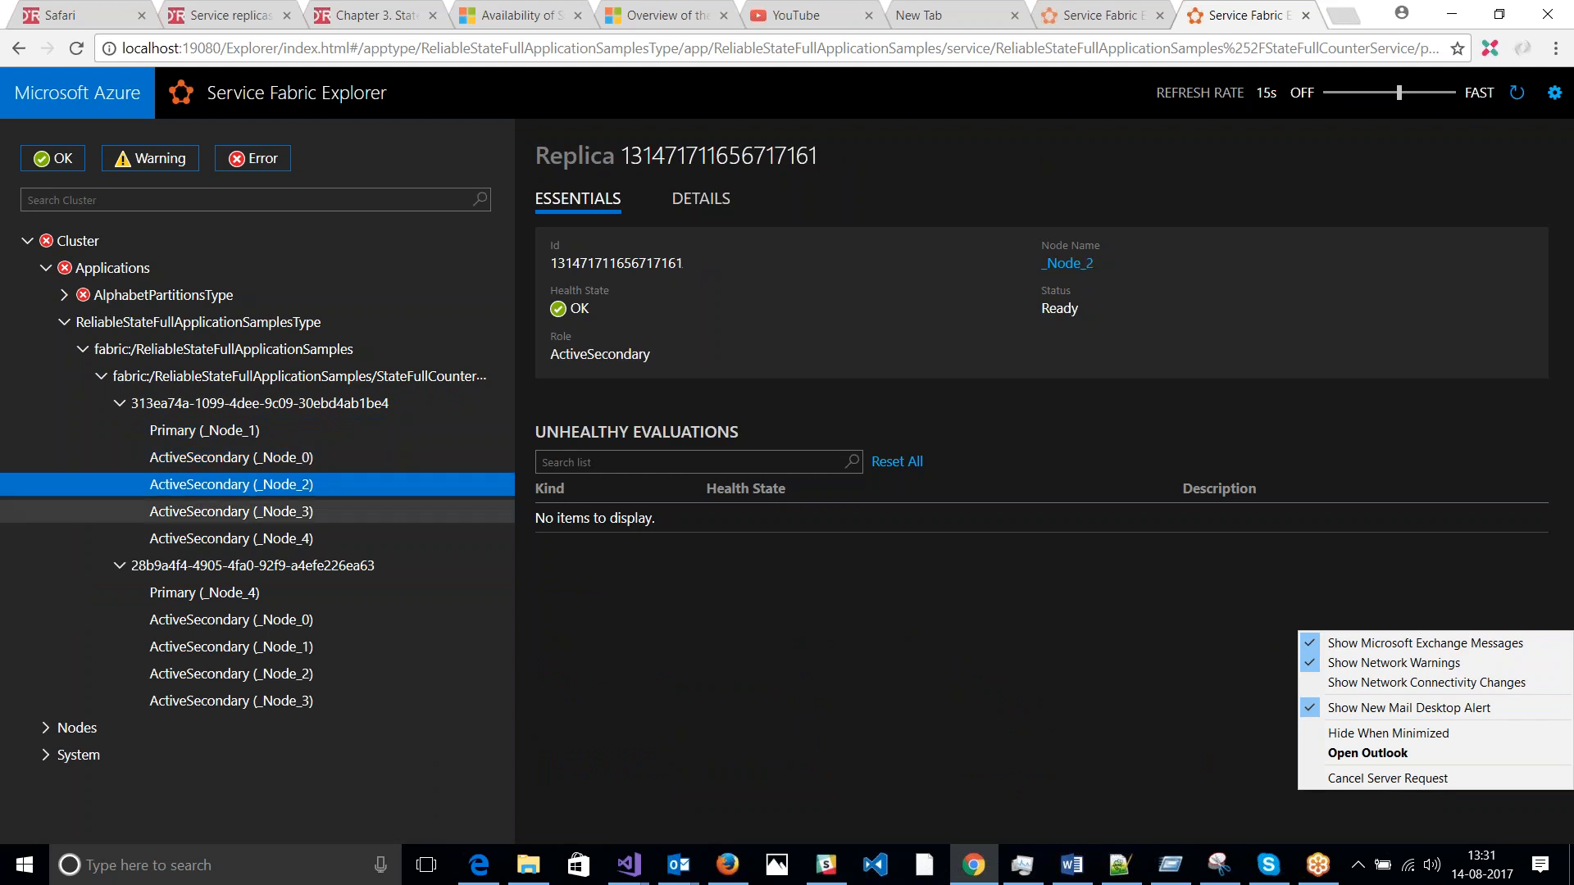
{"action": "left_click", "coordinate": [204, 429]}
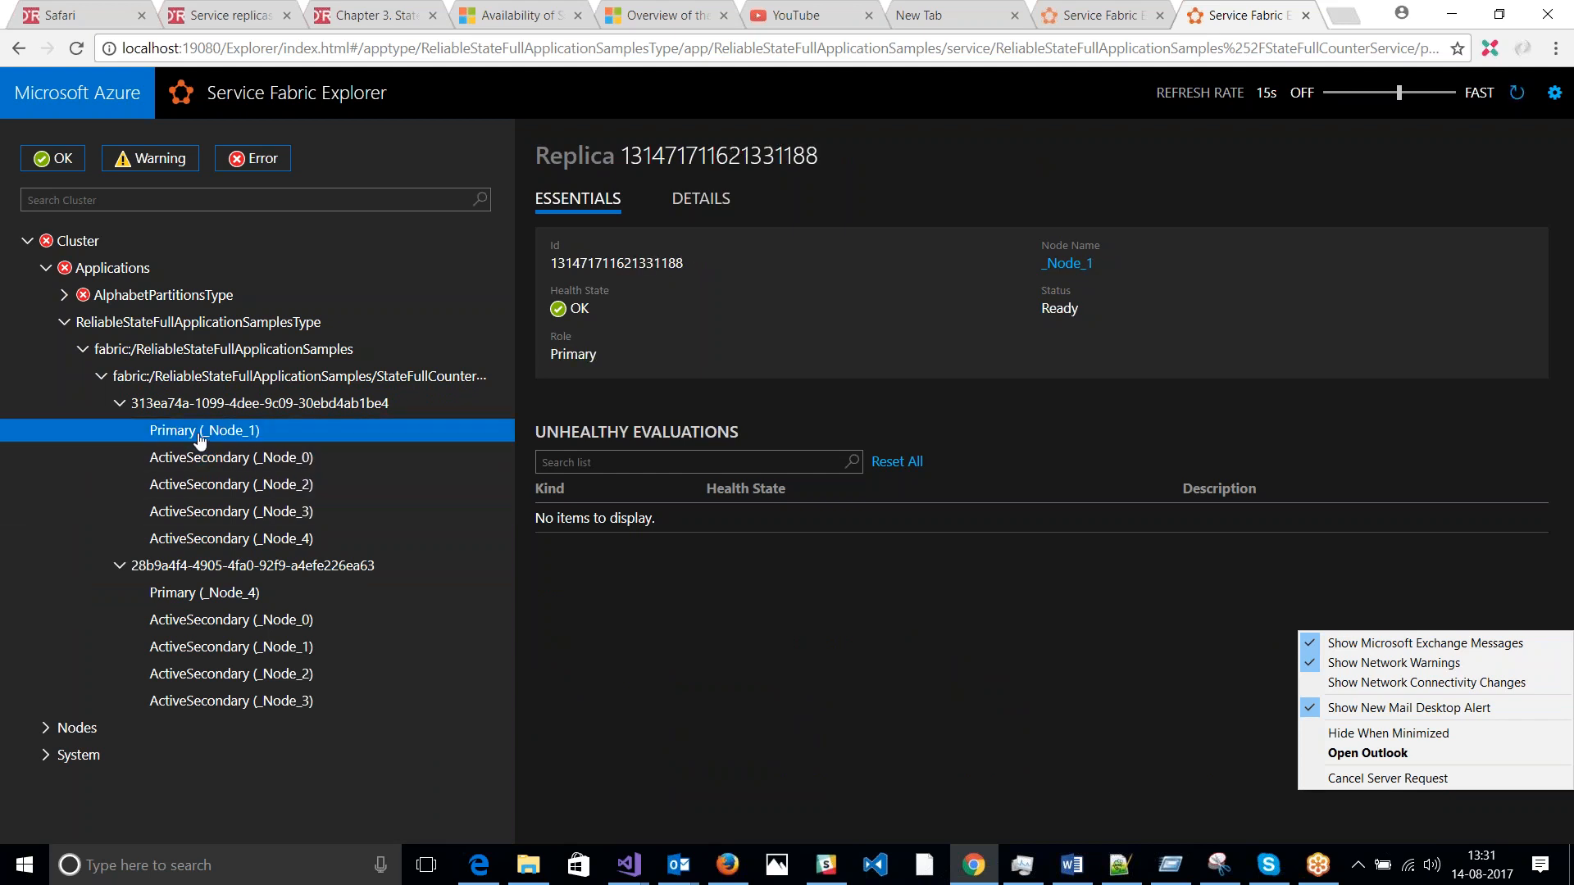
{"action": "mouse_move", "coordinate": [204, 430]}
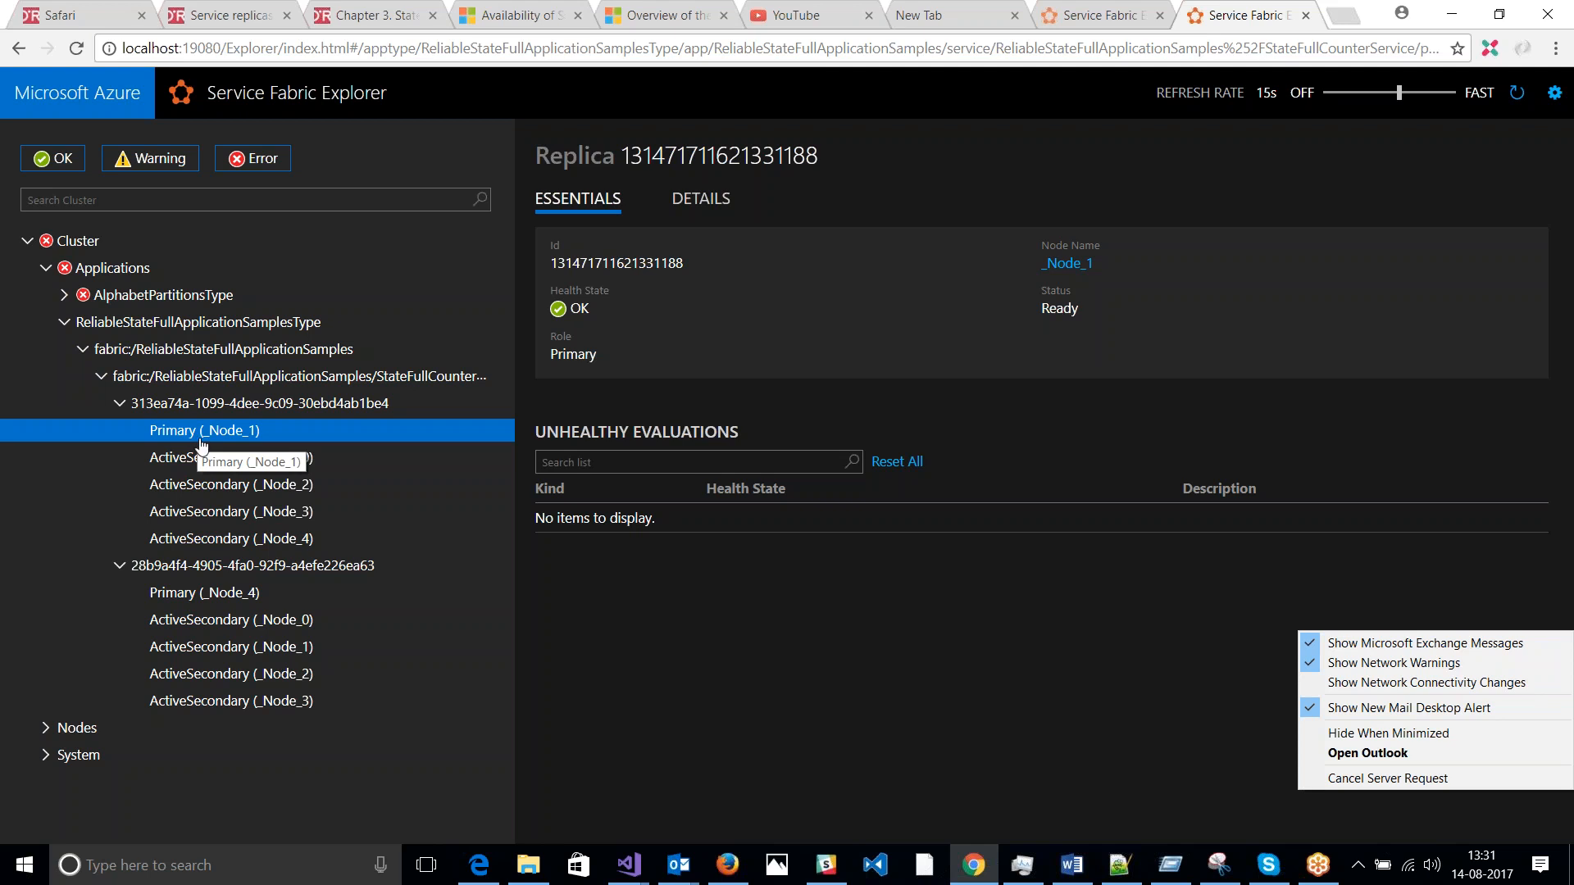
{"action": "left_click", "coordinate": [231, 456]}
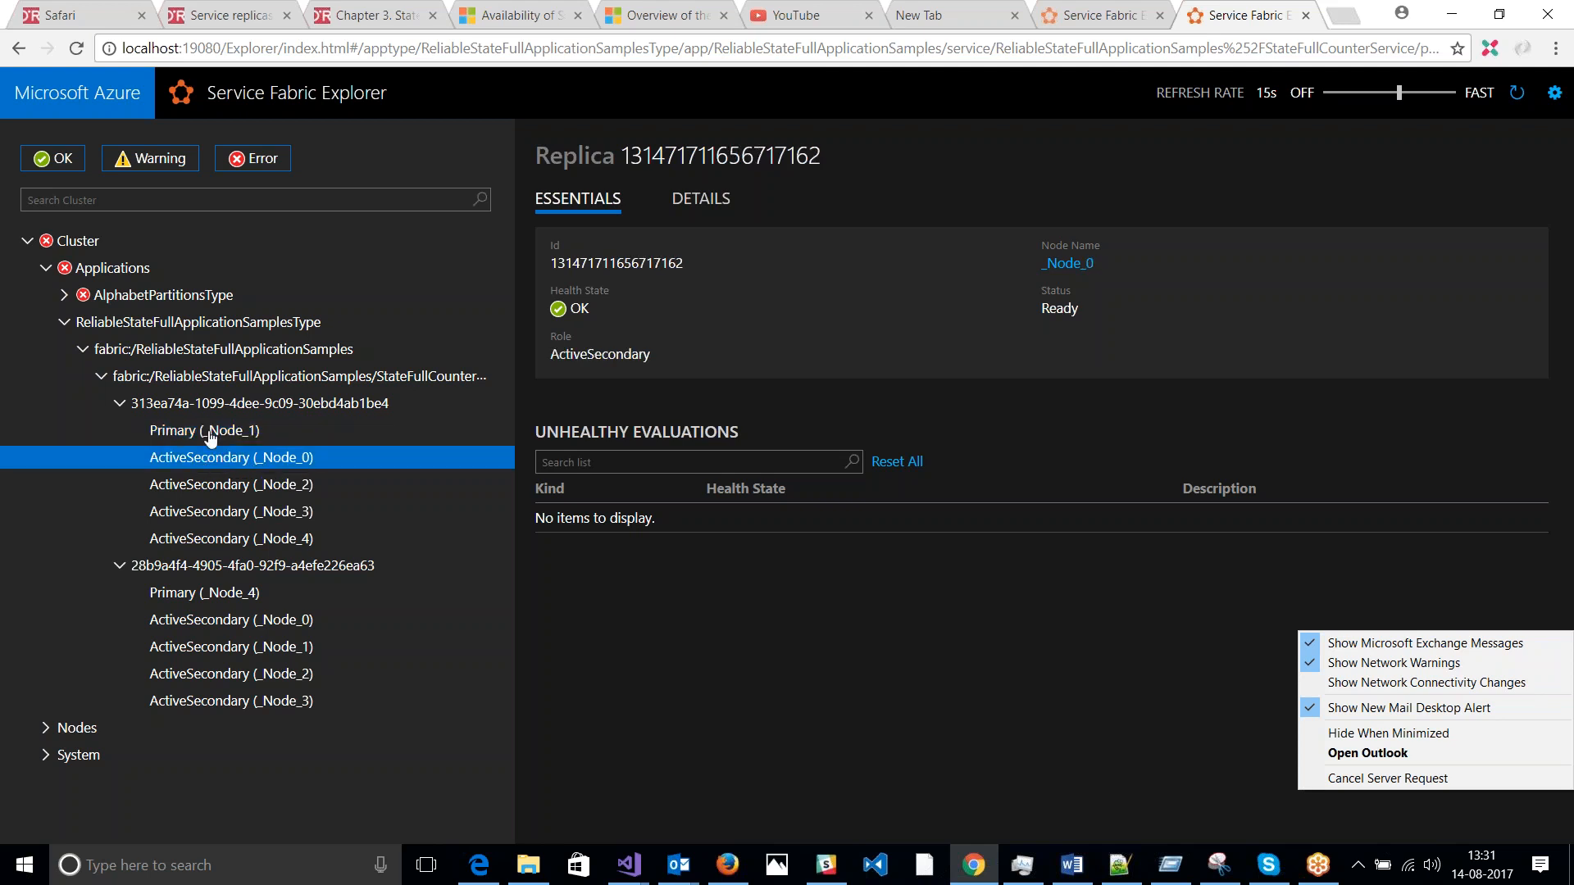
{"action": "mouse_move", "coordinate": [225, 444]}
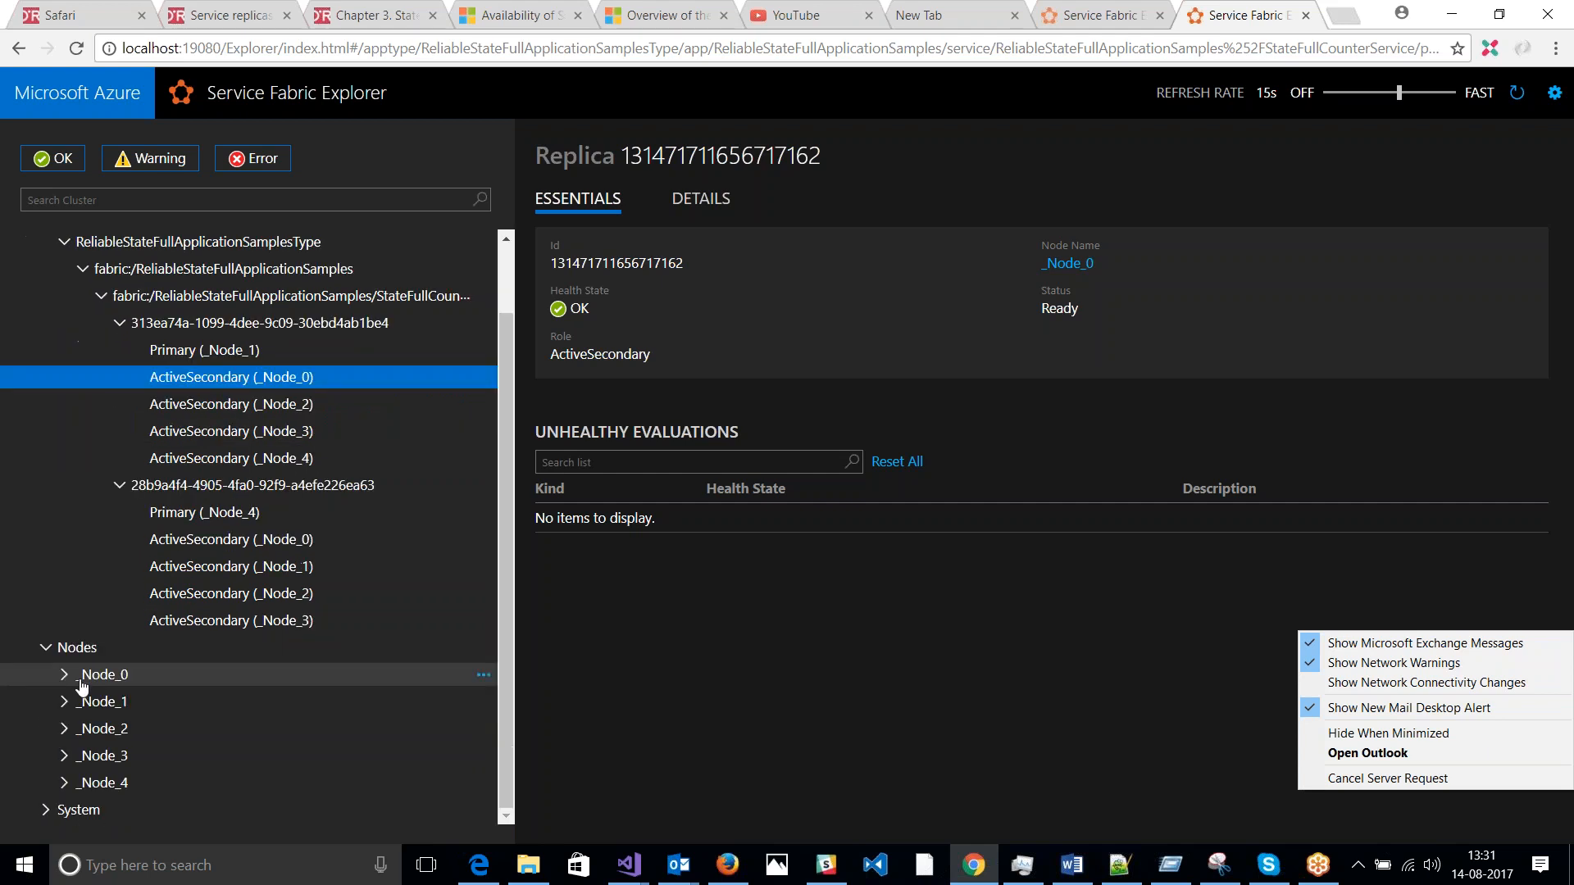
Step: Expand _Node_0's AlphabetPartitions Alphabet.ProcessingPkg replicas and open the last ActiveSecondary replica
{"action": "left_click", "coordinate": [63, 674]}
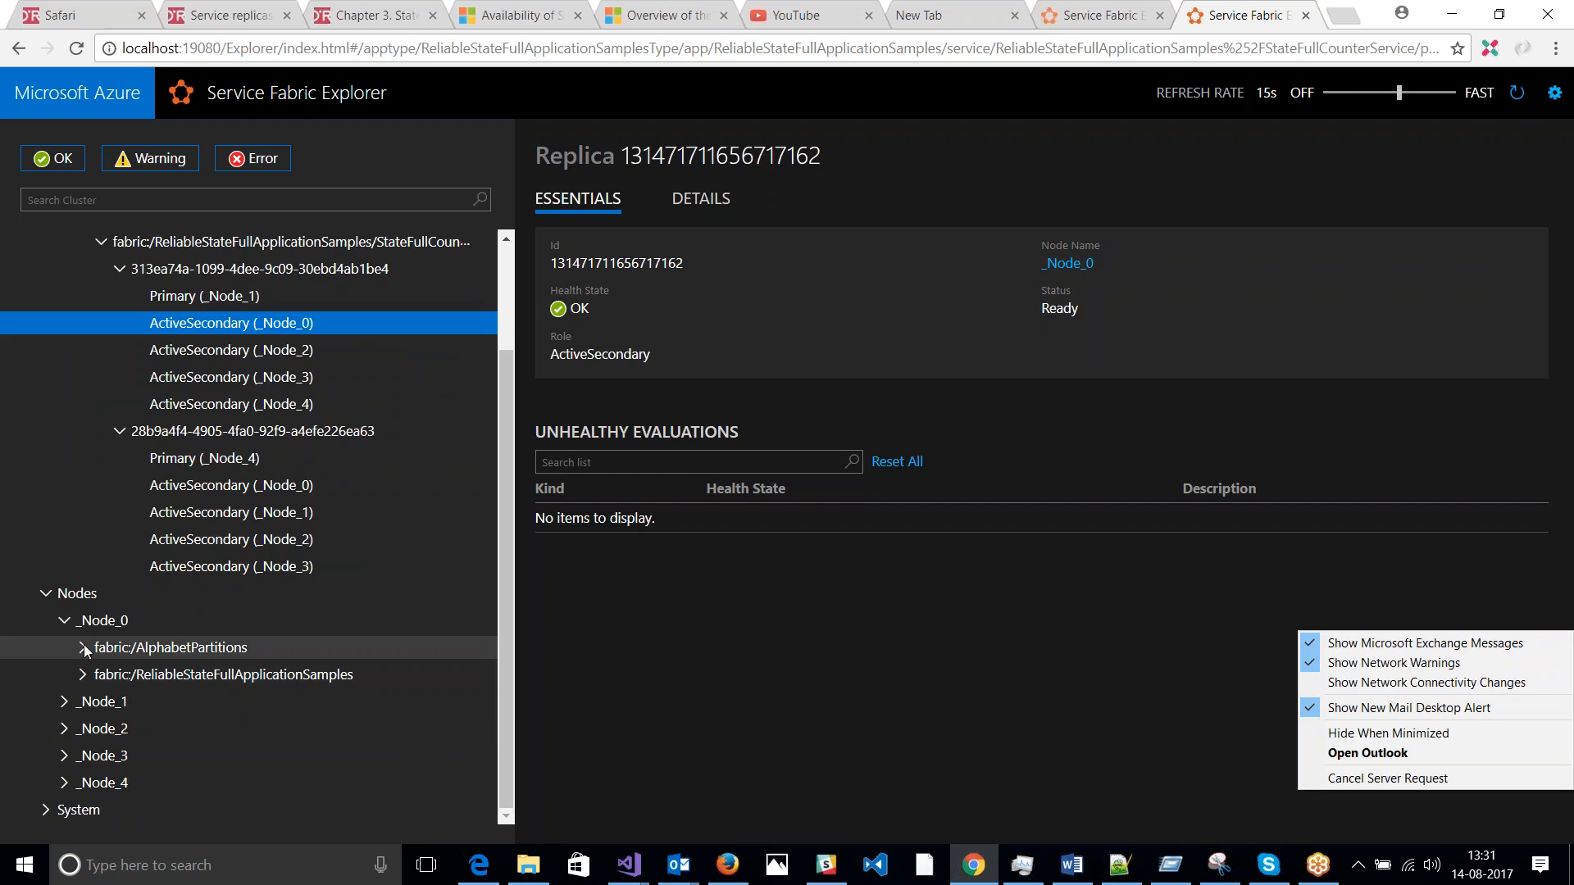
{"action": "left_click", "coordinate": [84, 648]}
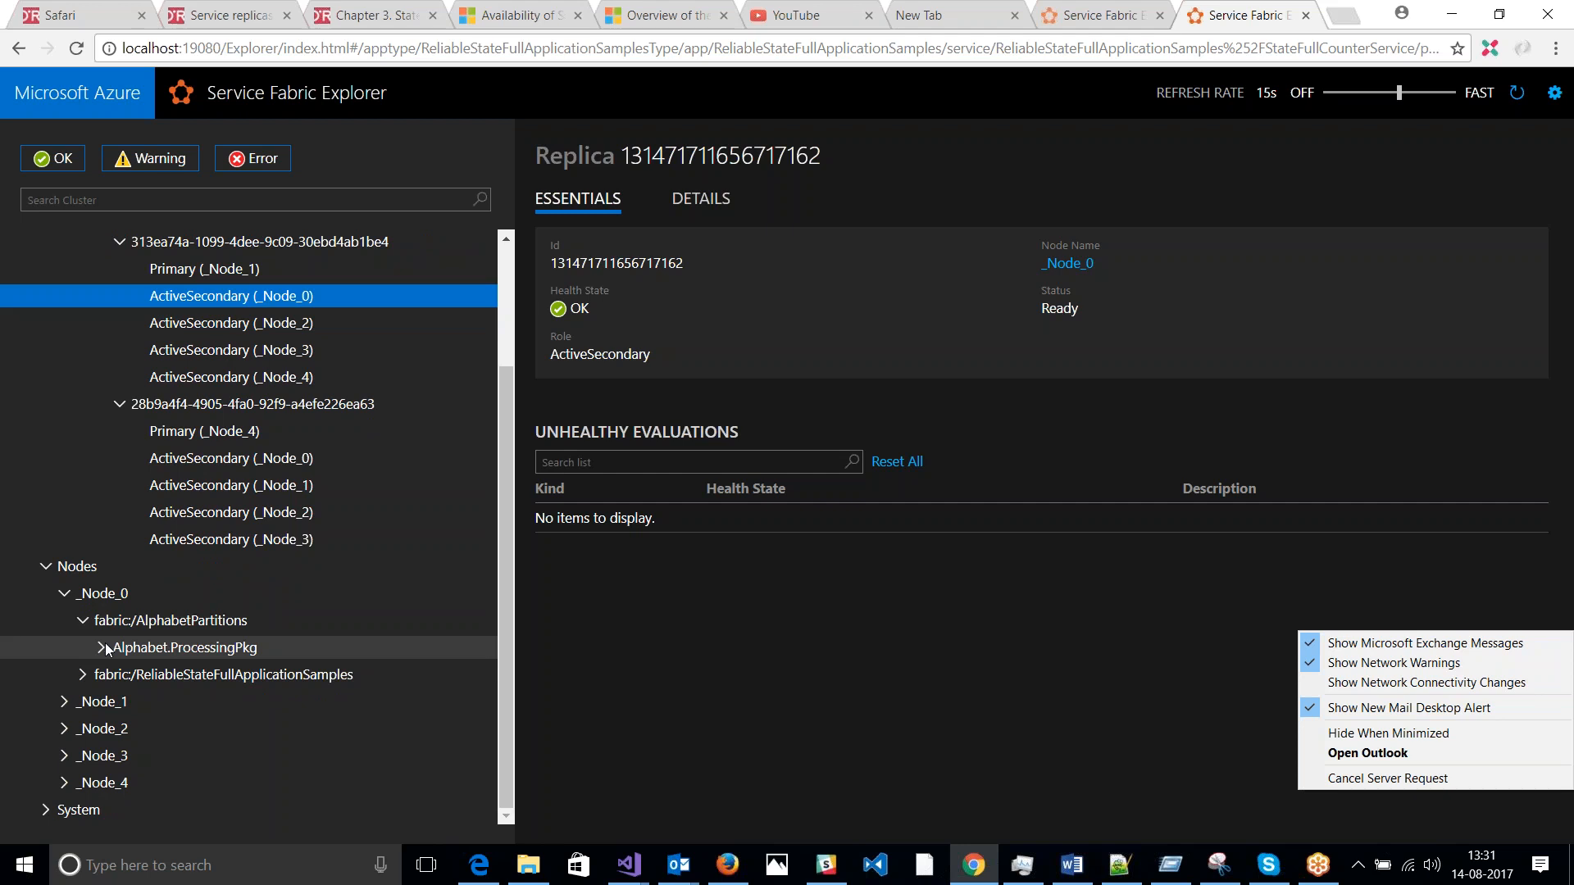
{"action": "left_click", "coordinate": [100, 647]}
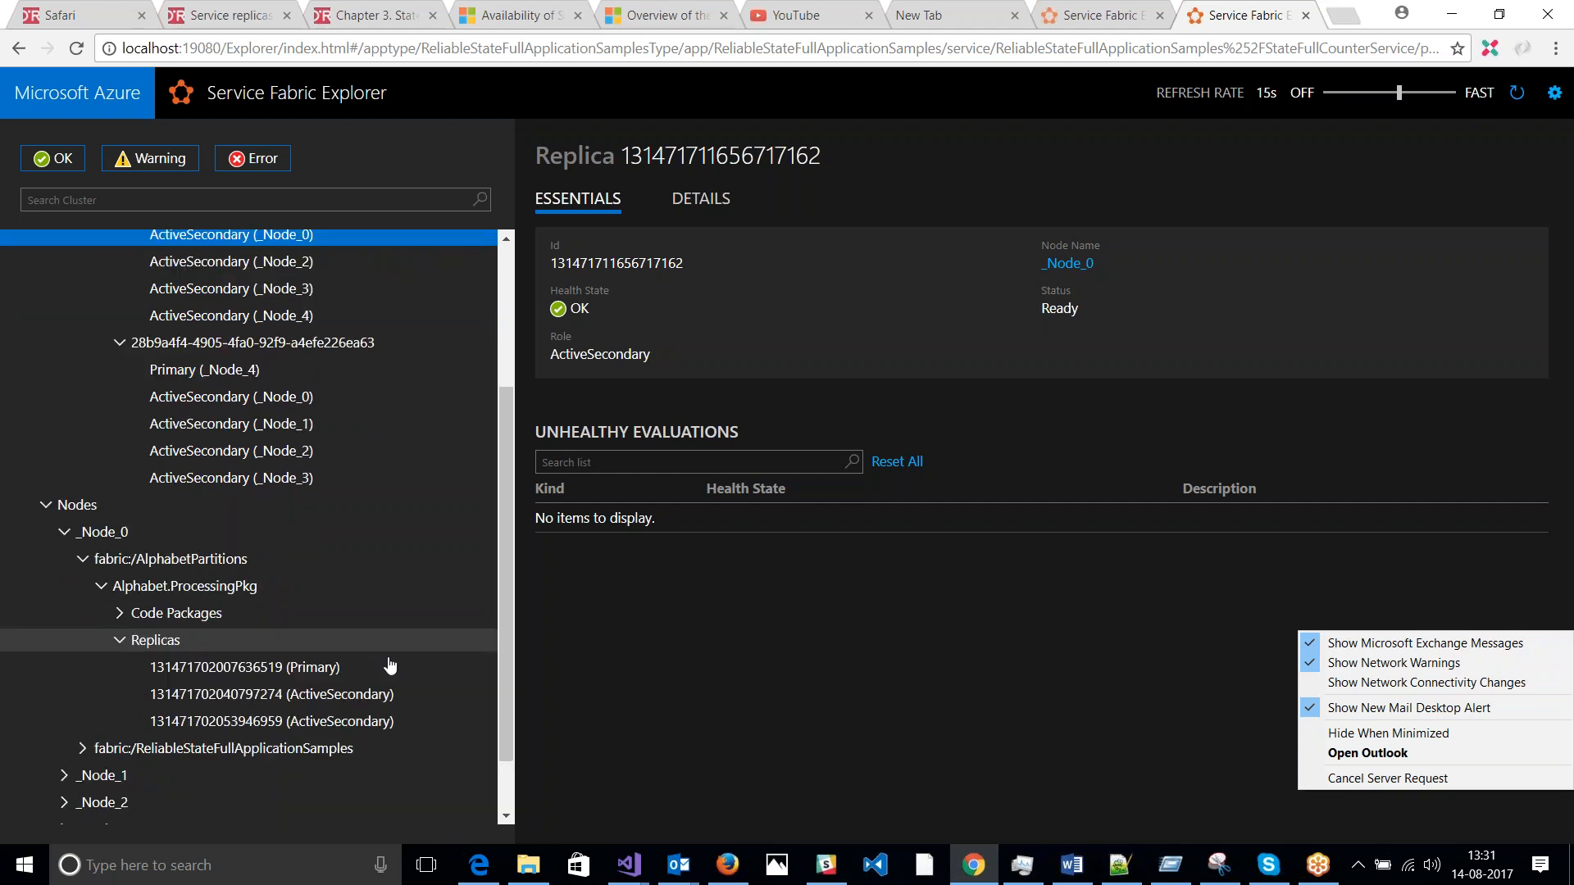
{"action": "scroll", "scroll_direction": "down", "scroll_amount": 3}
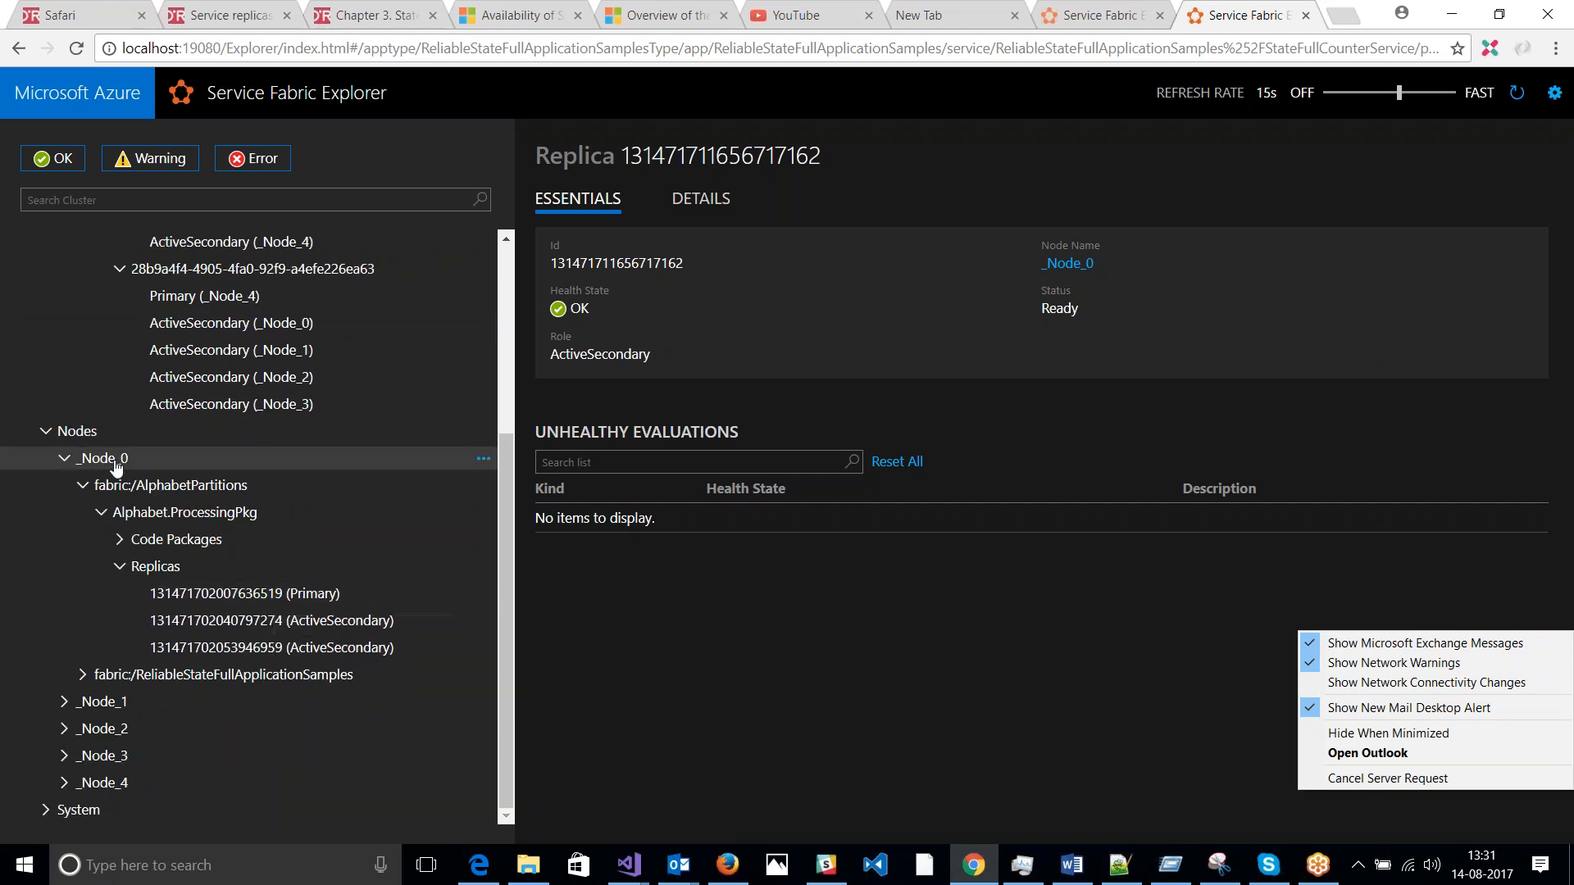
{"action": "left_click", "coordinate": [242, 593]}
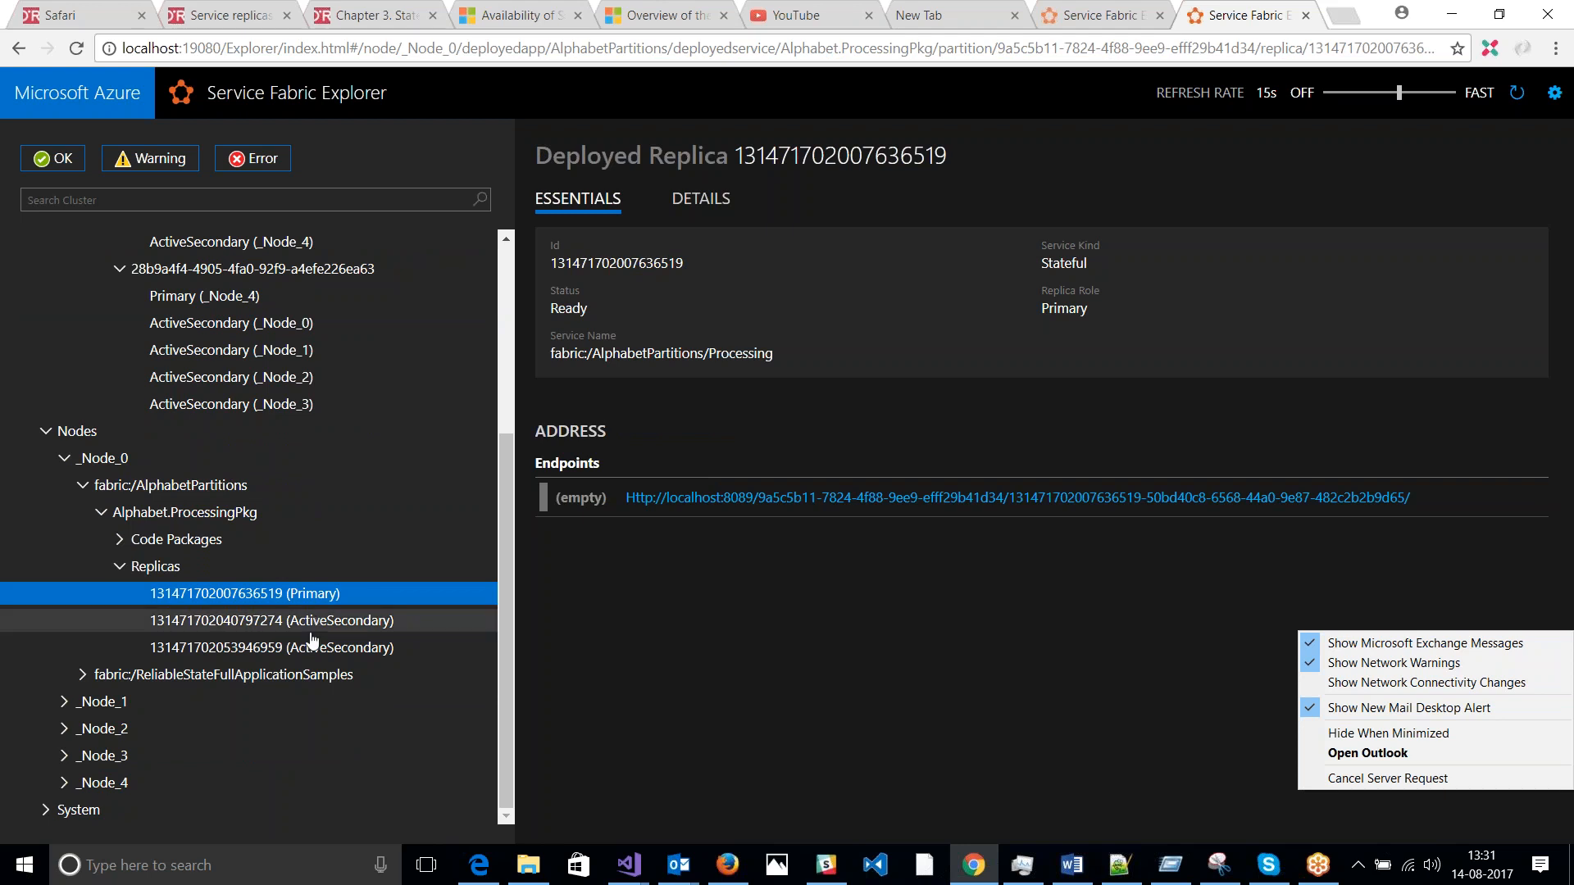
{"action": "left_click", "coordinate": [241, 648]}
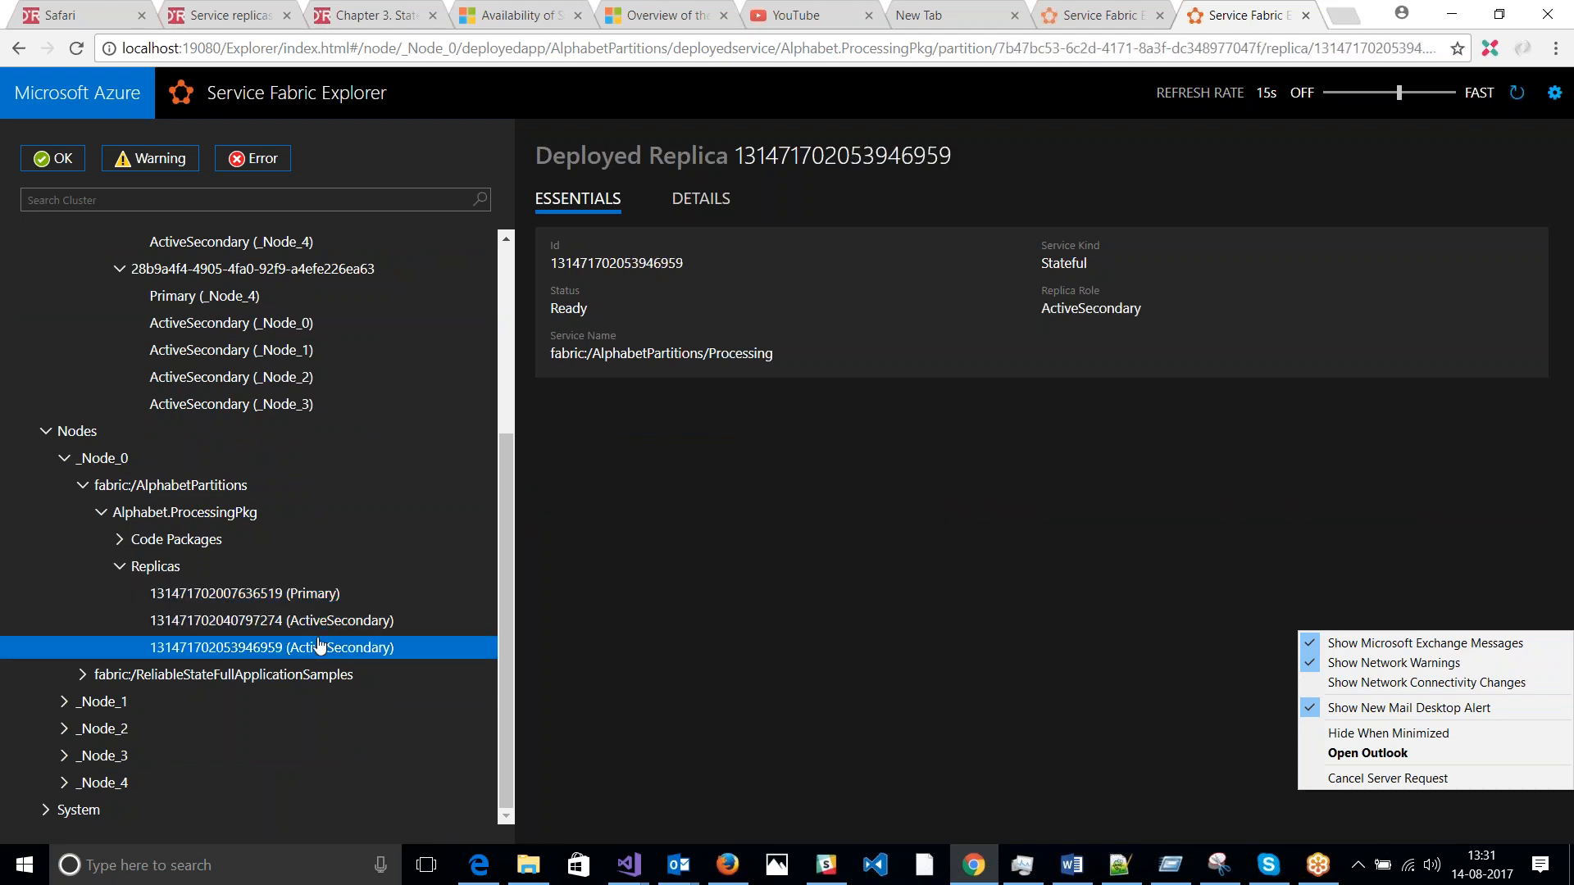
{"action": "mouse_move", "coordinate": [1139, 85]}
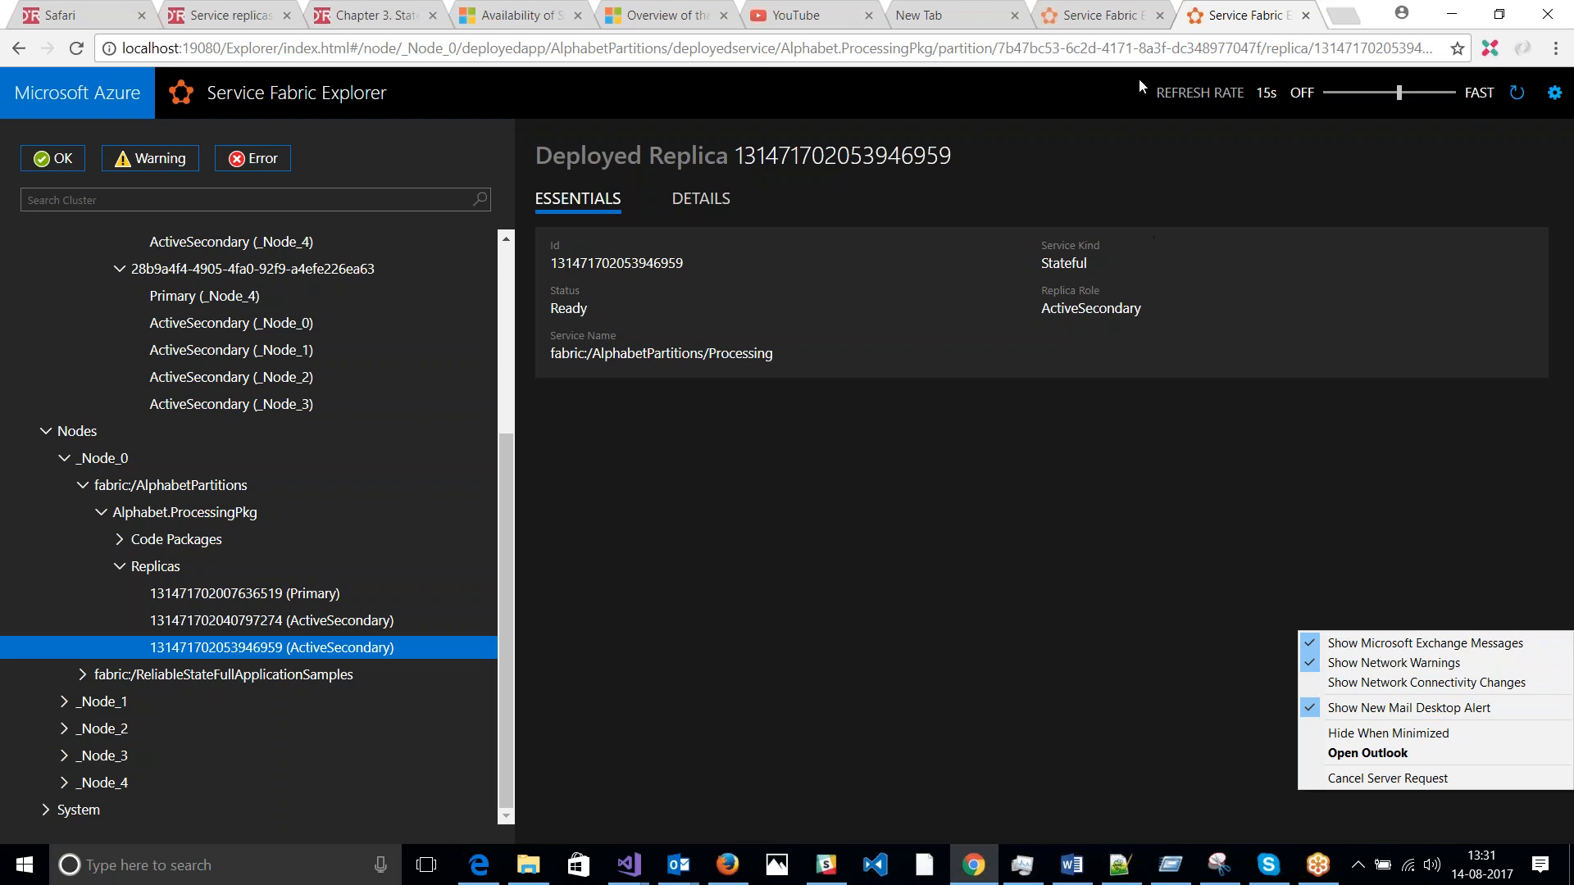
{"action": "mouse_move", "coordinate": [1230, 32]}
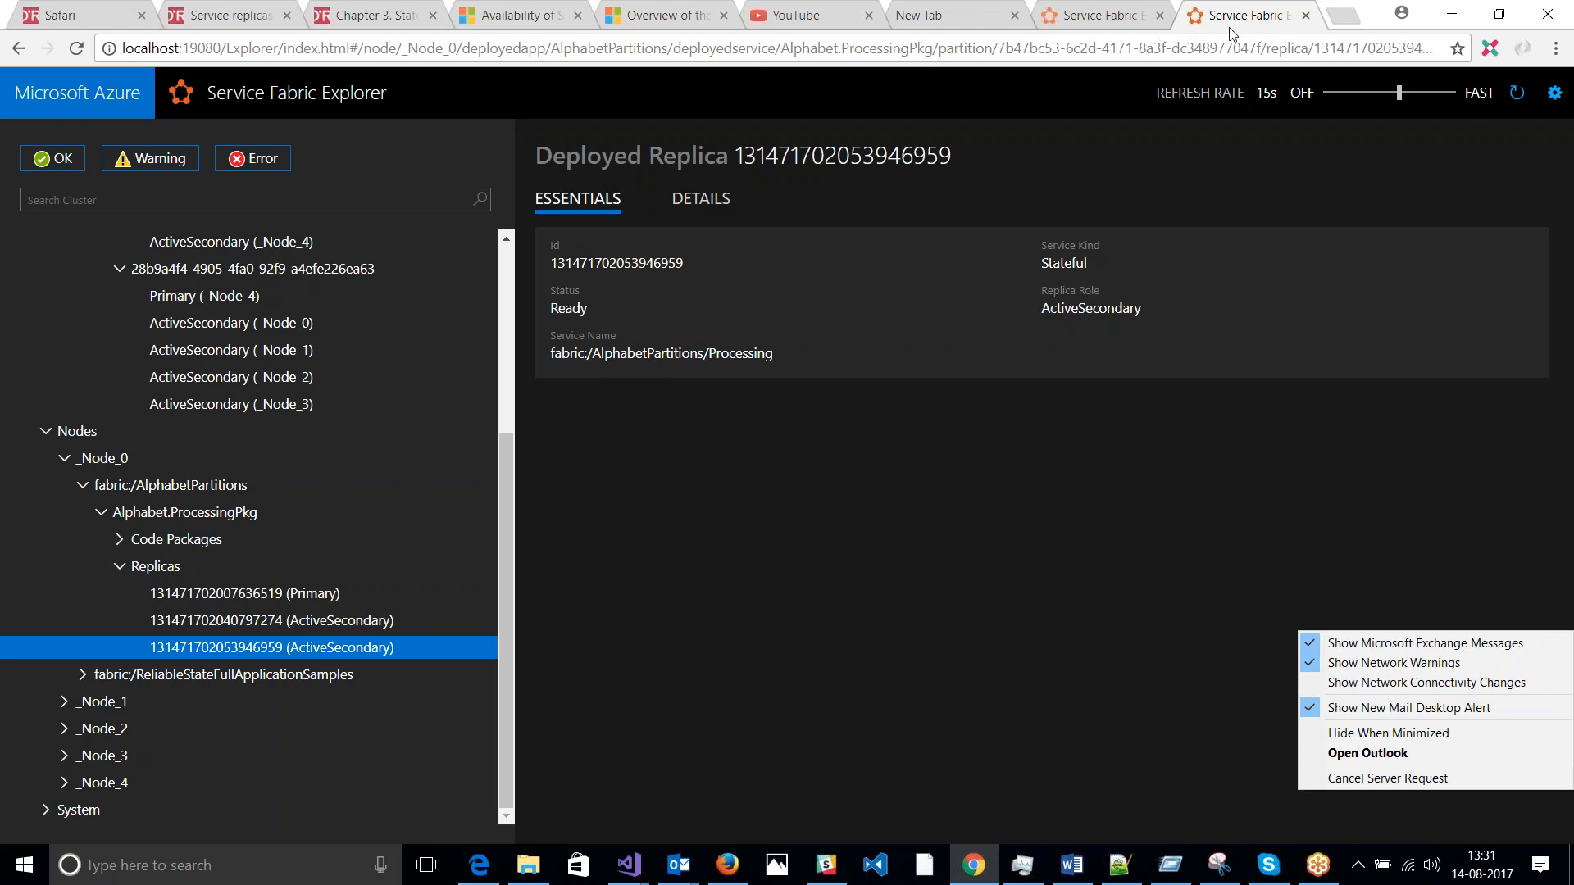